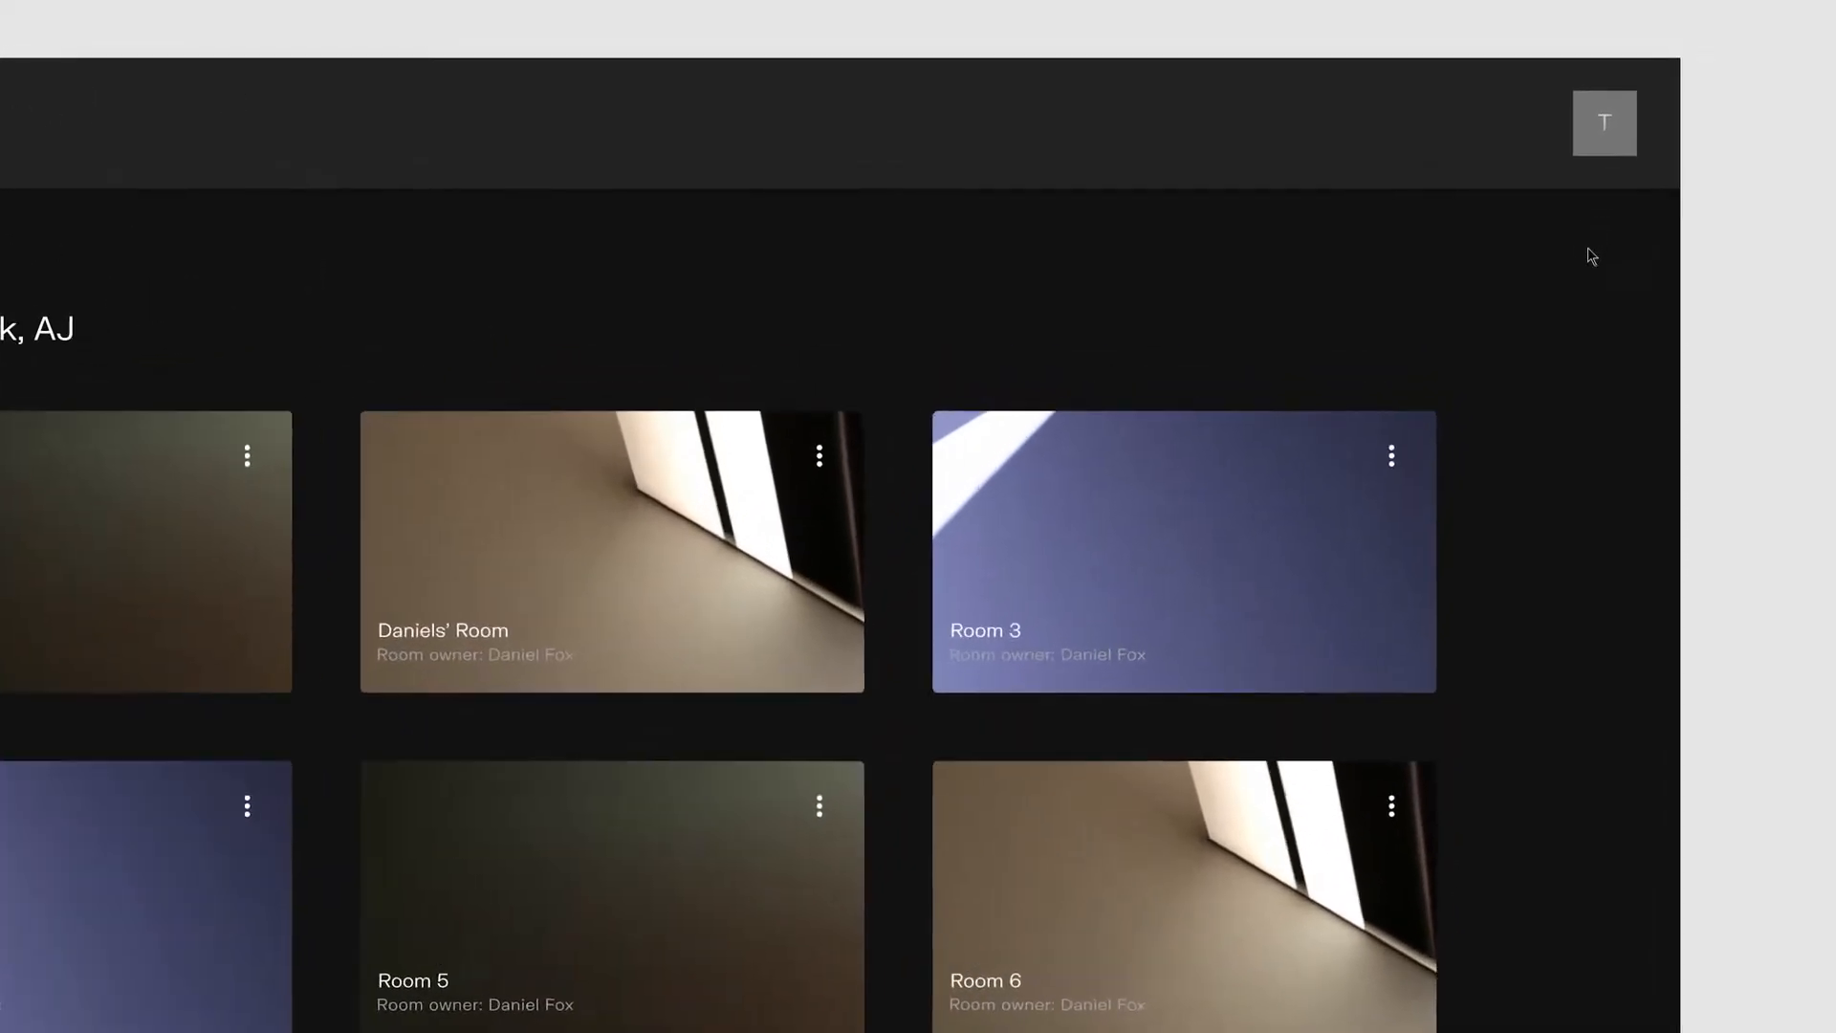
# Step: Go to the Admin Portal's Feature controls page through the account avatar menu
pyautogui.click(1602, 121)
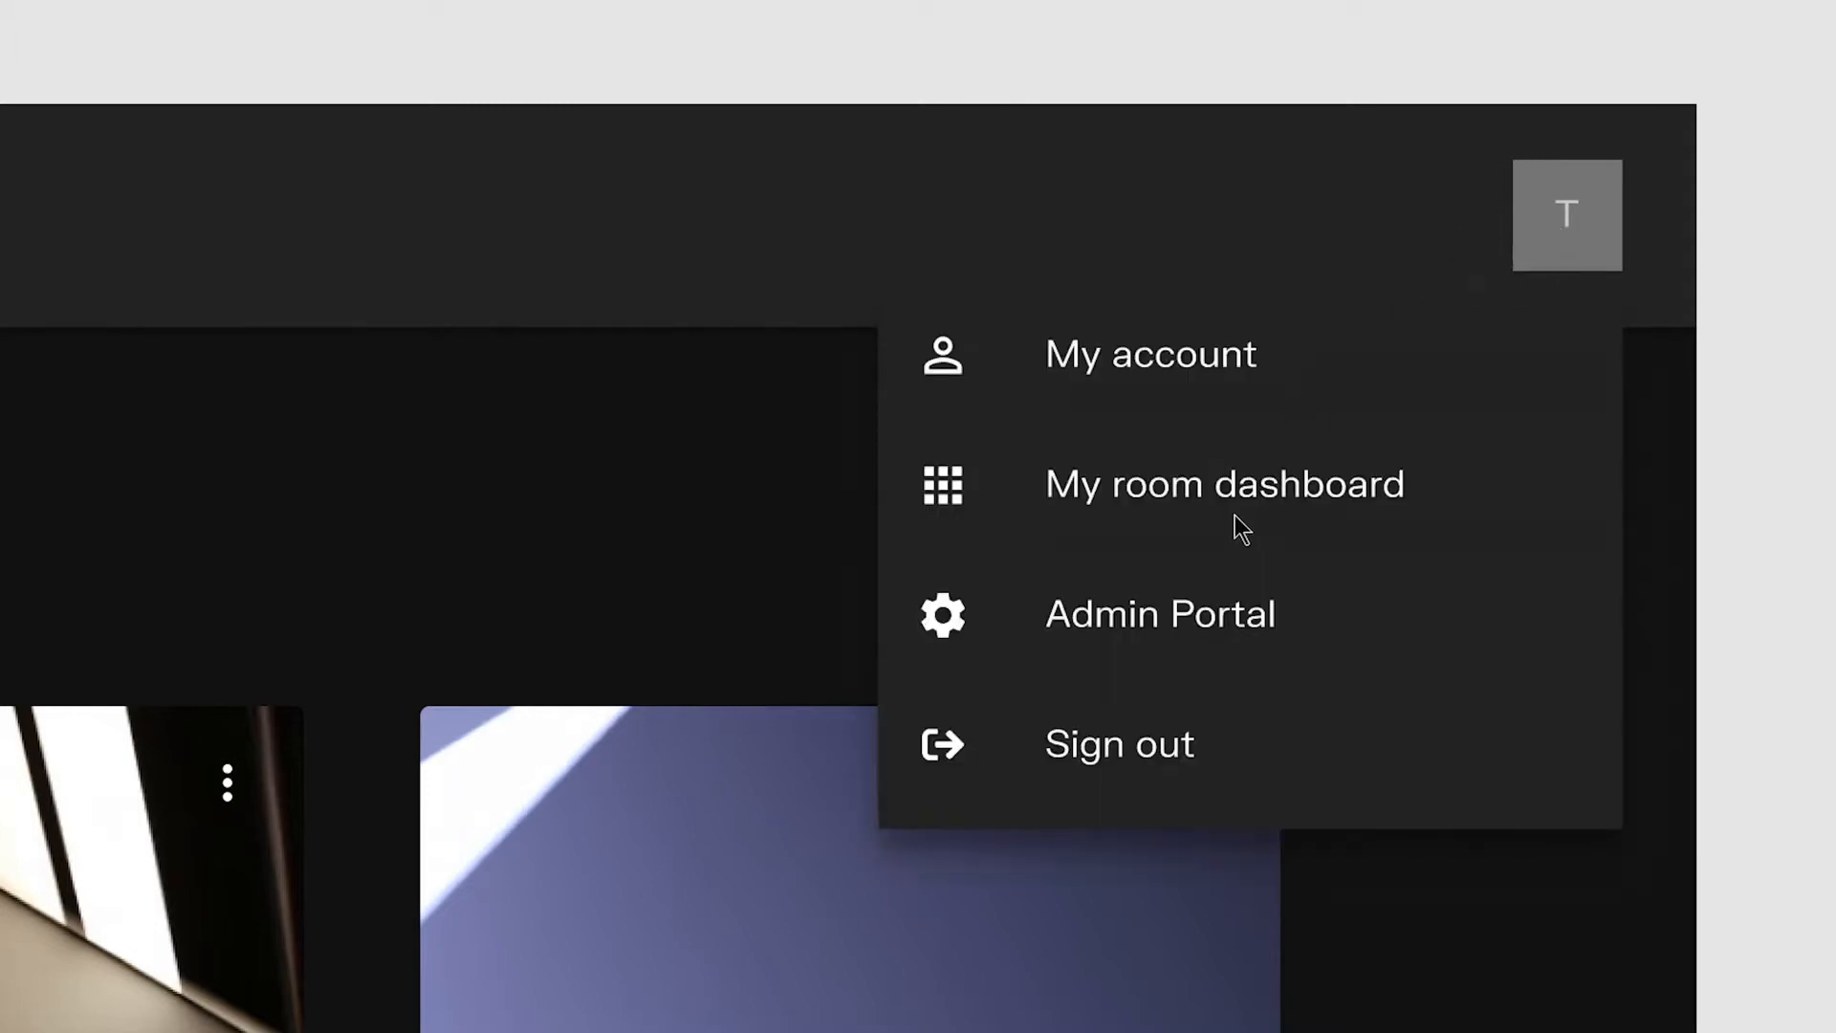
pyautogui.moveTo(1226, 625)
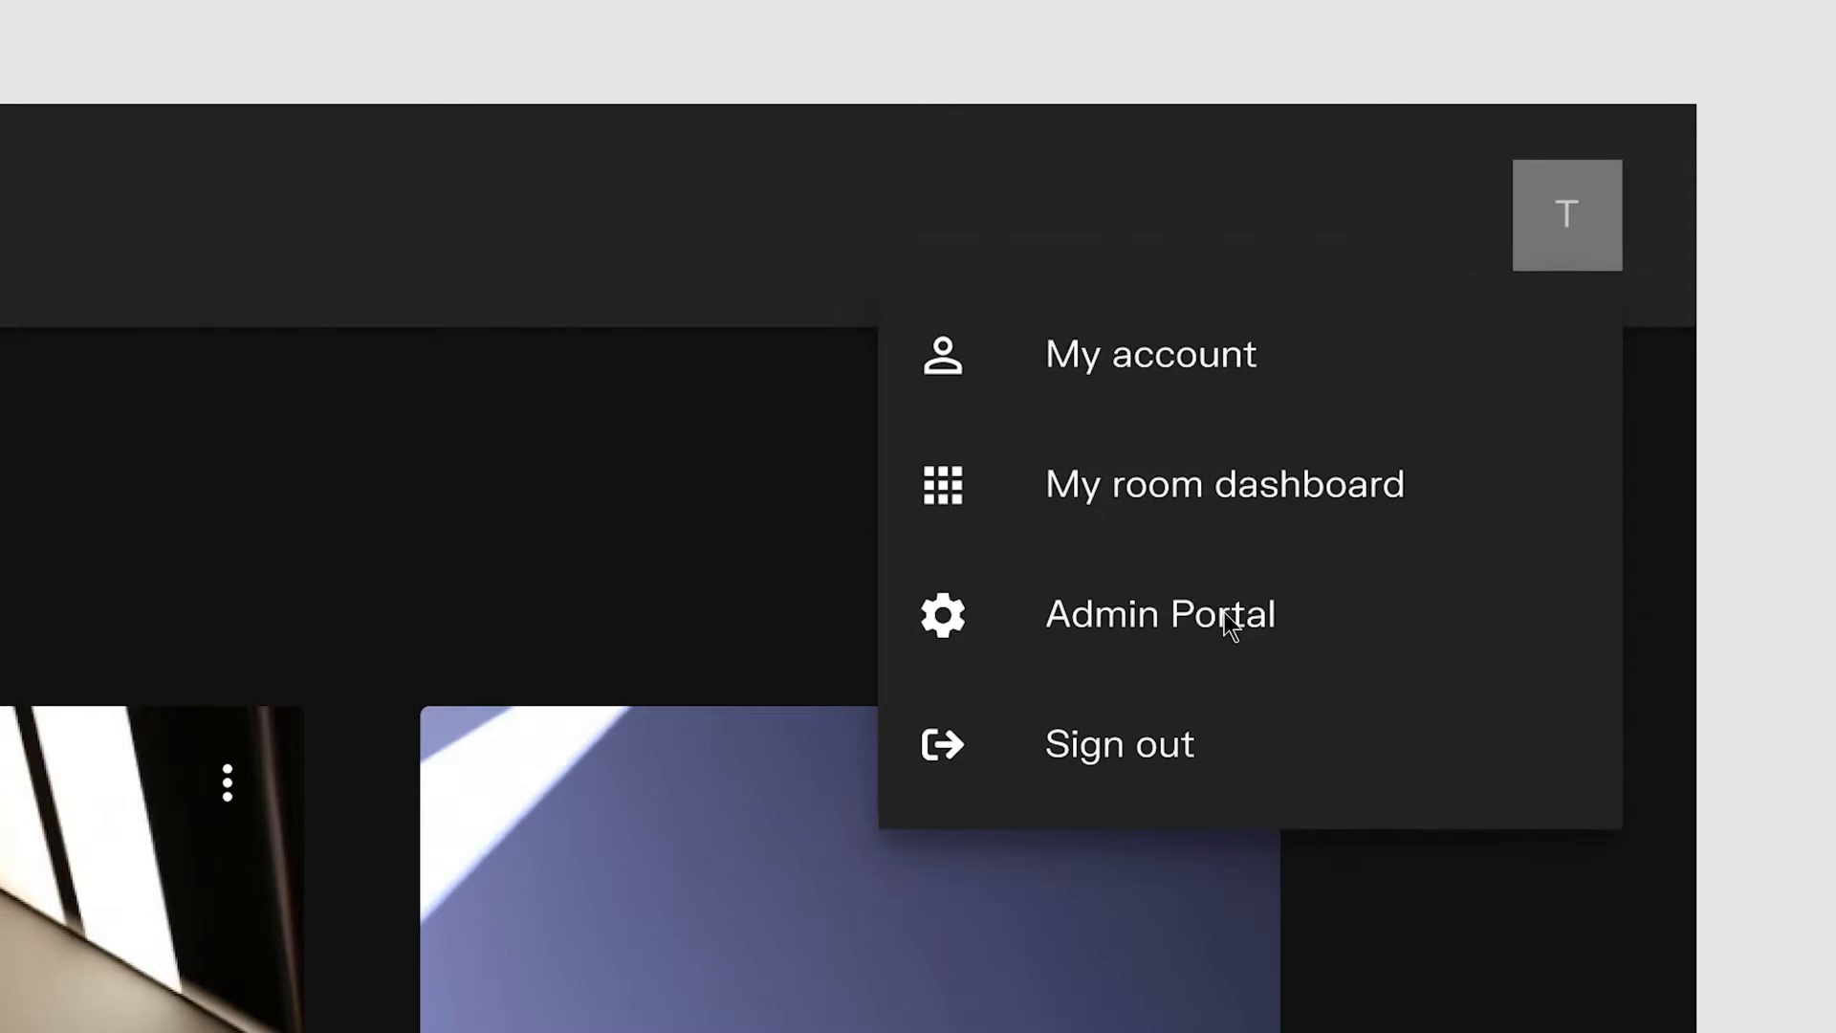
pyautogui.click(1159, 614)
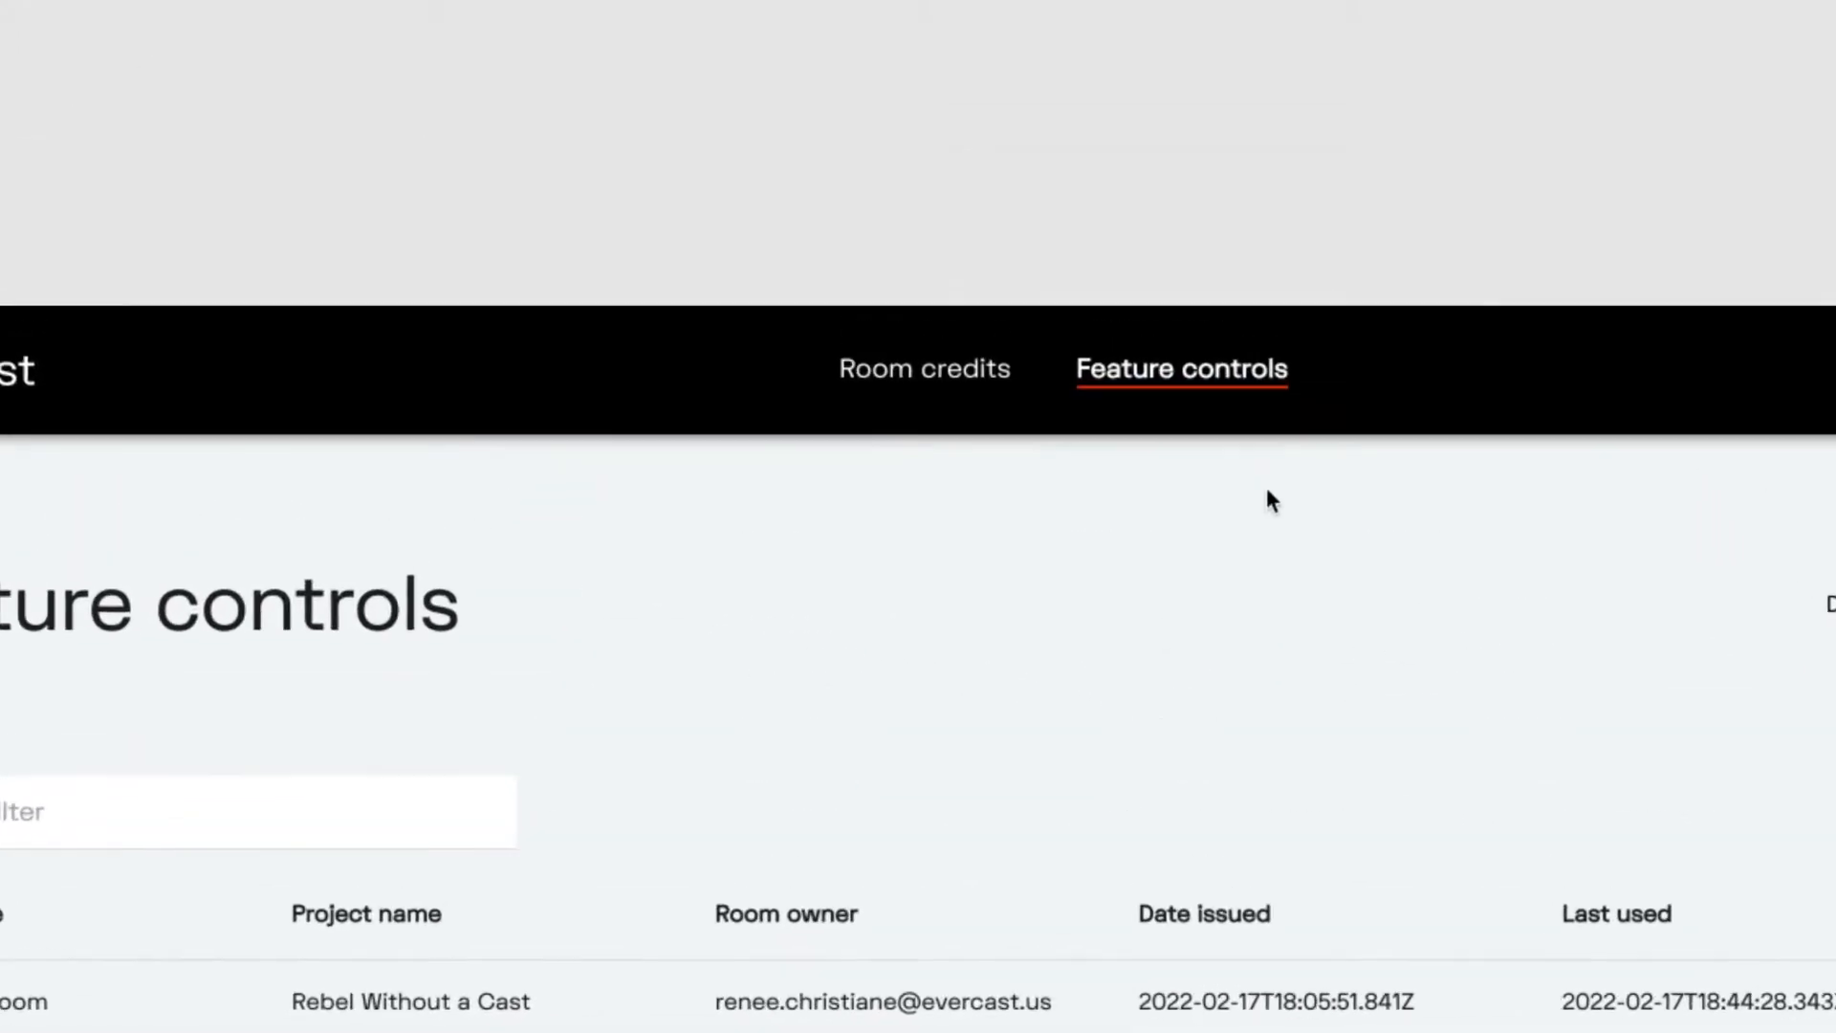
pyautogui.scroll(-3)
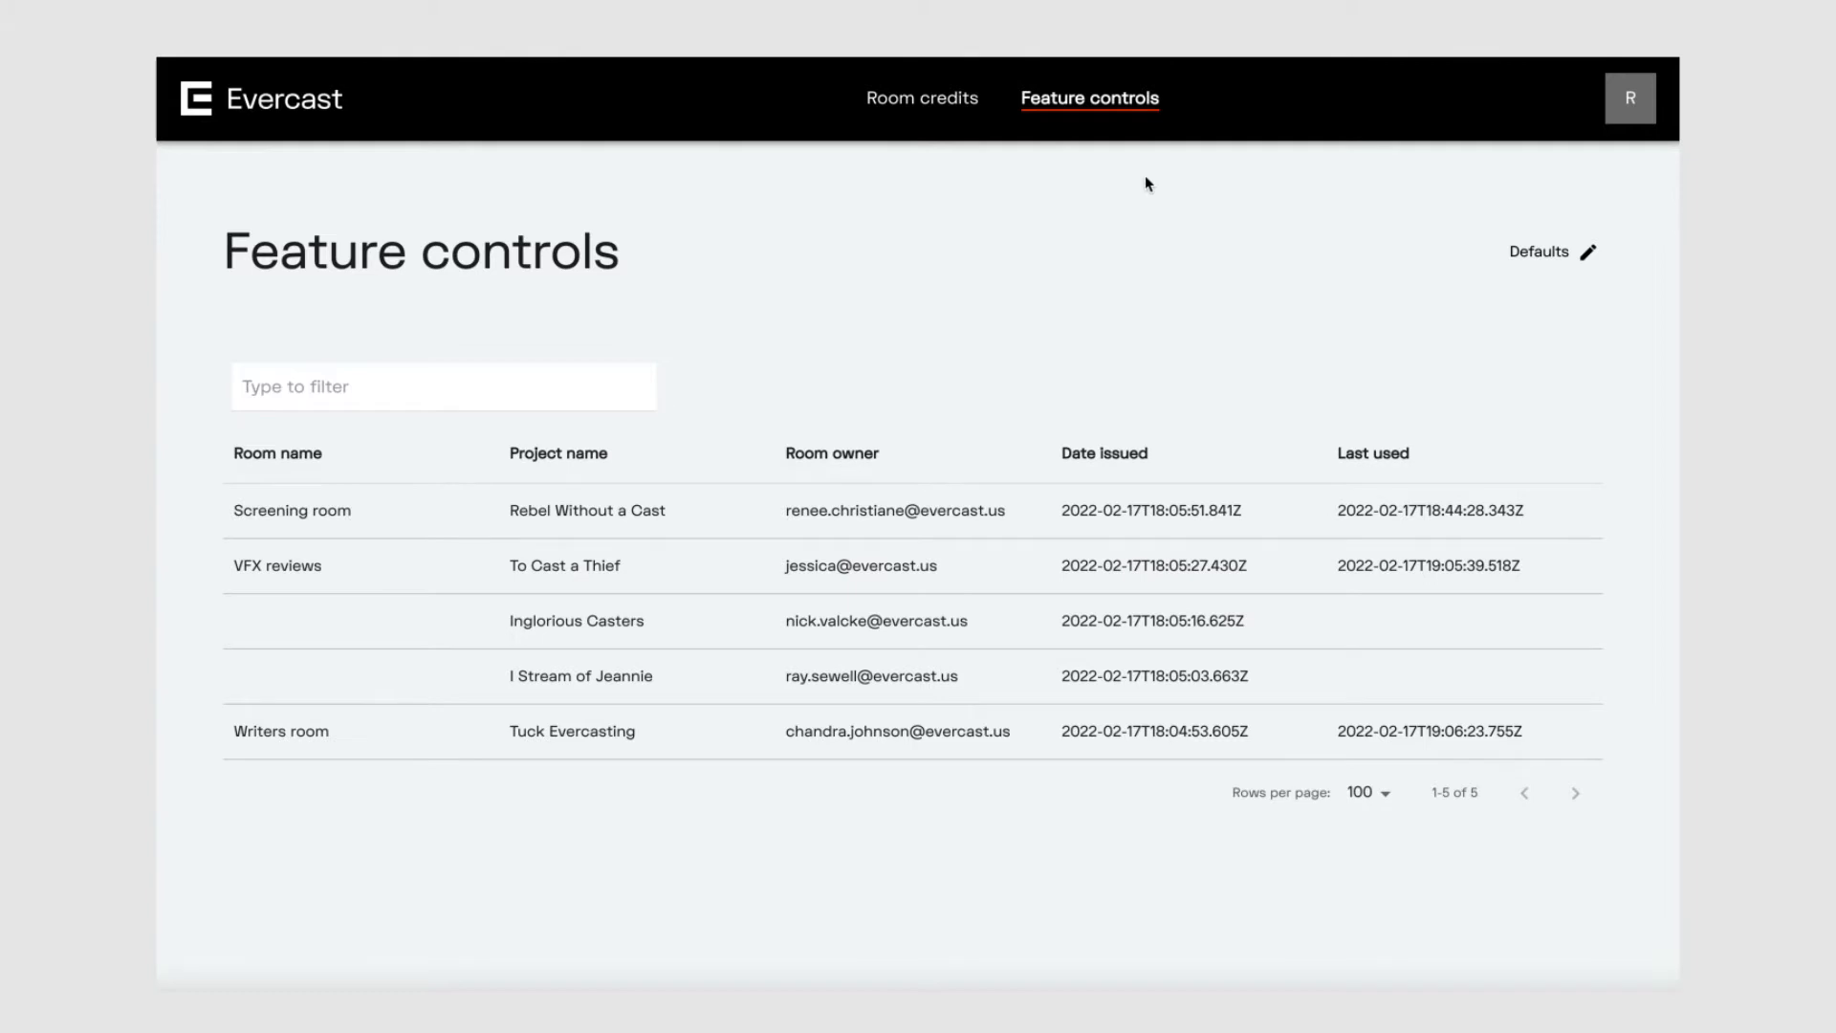
# Step: In Default features, apply Recording on to all rooms, disable Open rooms, and allow room-specific Recording
pyautogui.click(1589, 251)
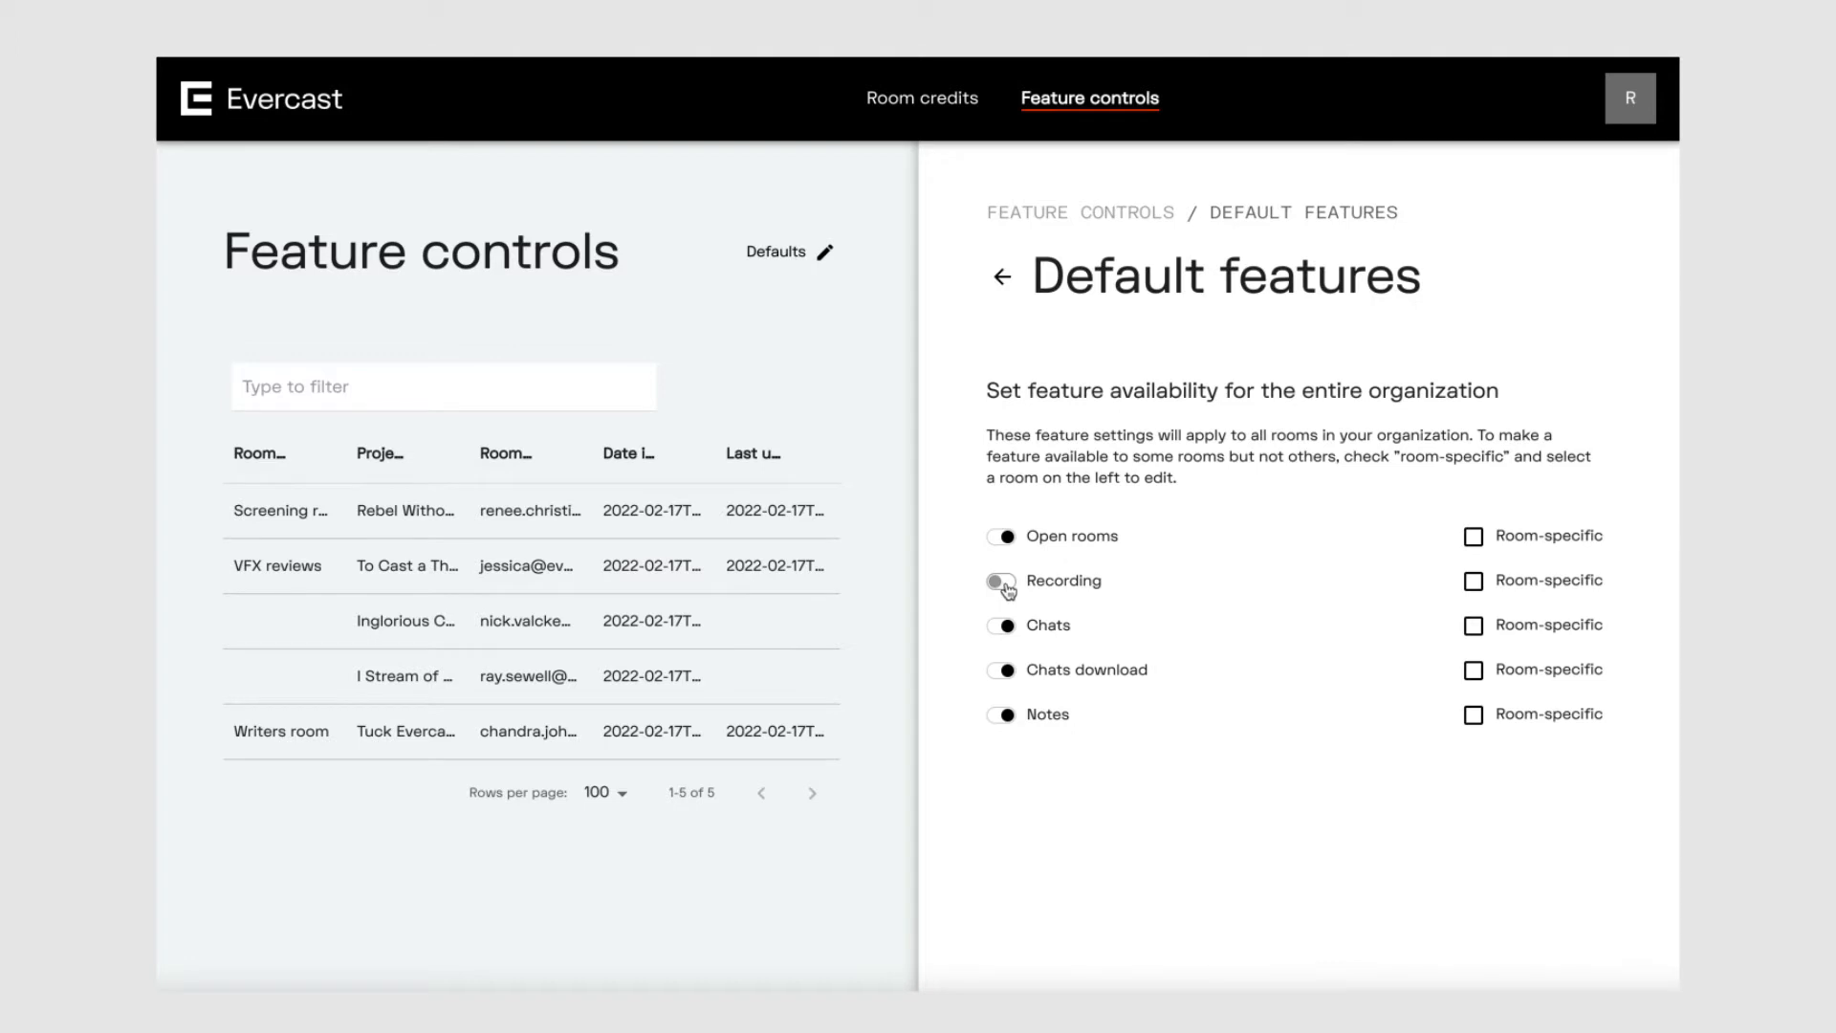
pyautogui.click(1001, 580)
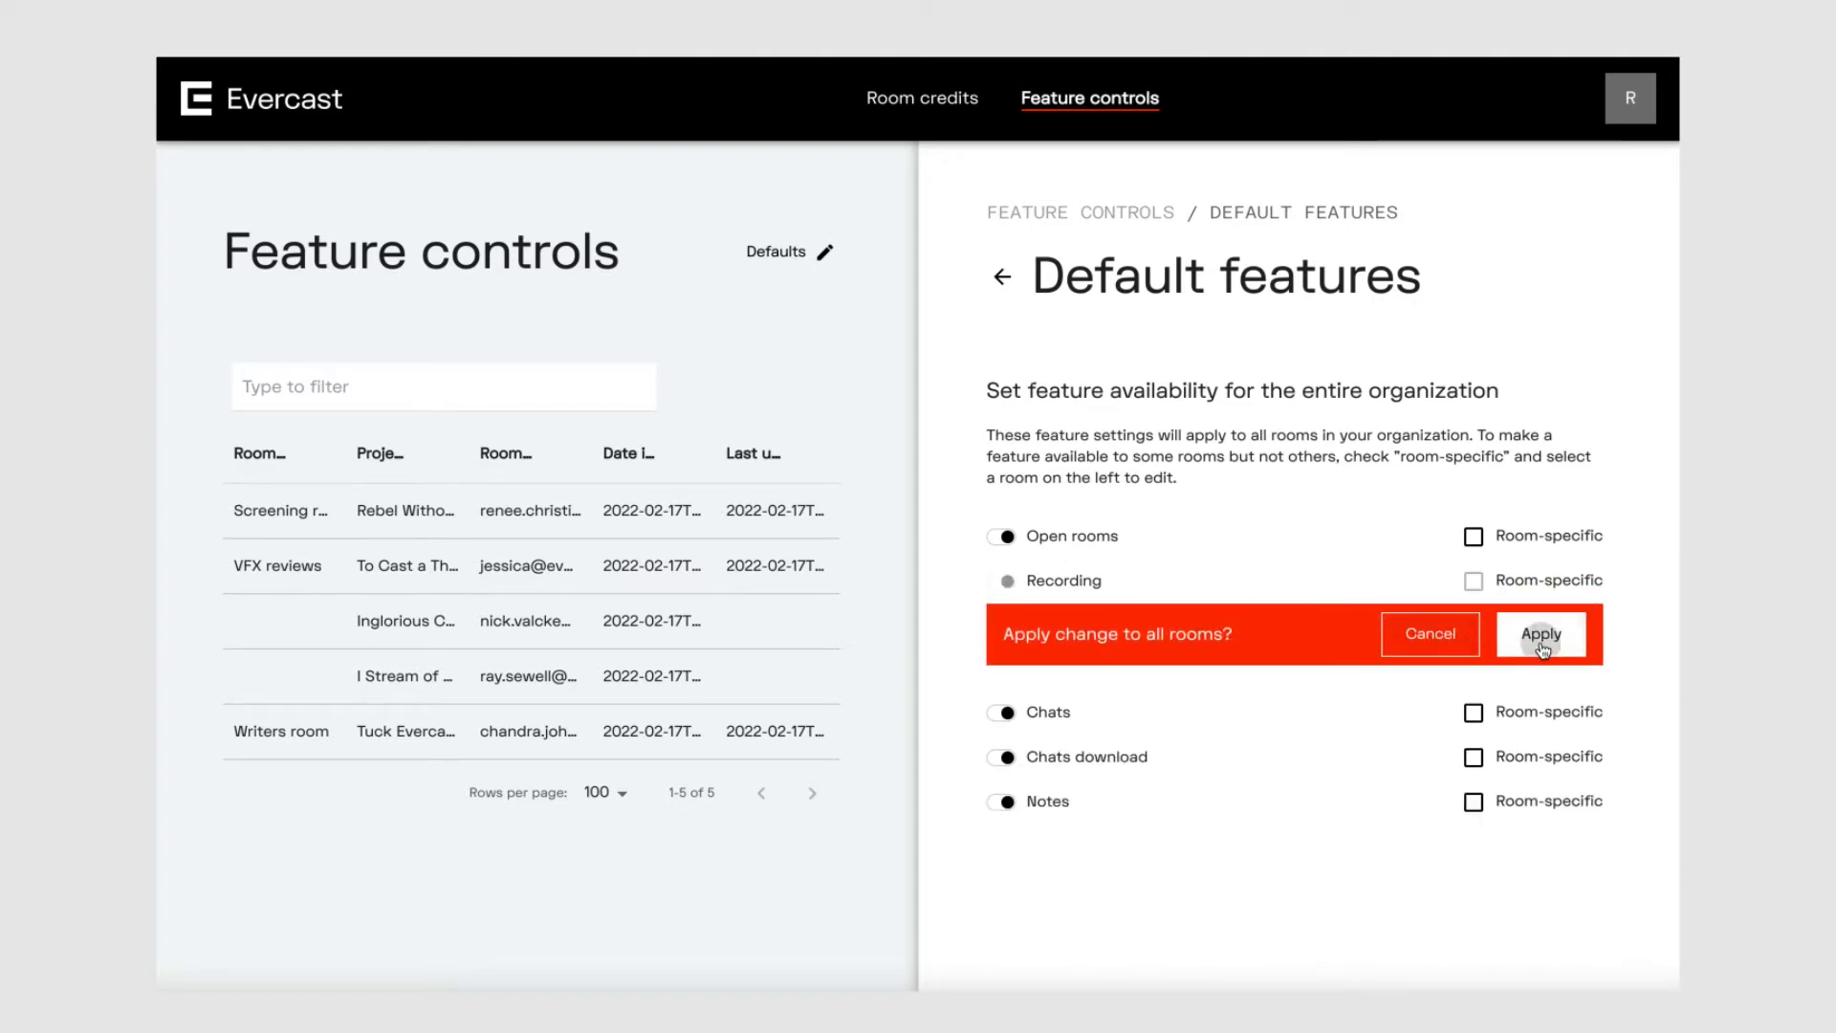
pyautogui.click(1541, 633)
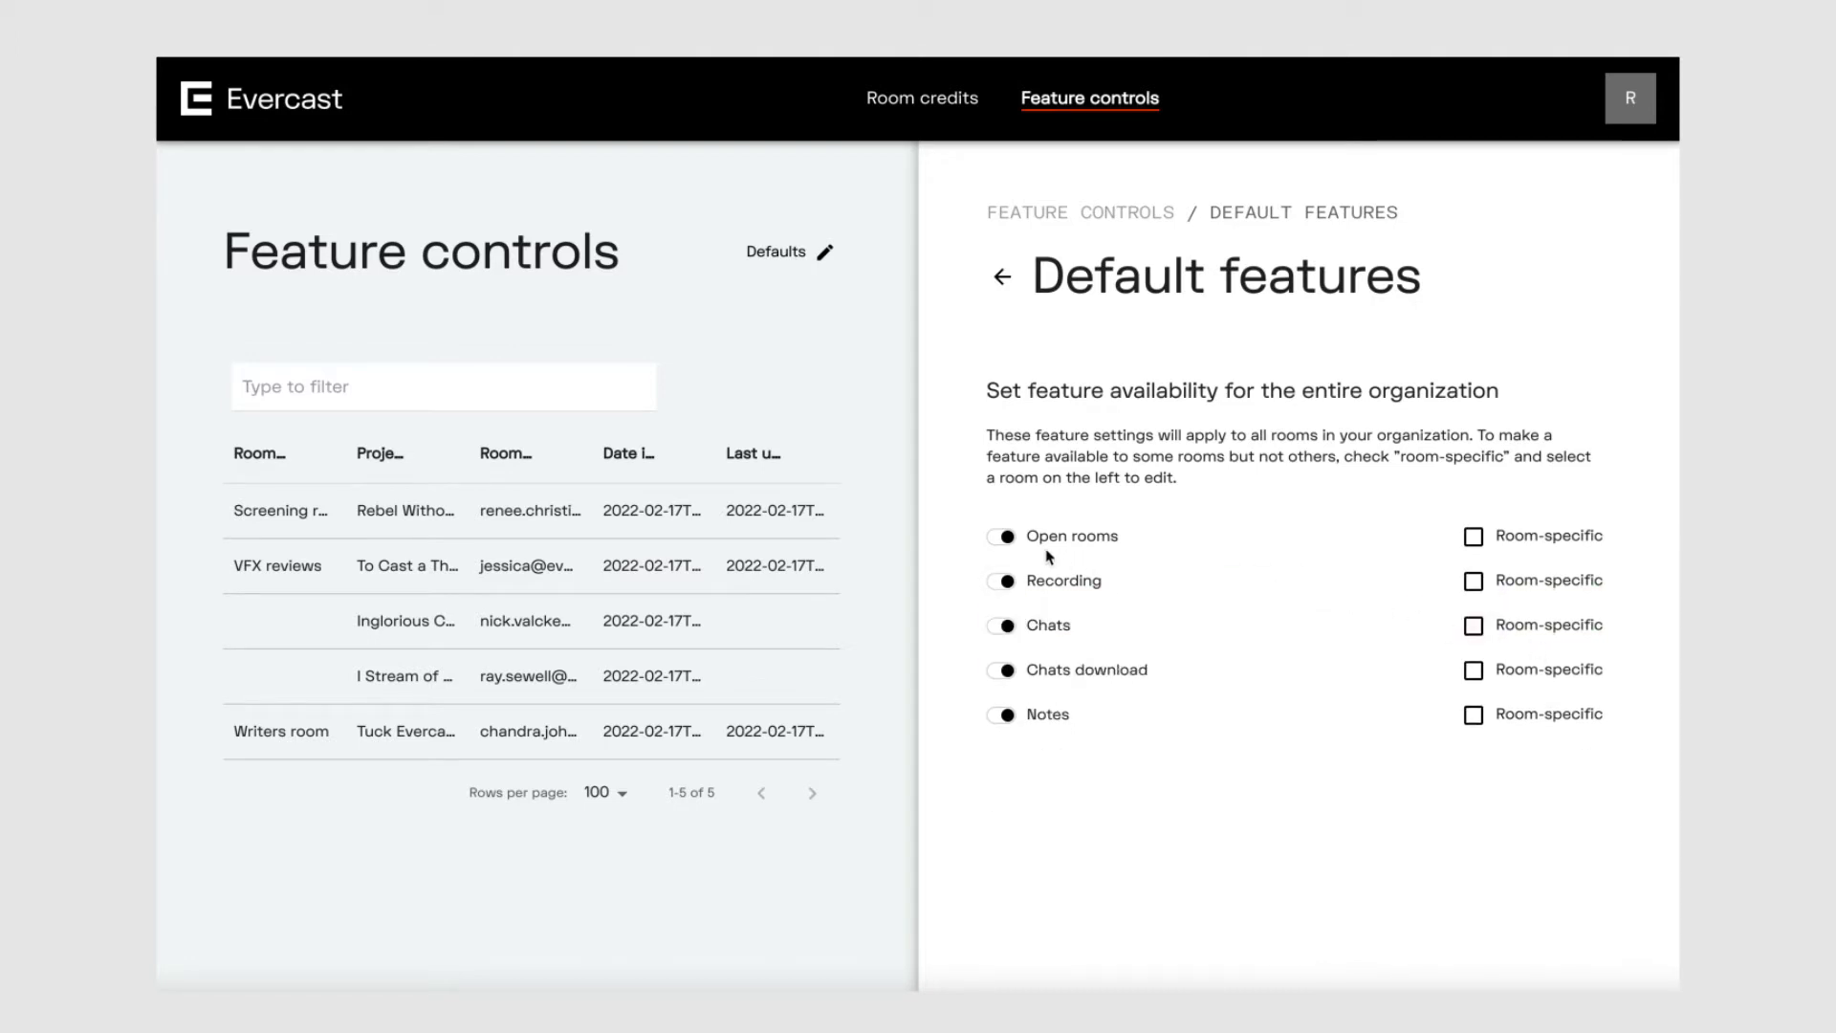
pyautogui.click(1001, 537)
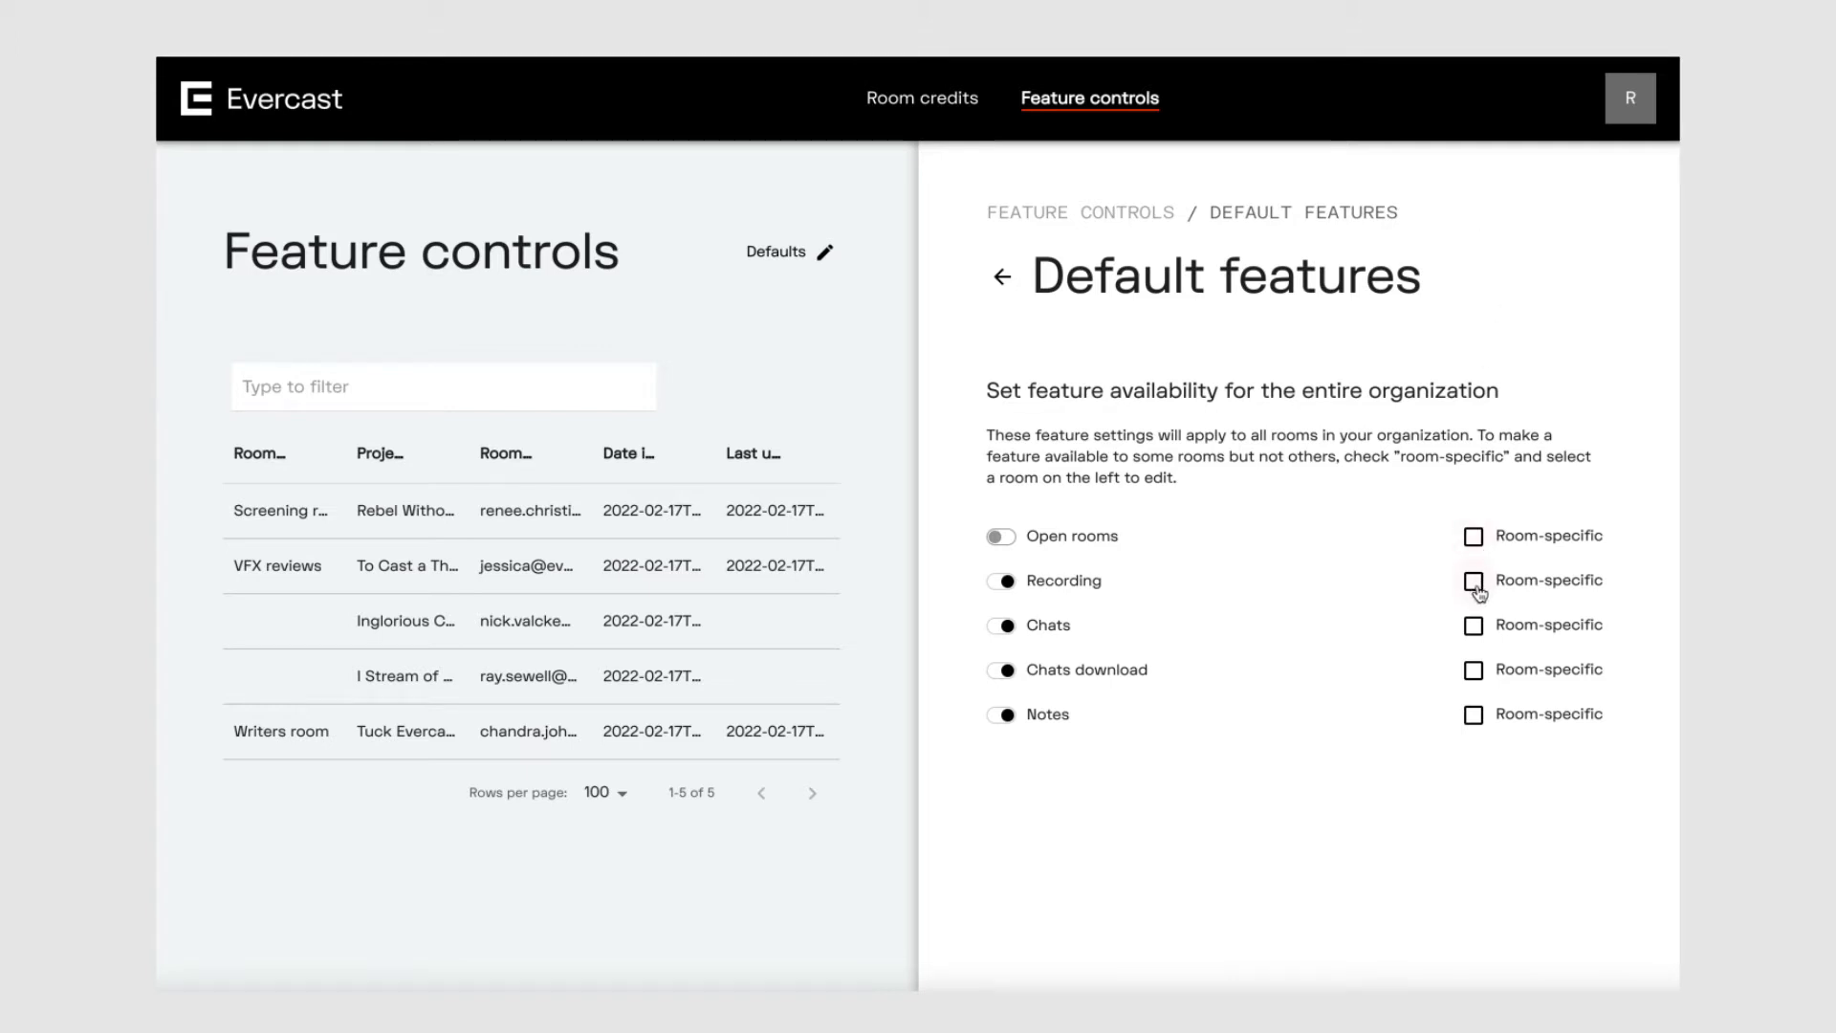
pyautogui.click(1473, 579)
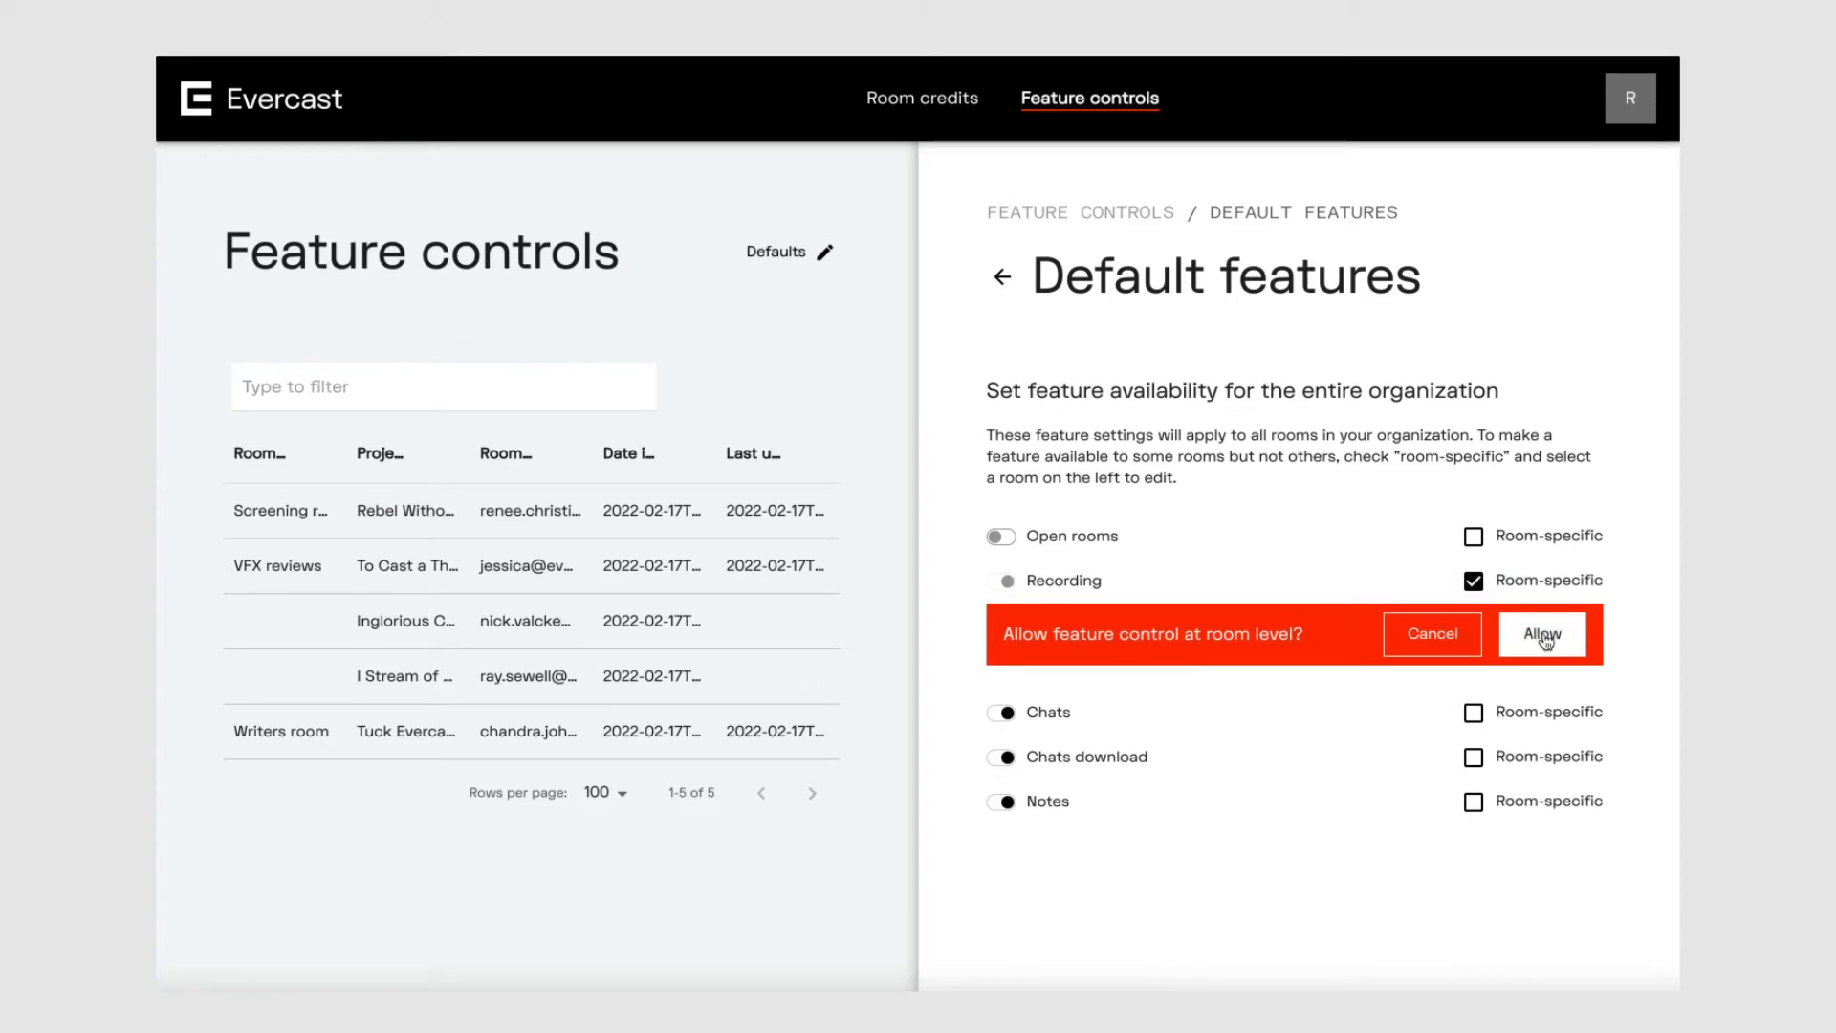
pyautogui.click(1541, 633)
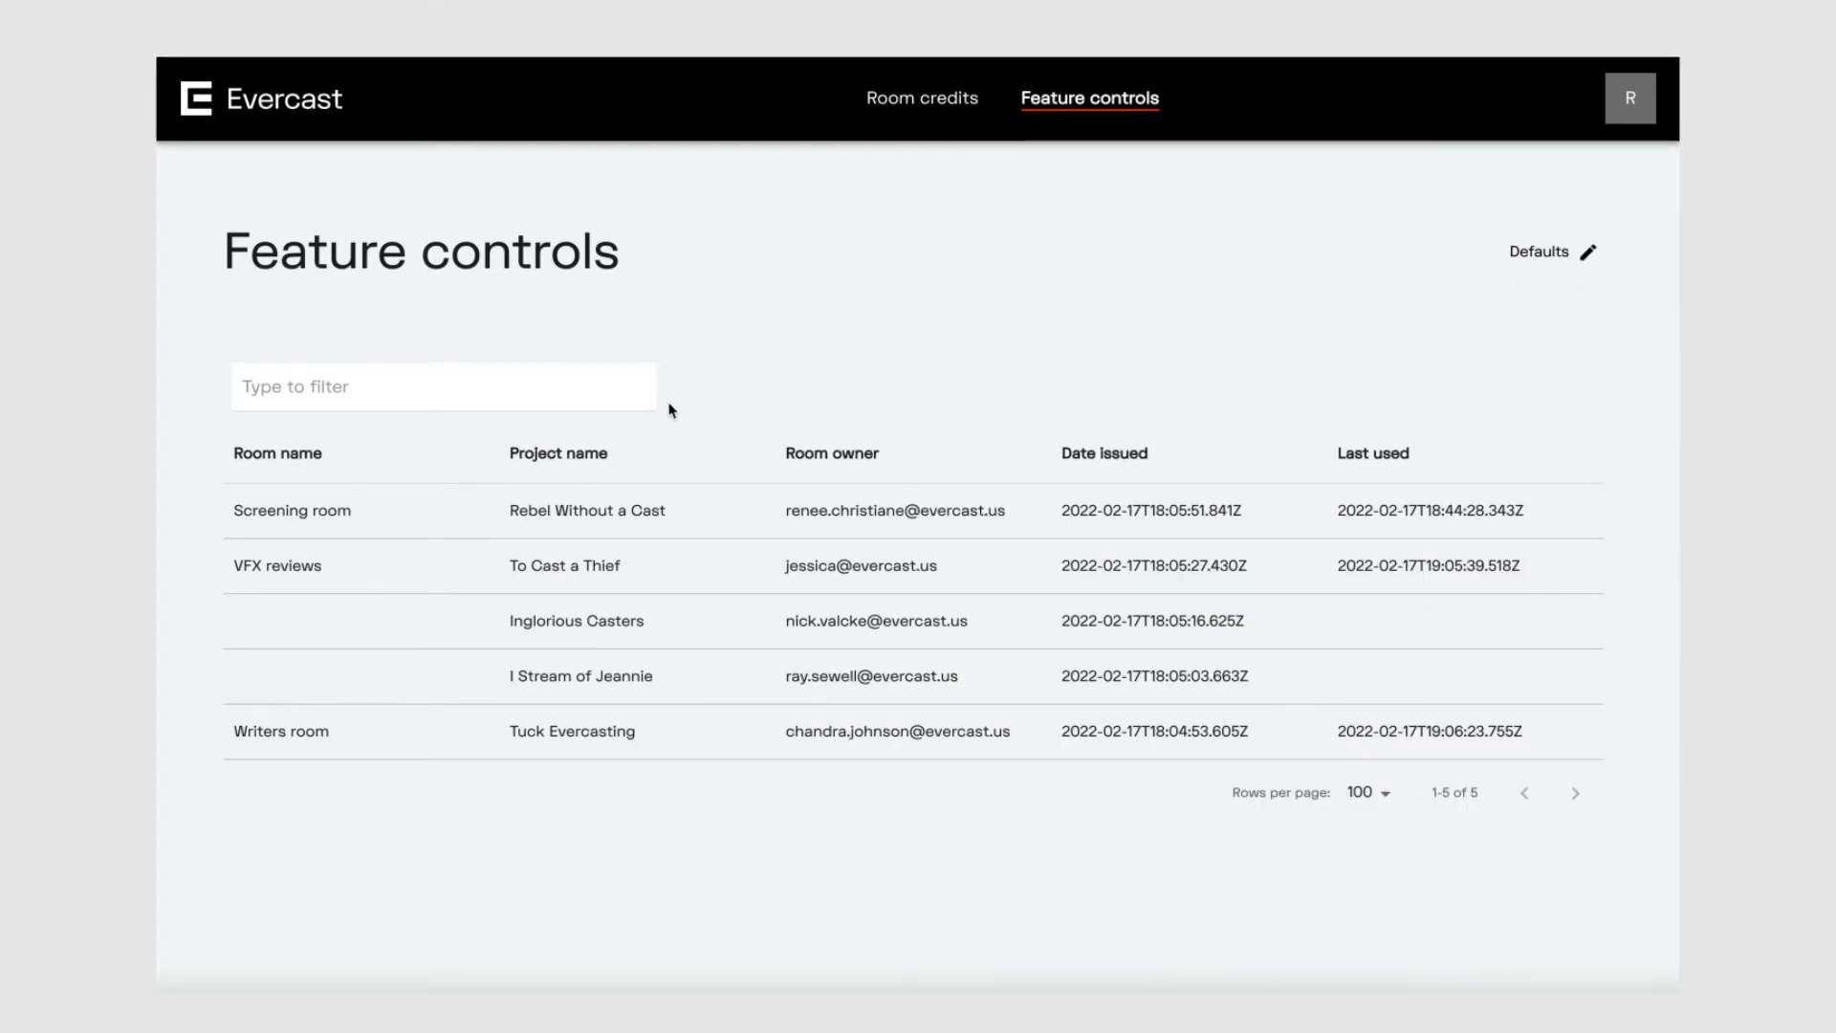
pyautogui.moveTo(439, 509)
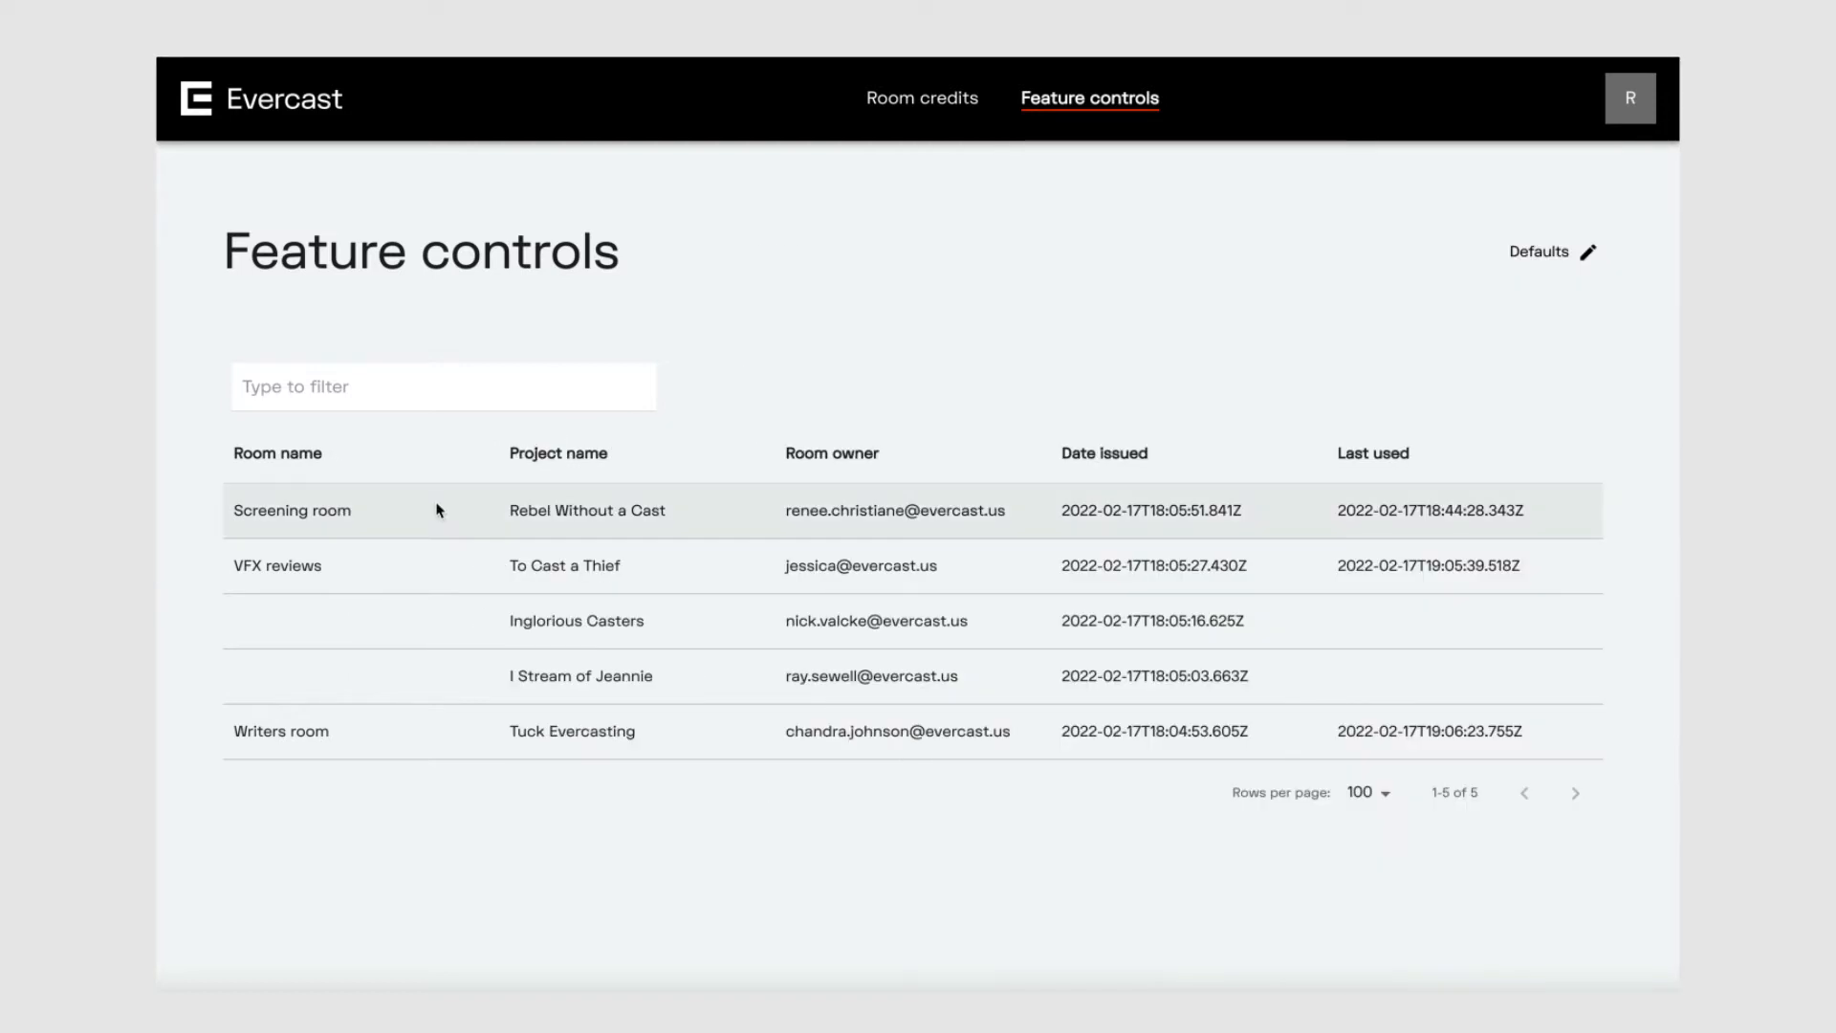
# Step: Switch the Recording toggle off in the Screening room's feature settings
pyautogui.click(292, 510)
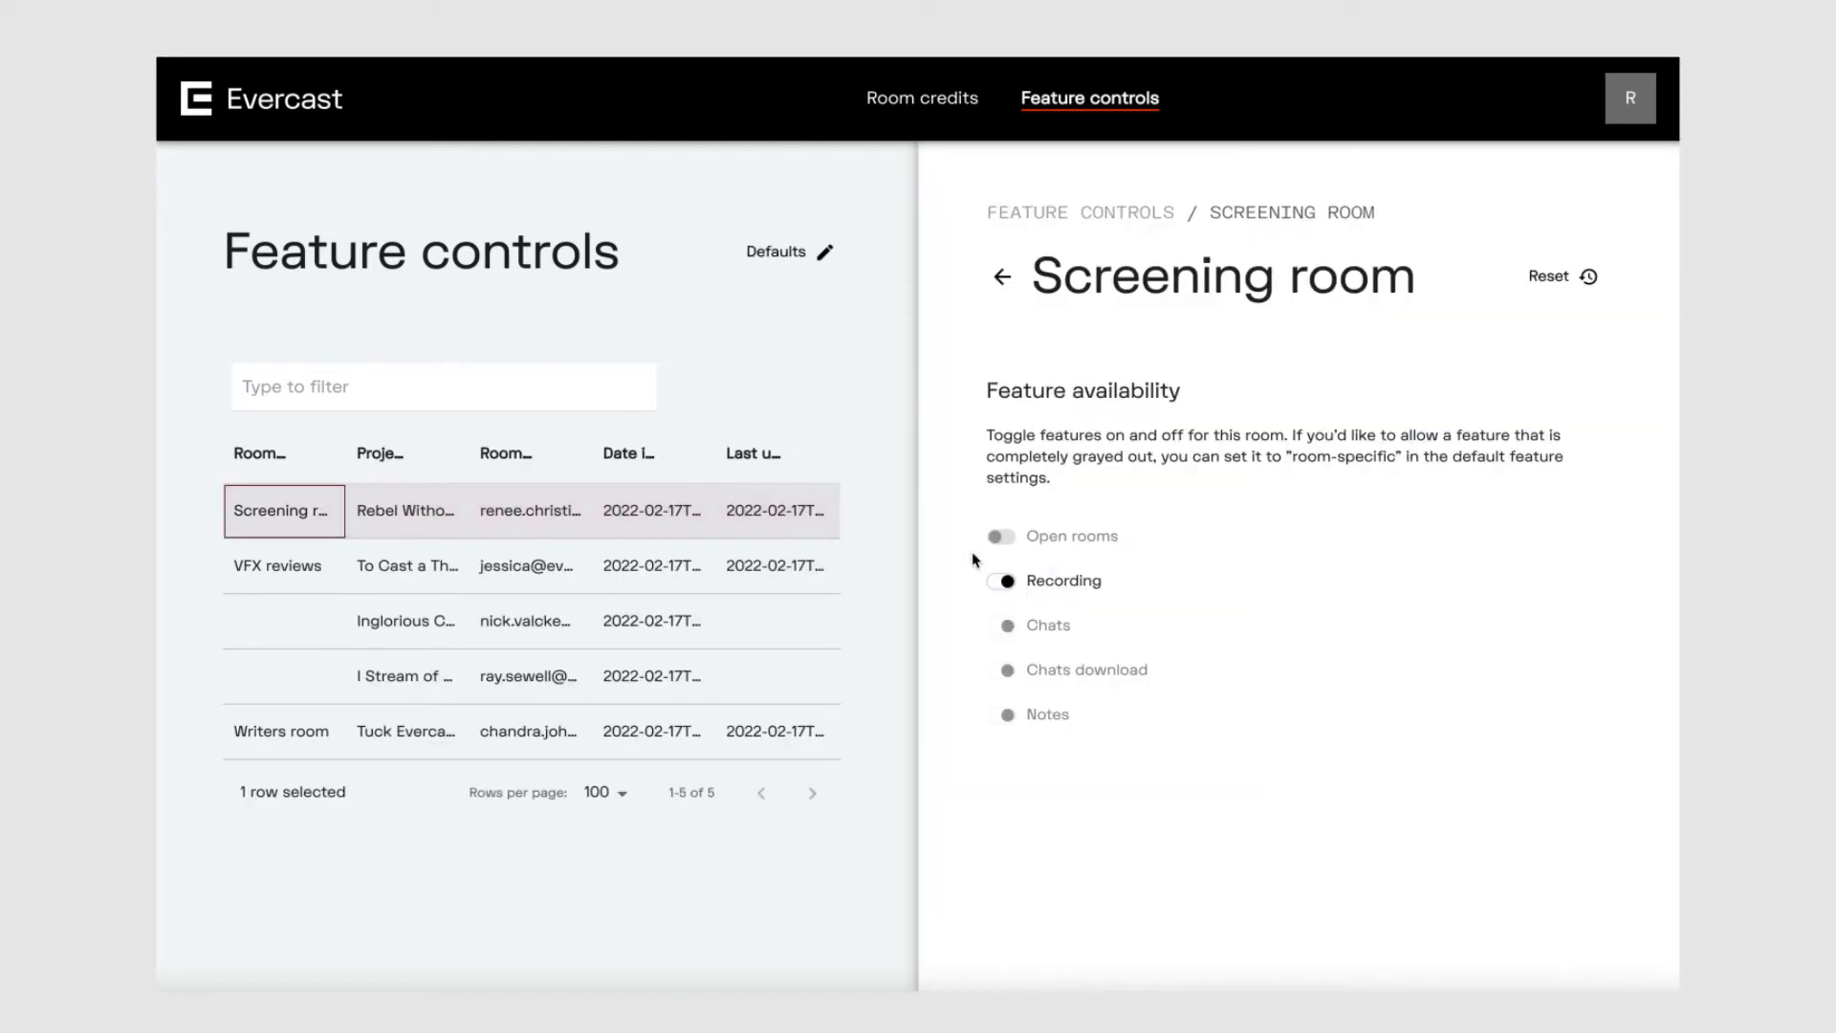
pyautogui.click(1001, 581)
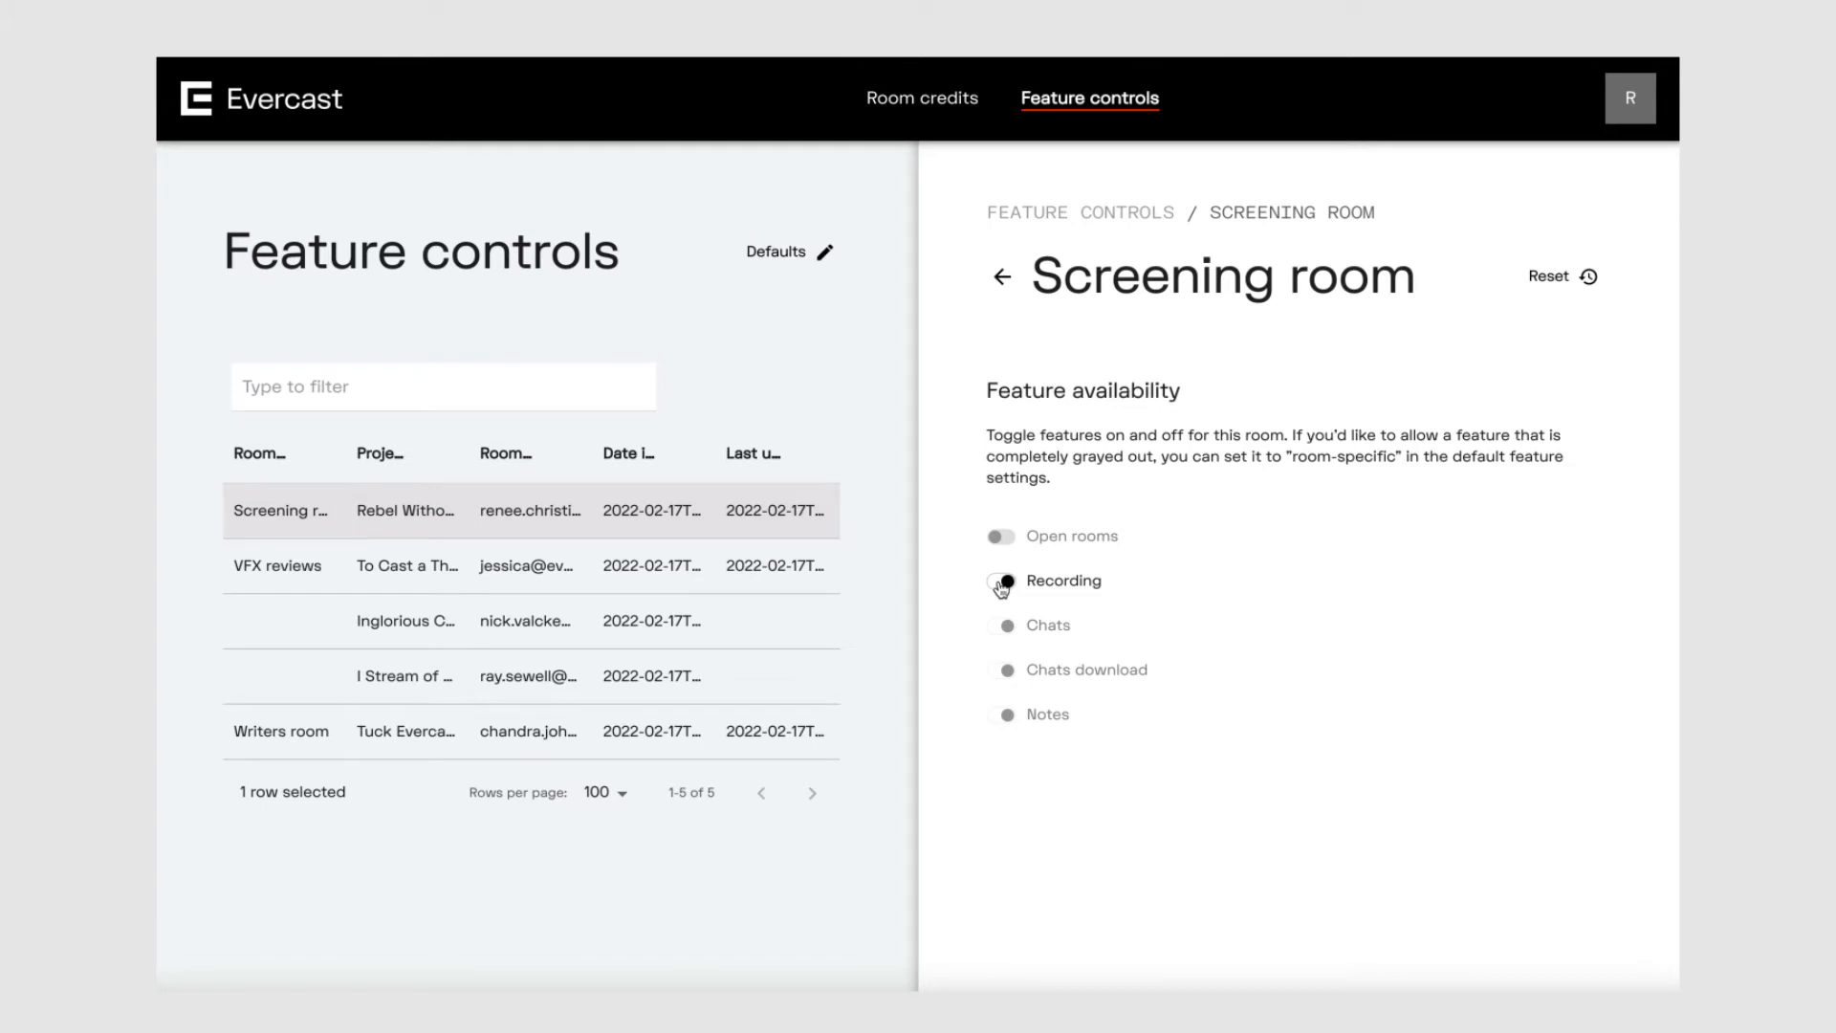
pyautogui.click(1000, 580)
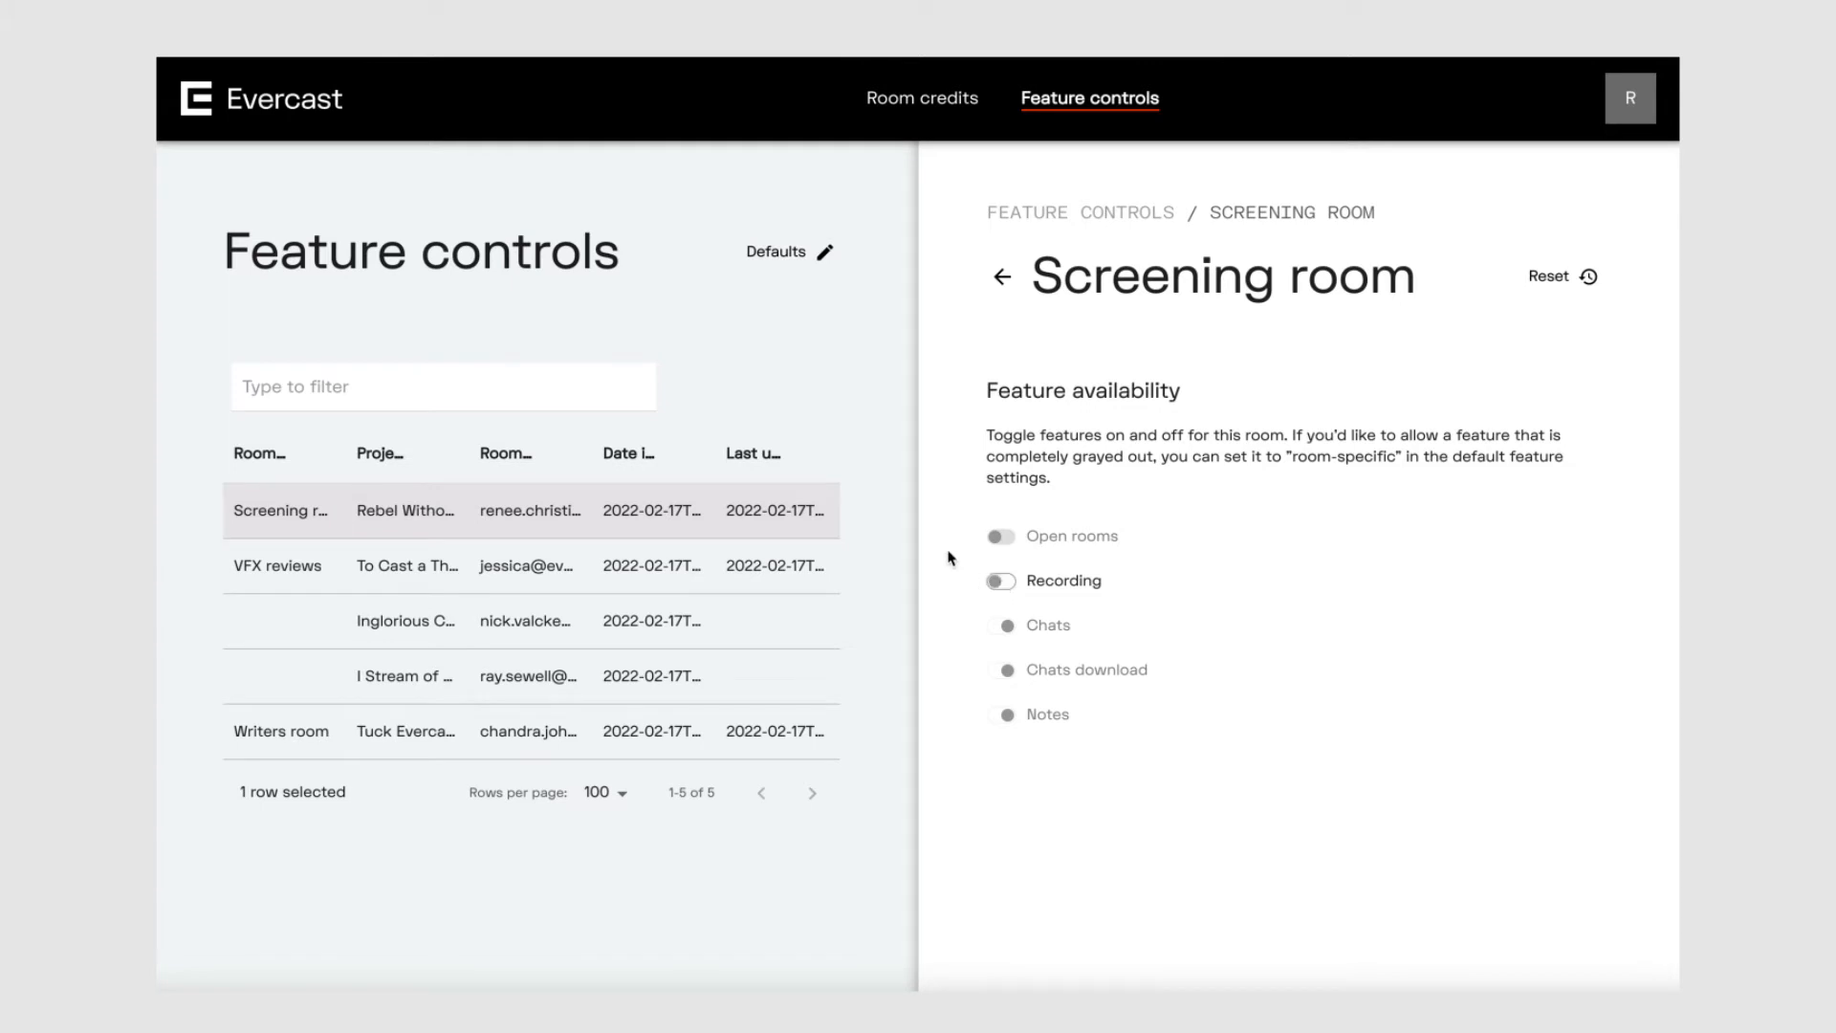
pyautogui.click(921, 98)
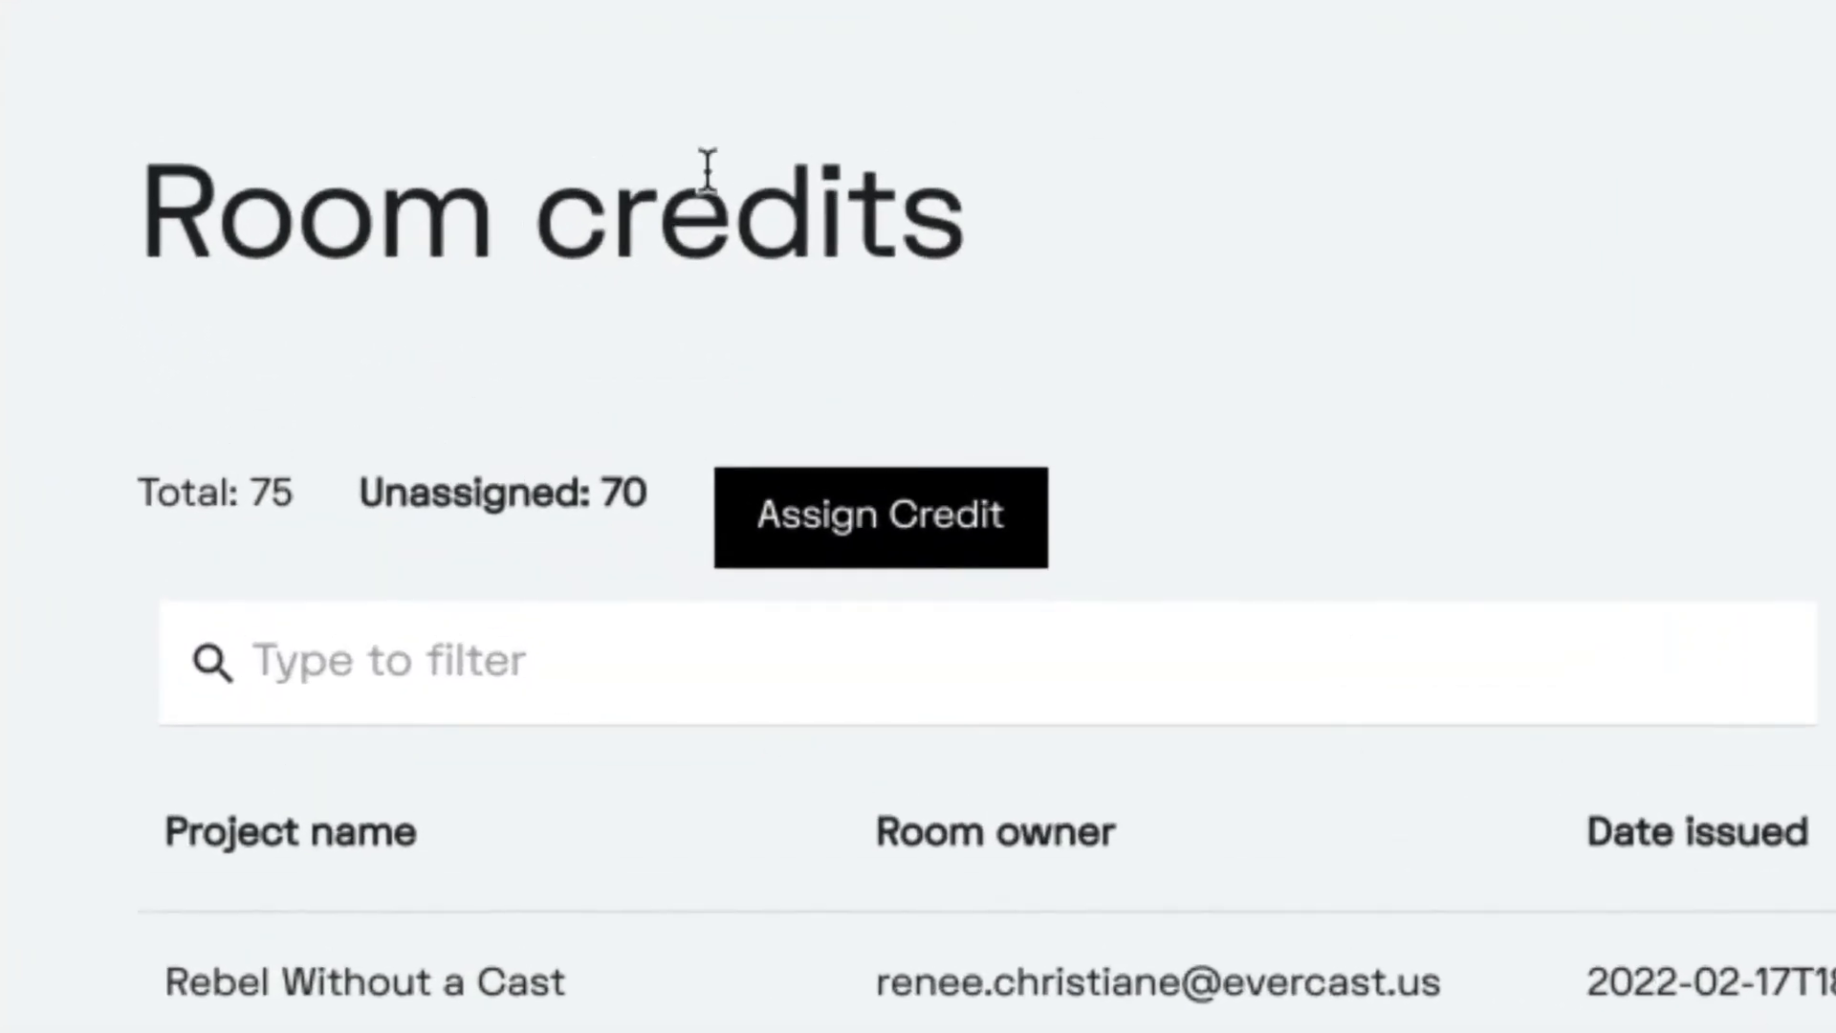
pyautogui.moveTo(322, 392)
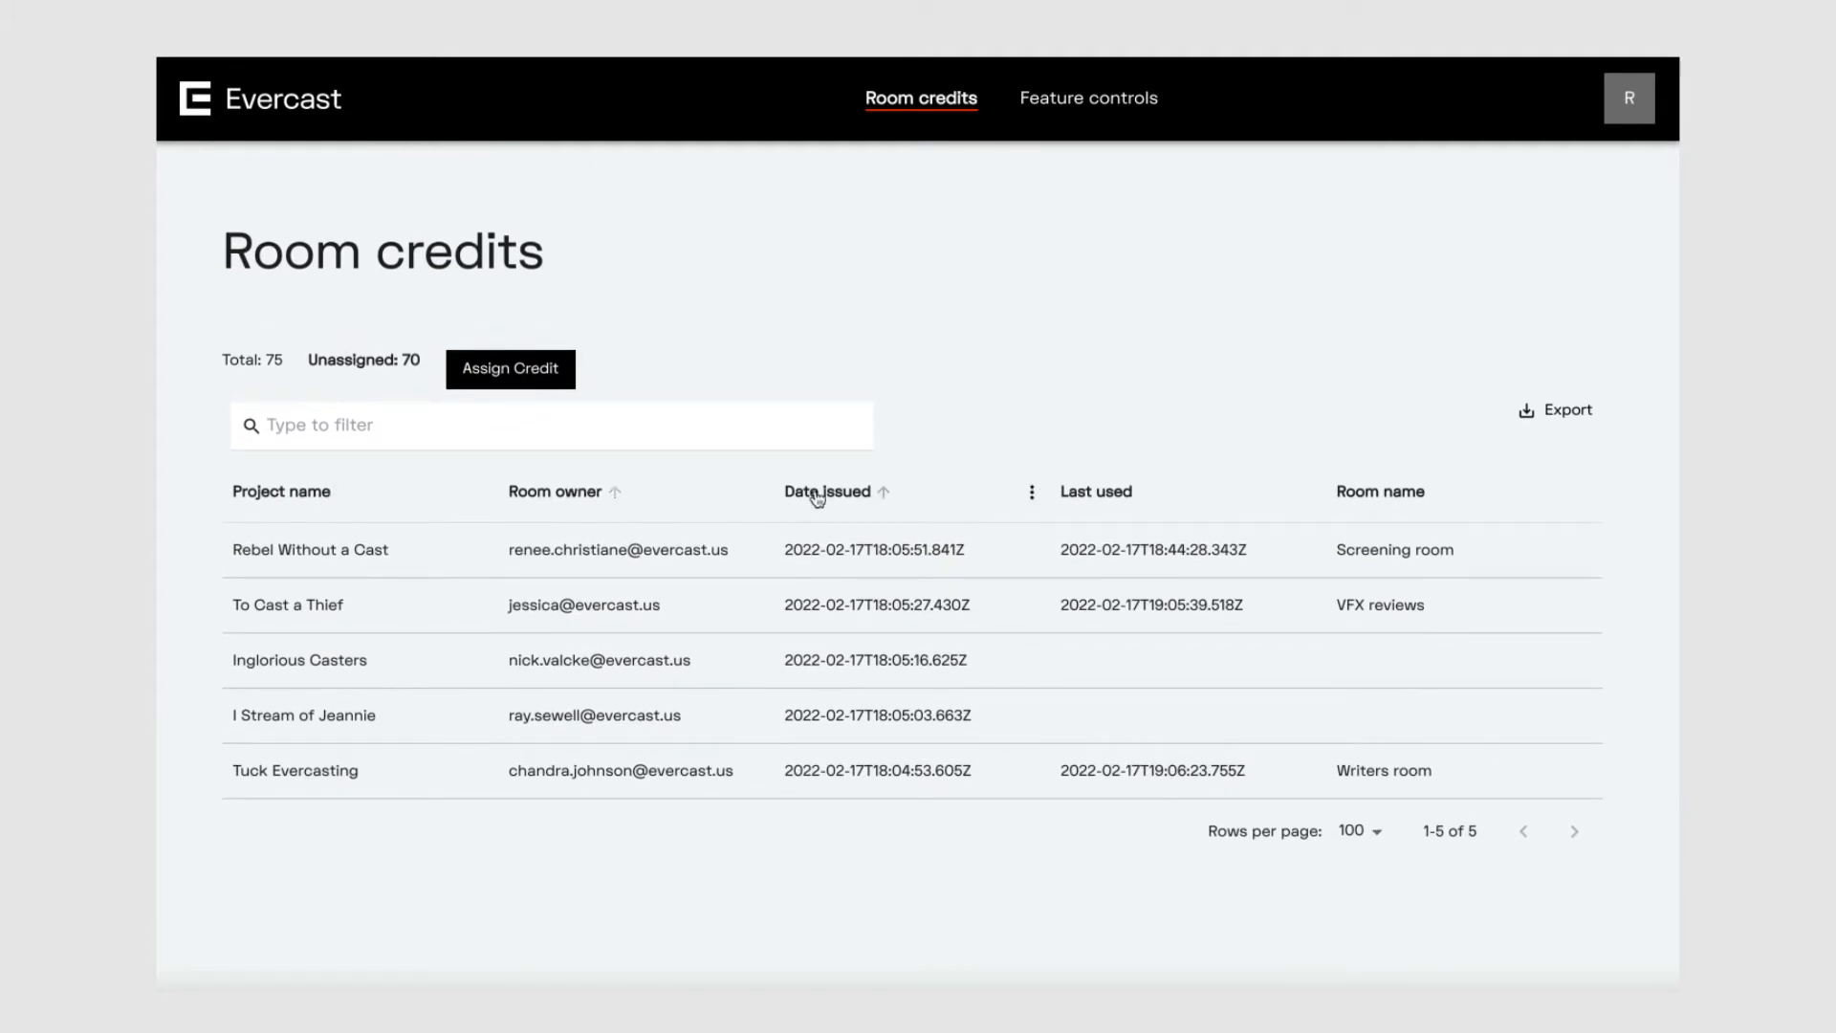
# Step: View the To Cast a Thief credit assignment, owned by jessica with VFX reviews room
pyautogui.click(1094, 491)
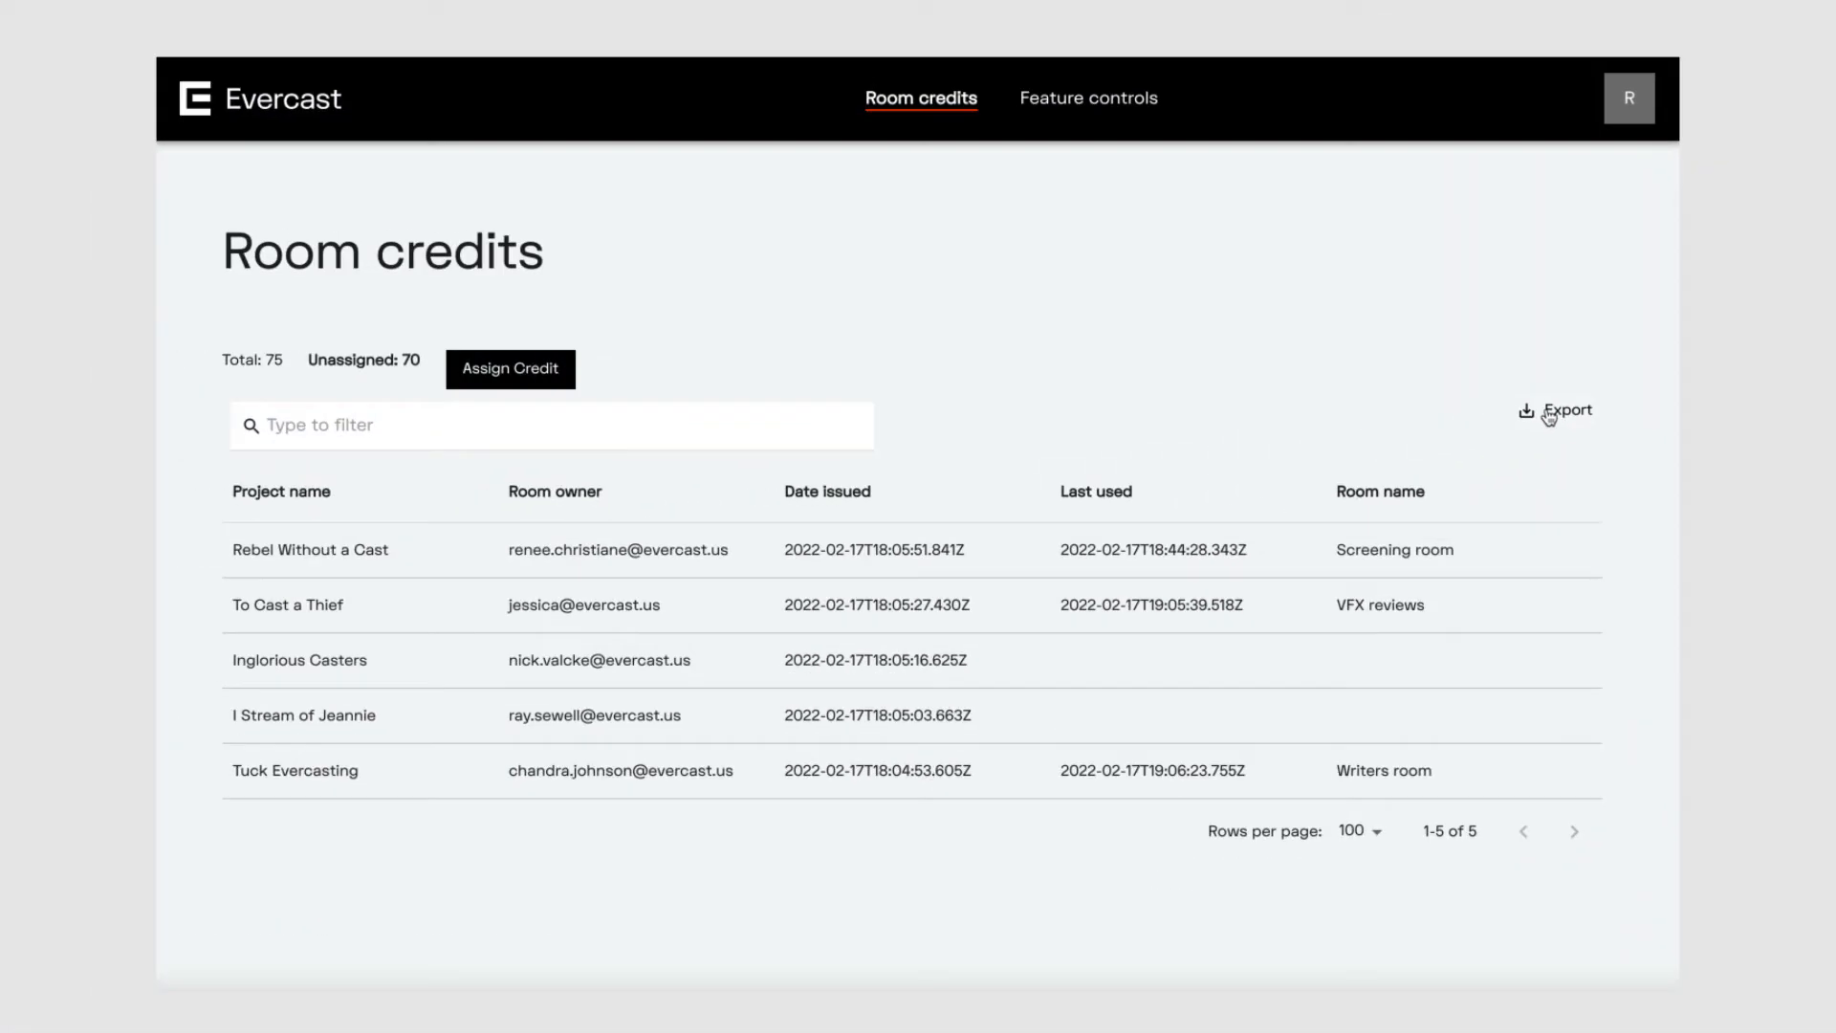
pyautogui.click(287, 604)
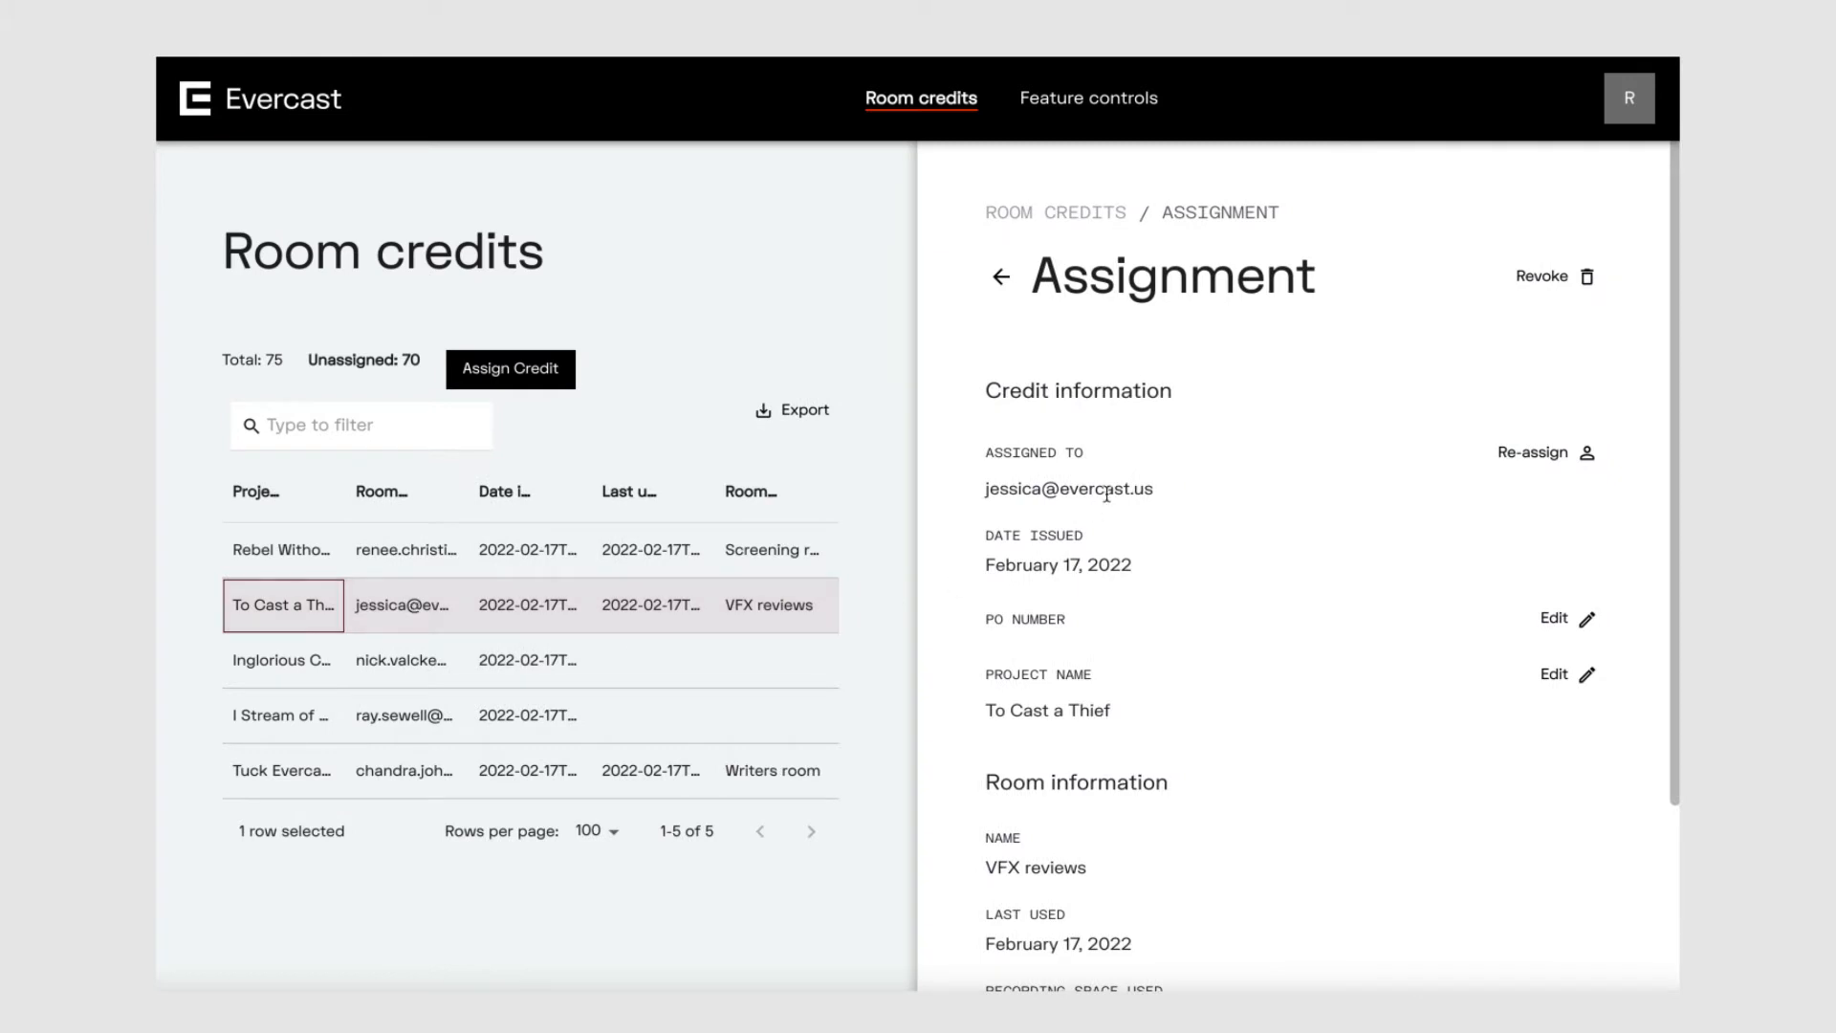
# Step: Scroll down through the To Cast a Thief assignment panel
pyautogui.scroll(-3)
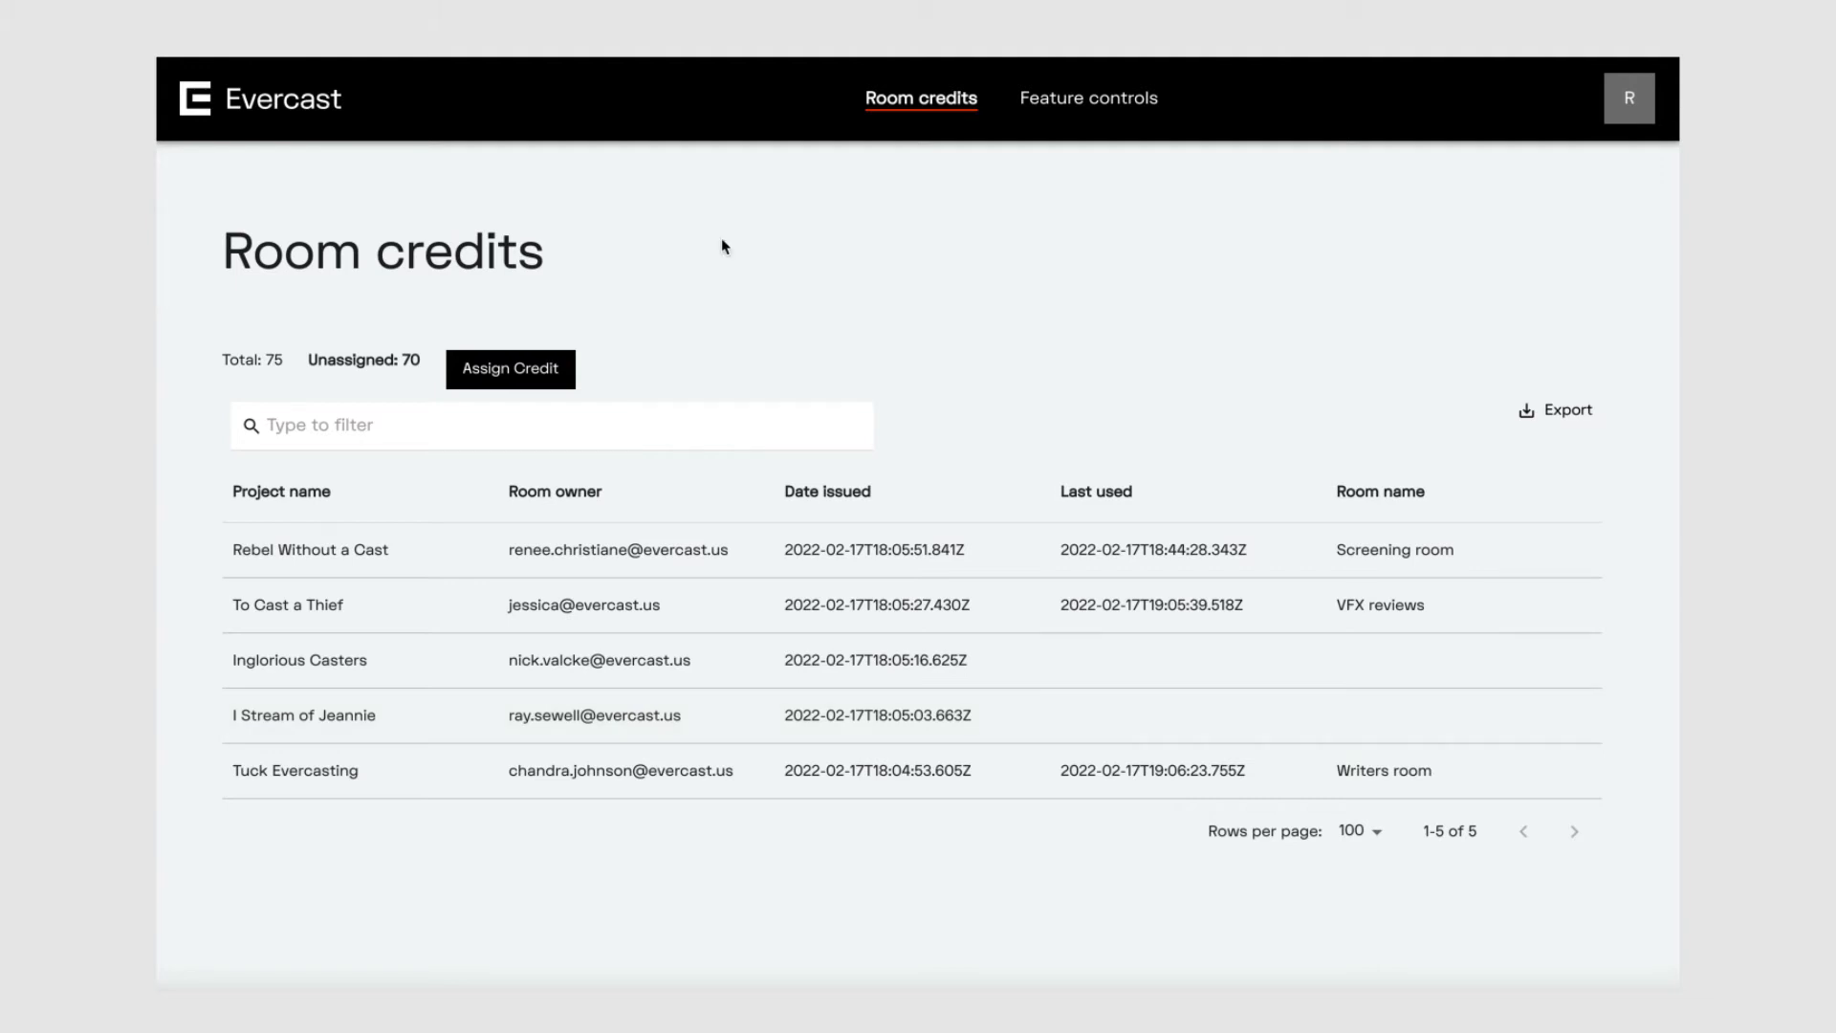
pyautogui.moveTo(673, 282)
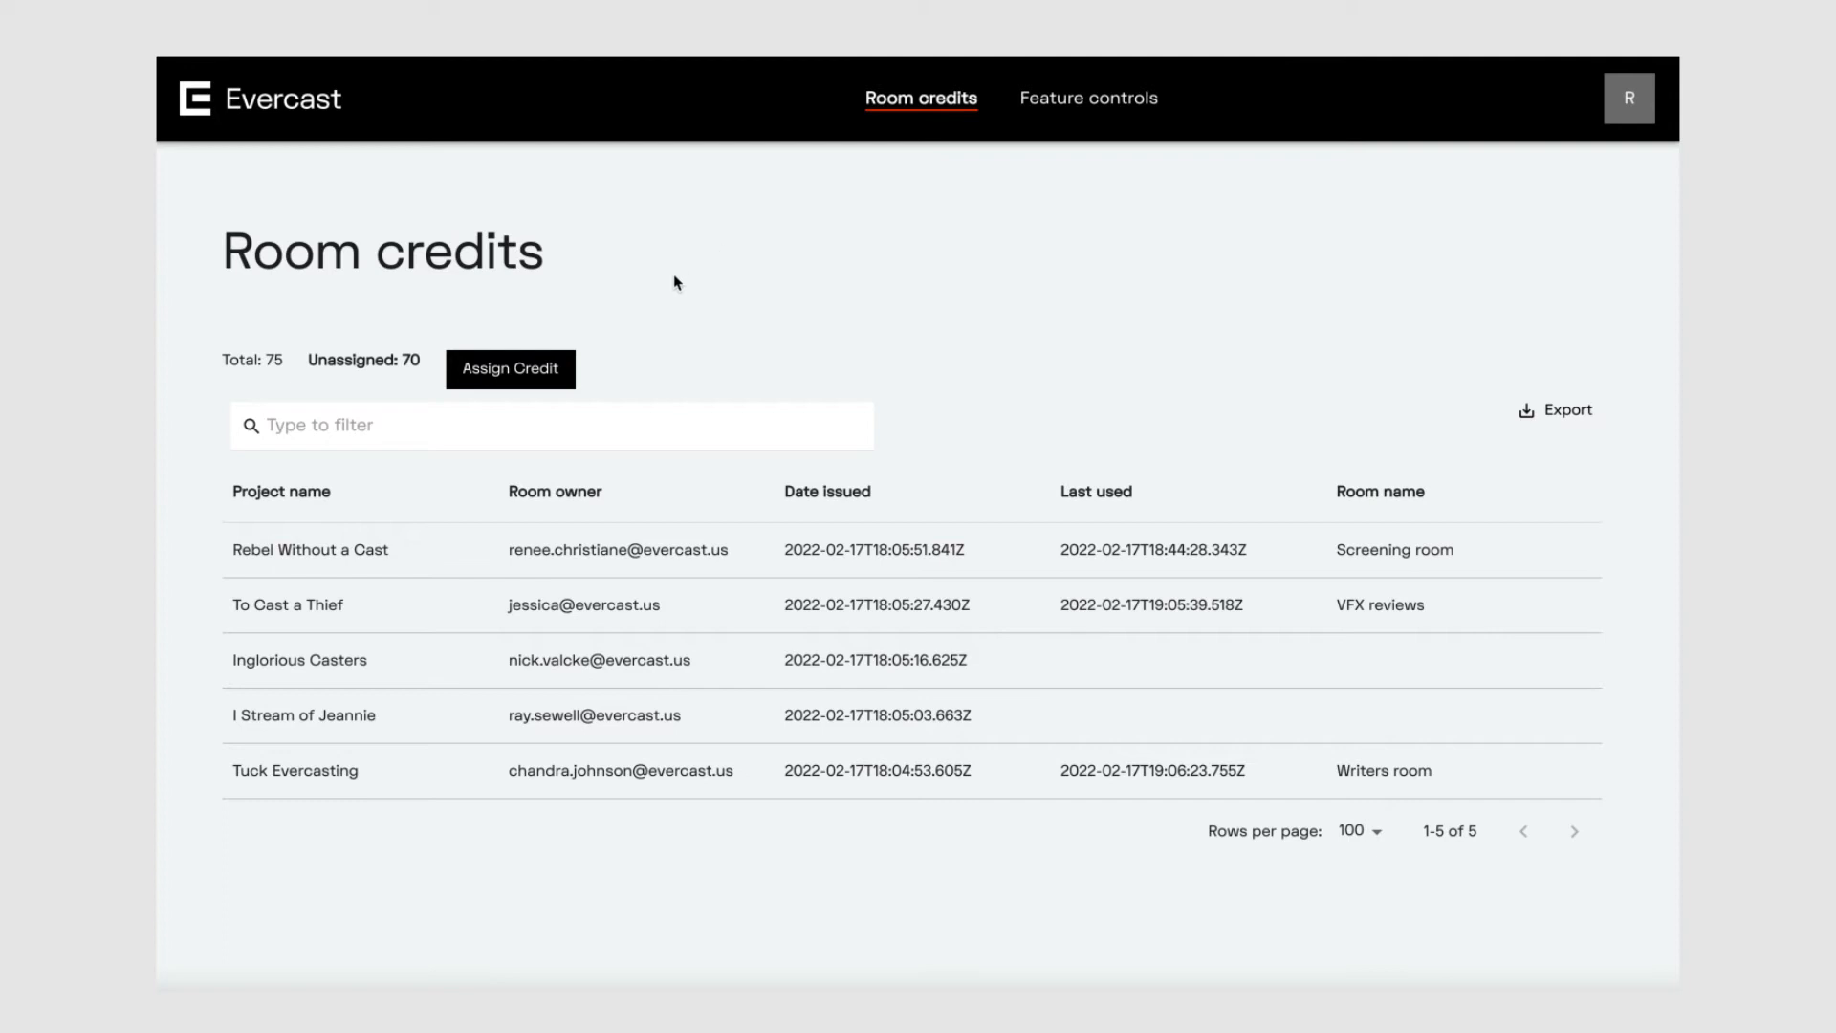
pyautogui.click(510, 367)
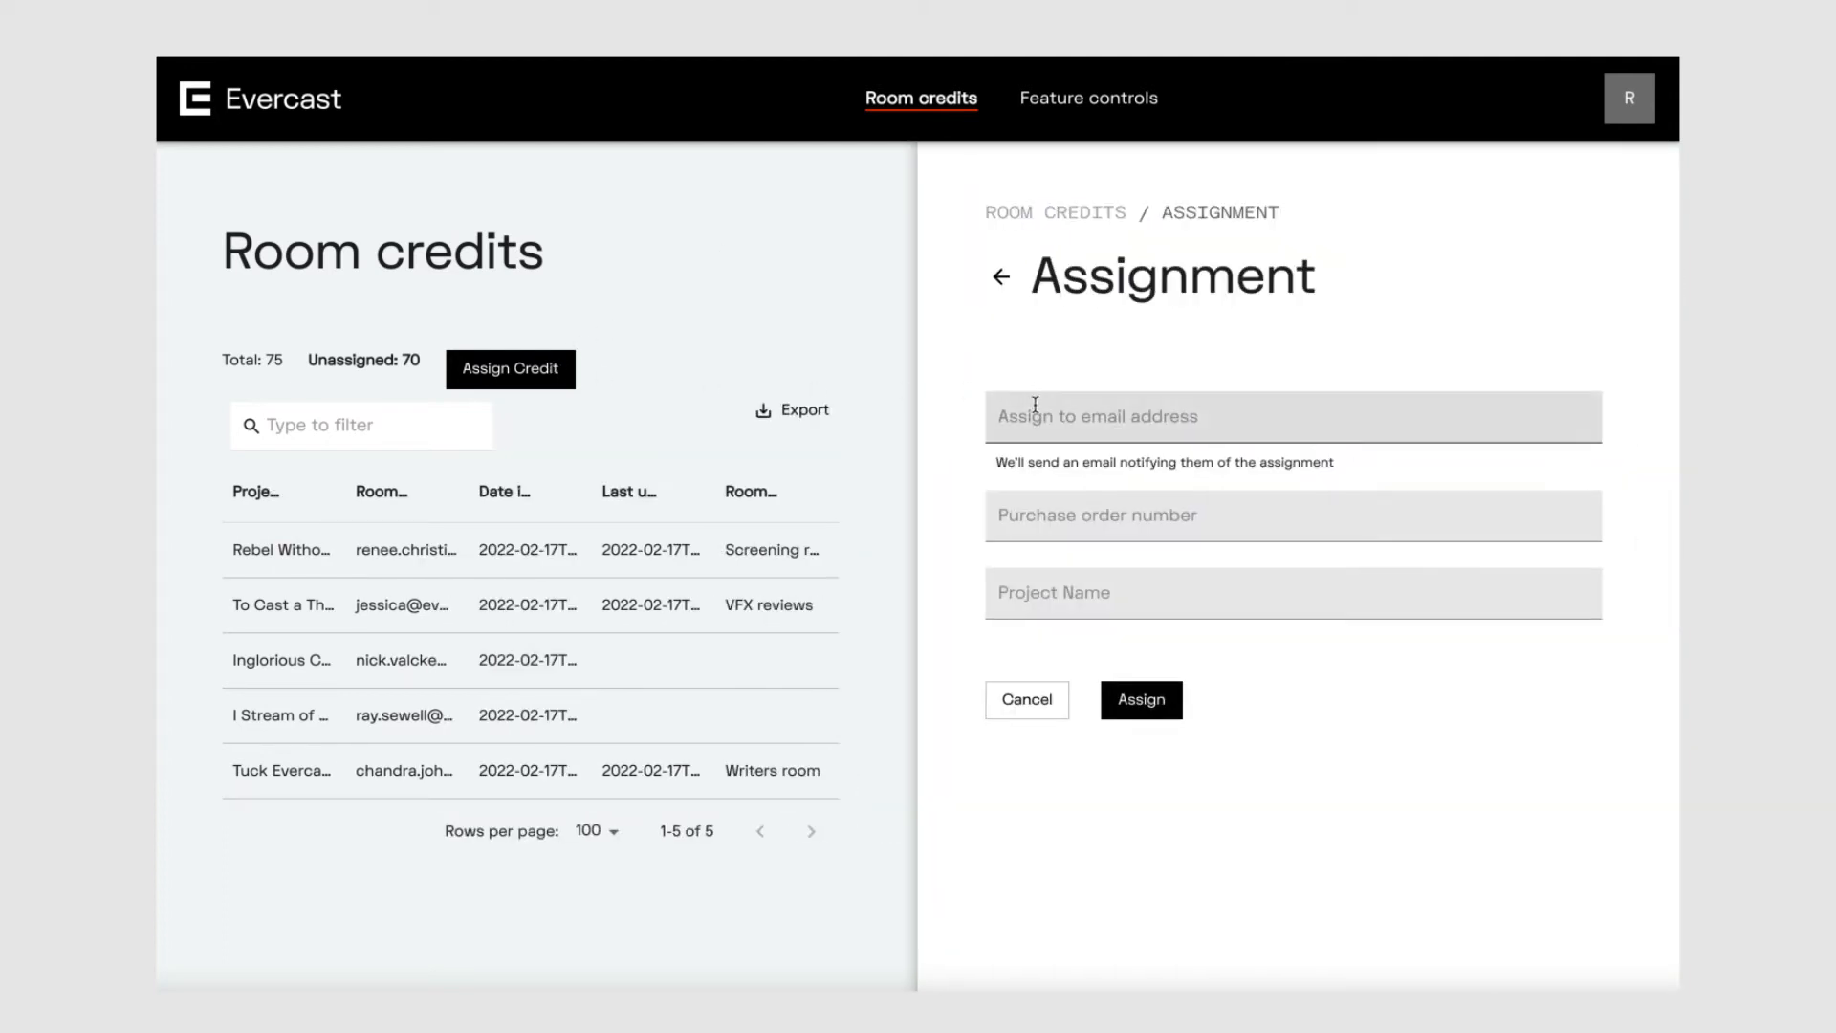
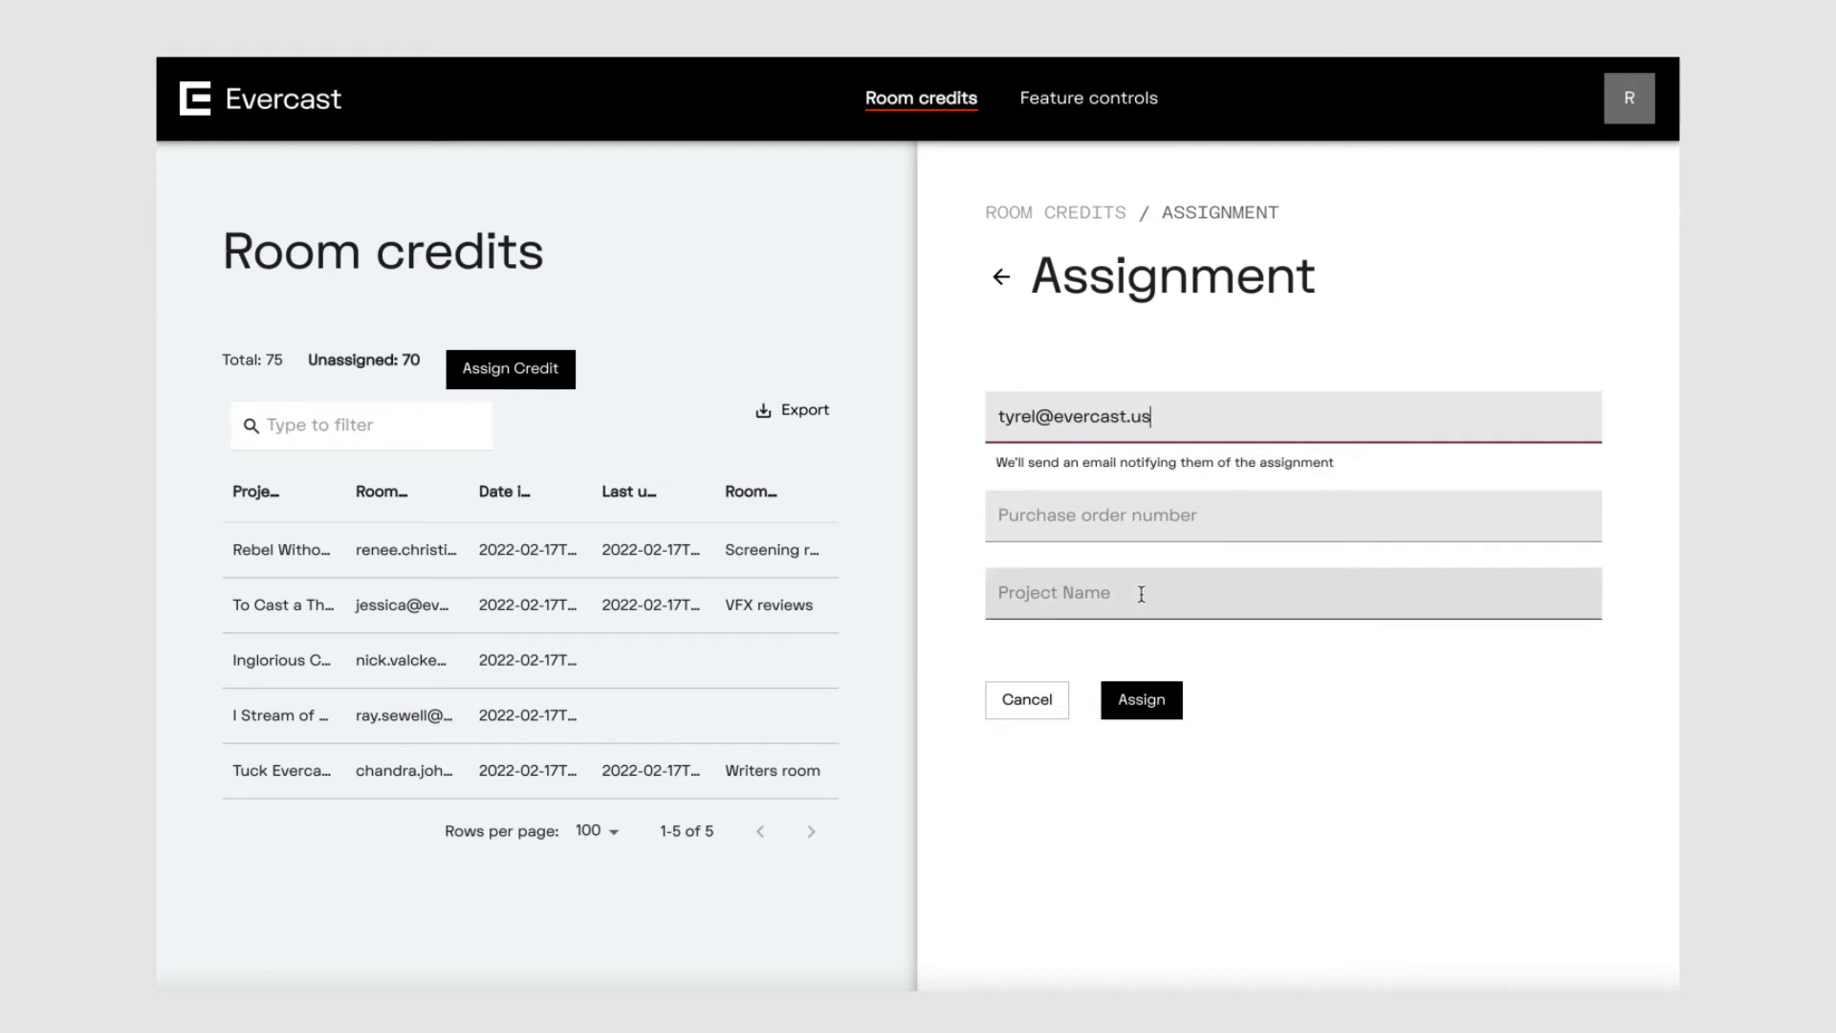
pyautogui.click(1138, 699)
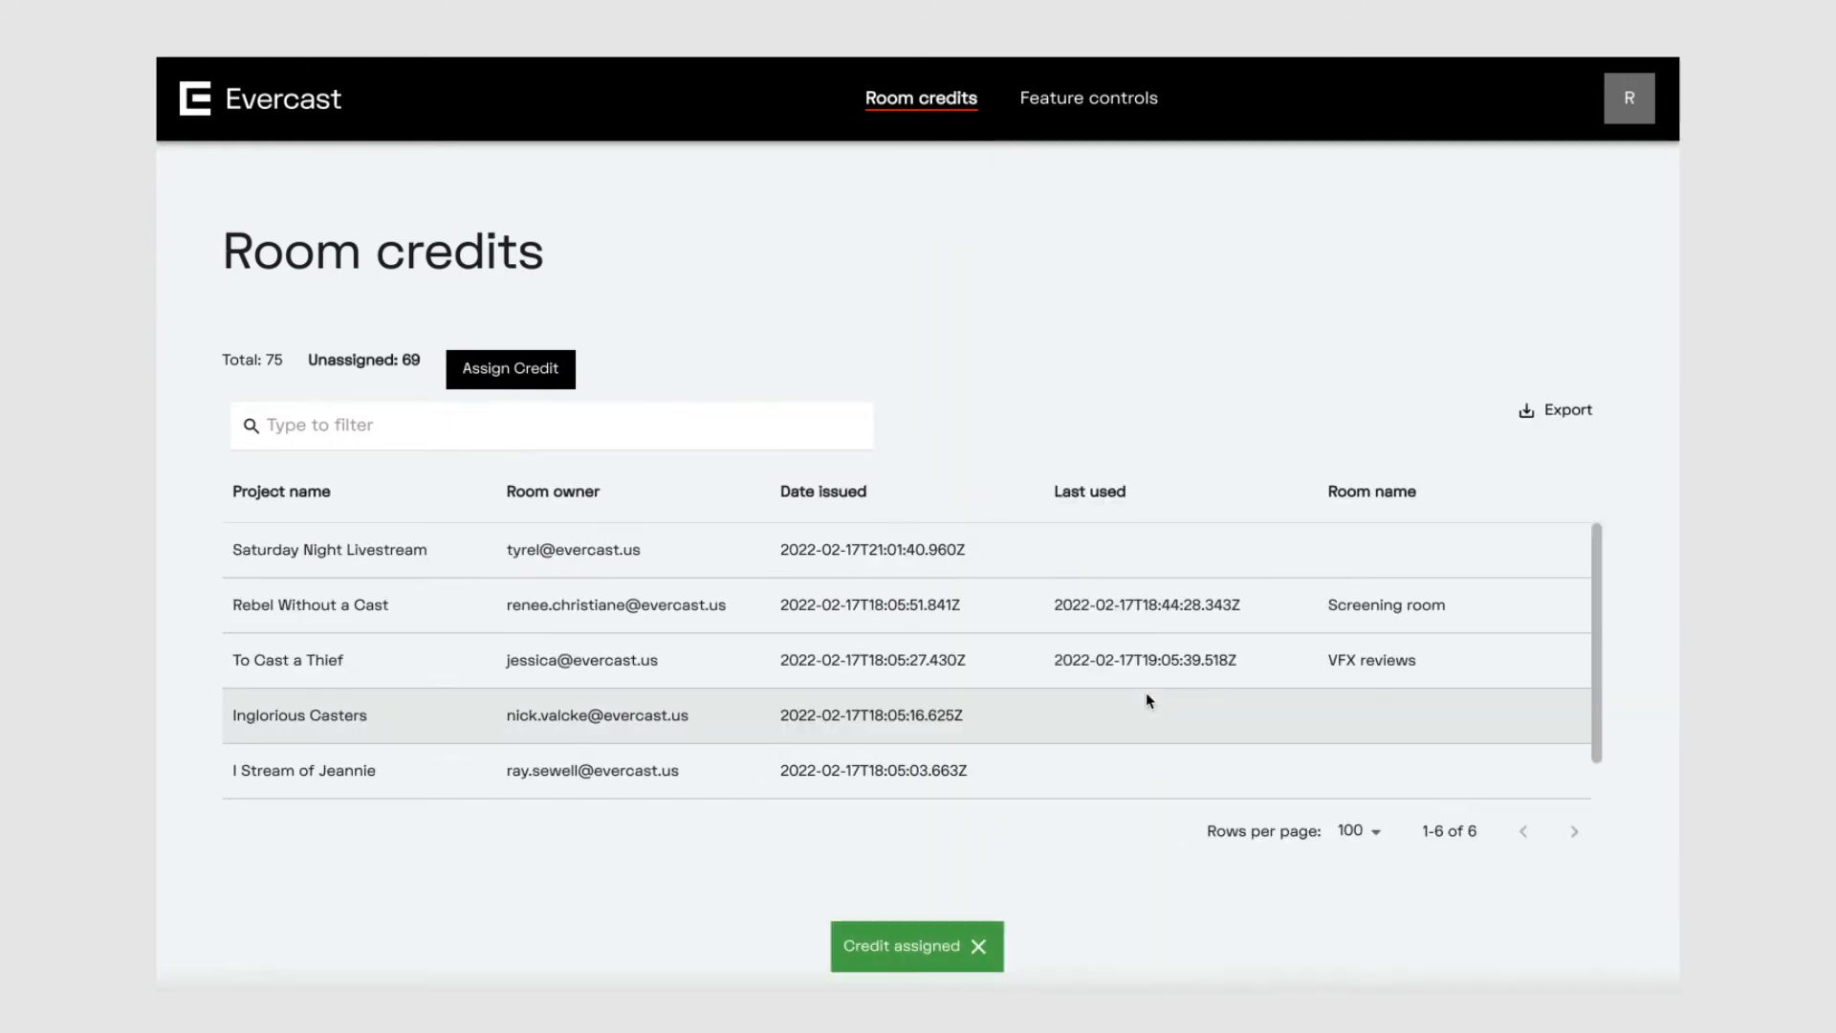
pyautogui.click(507, 368)
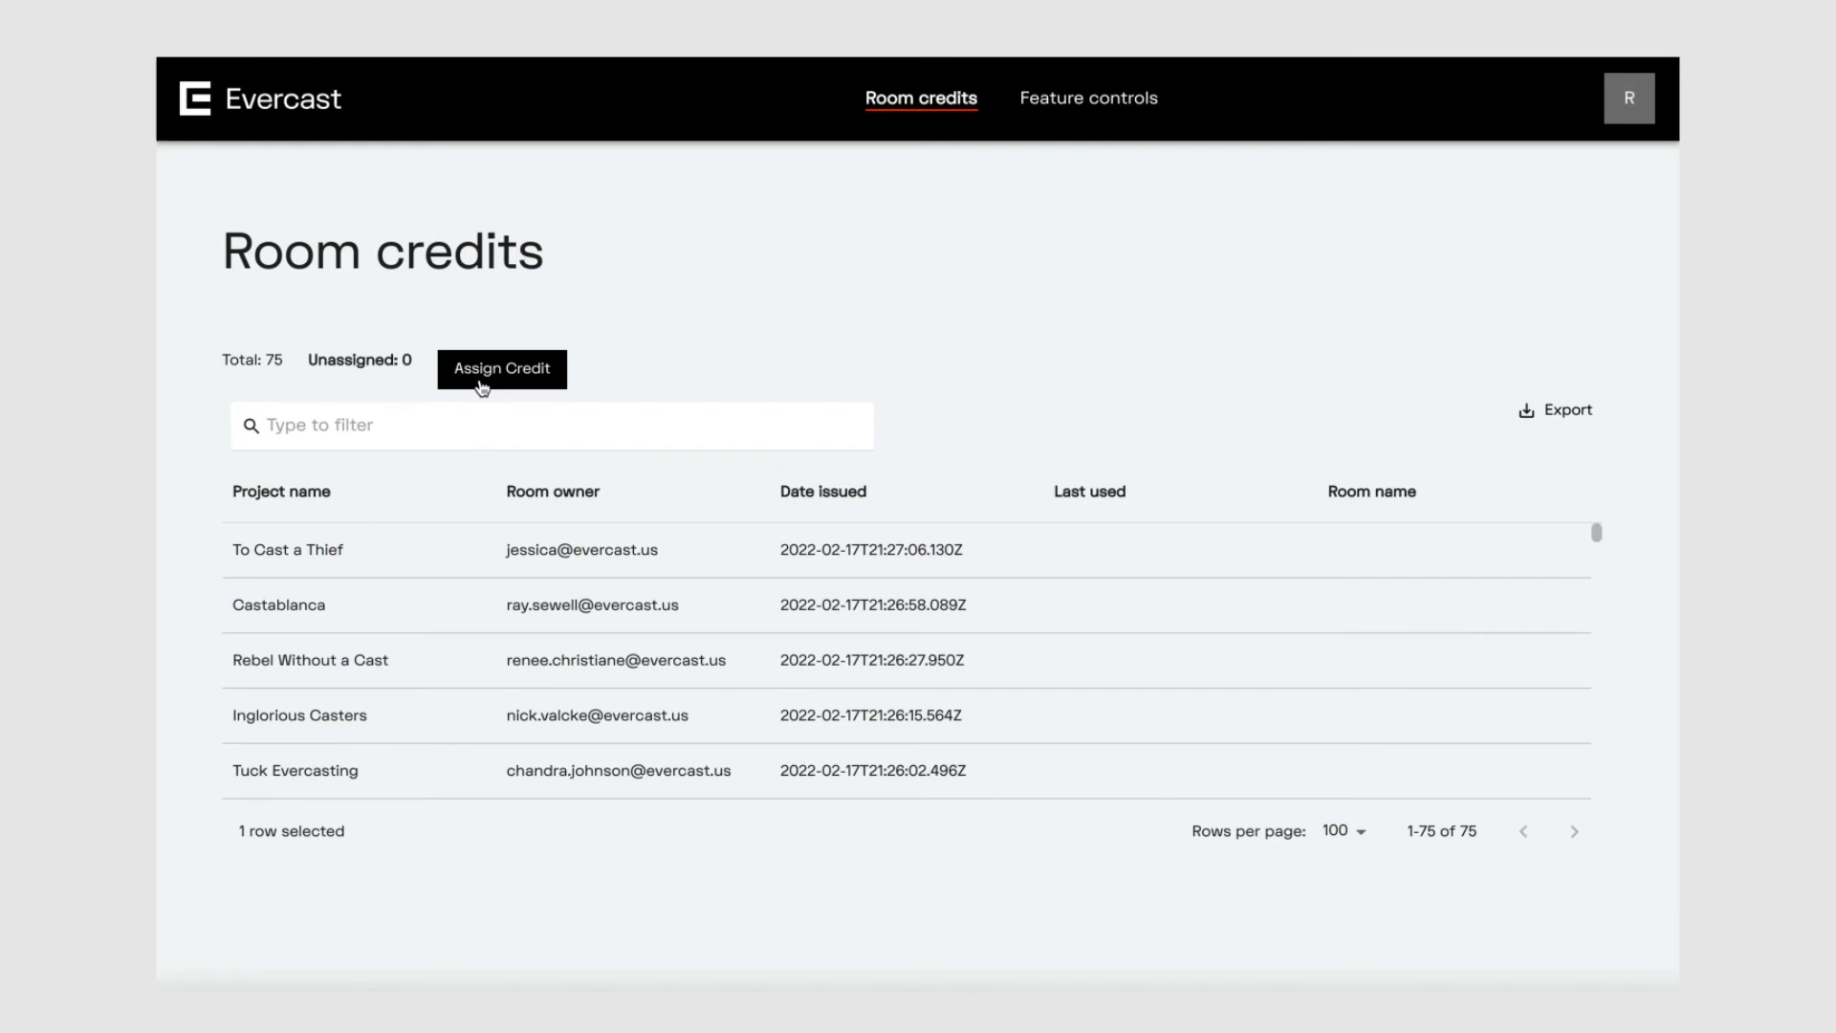
pyautogui.click(501, 367)
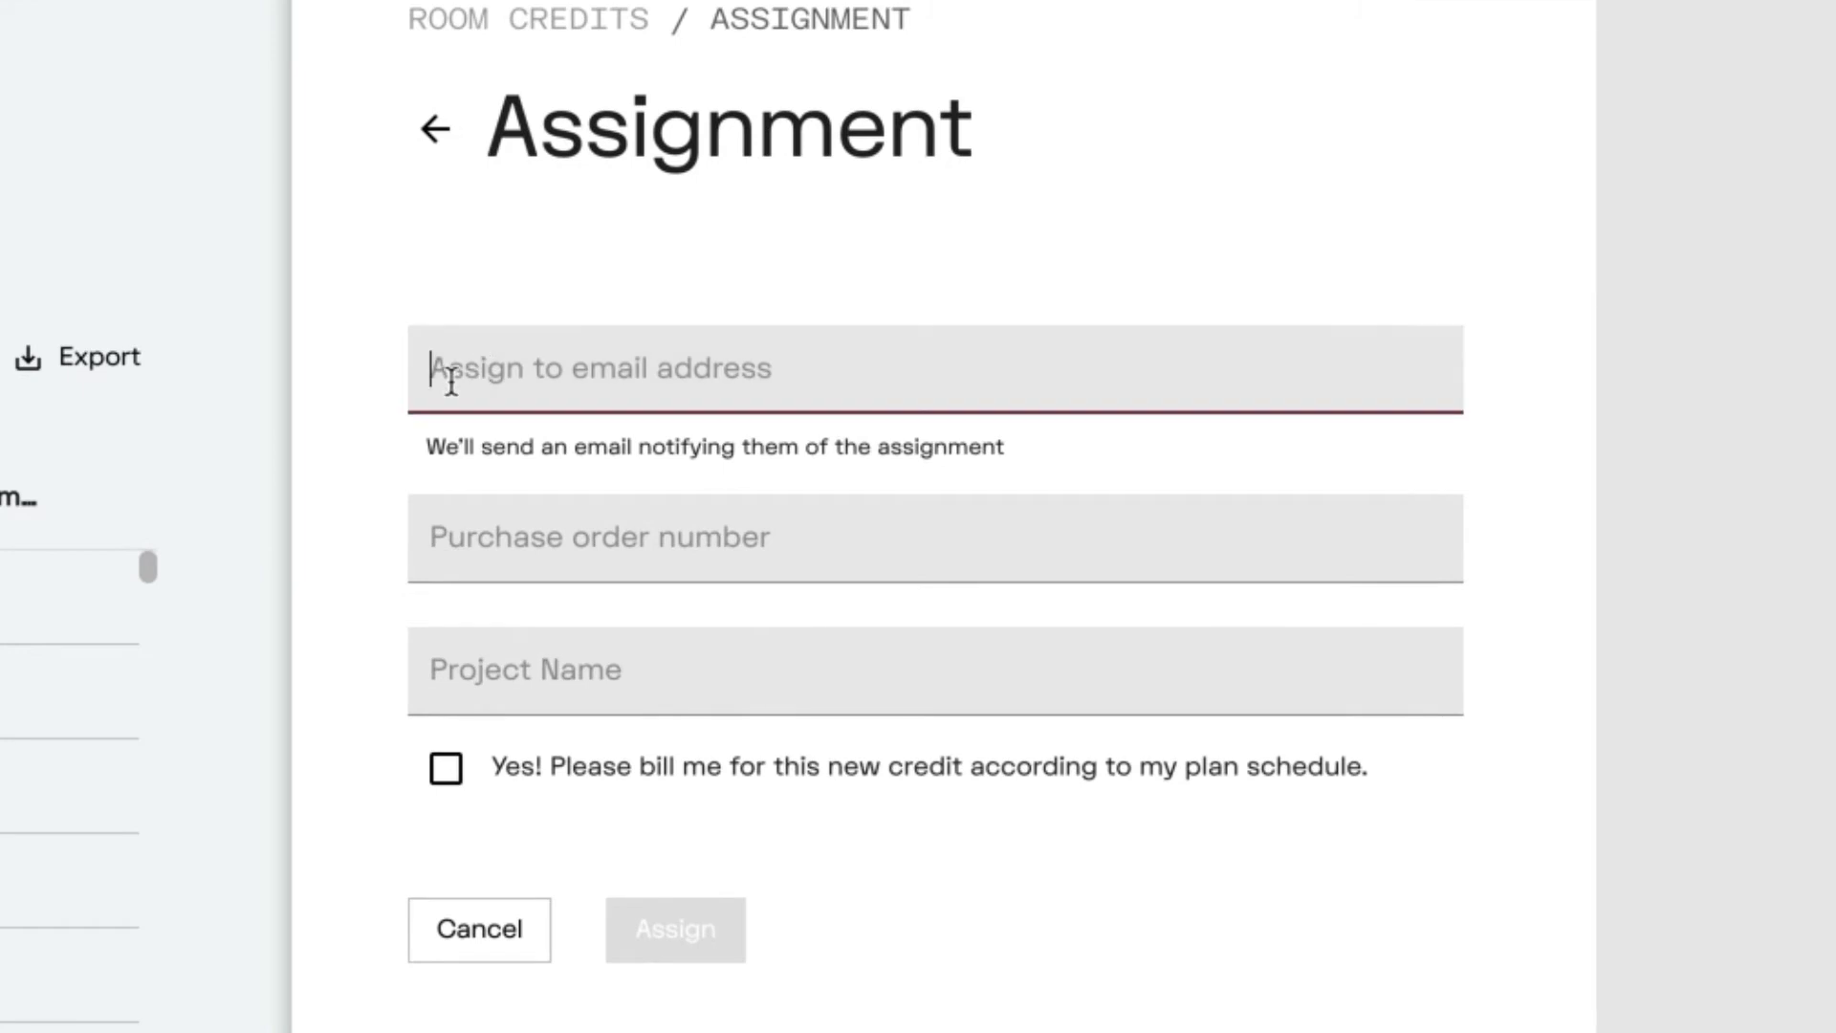
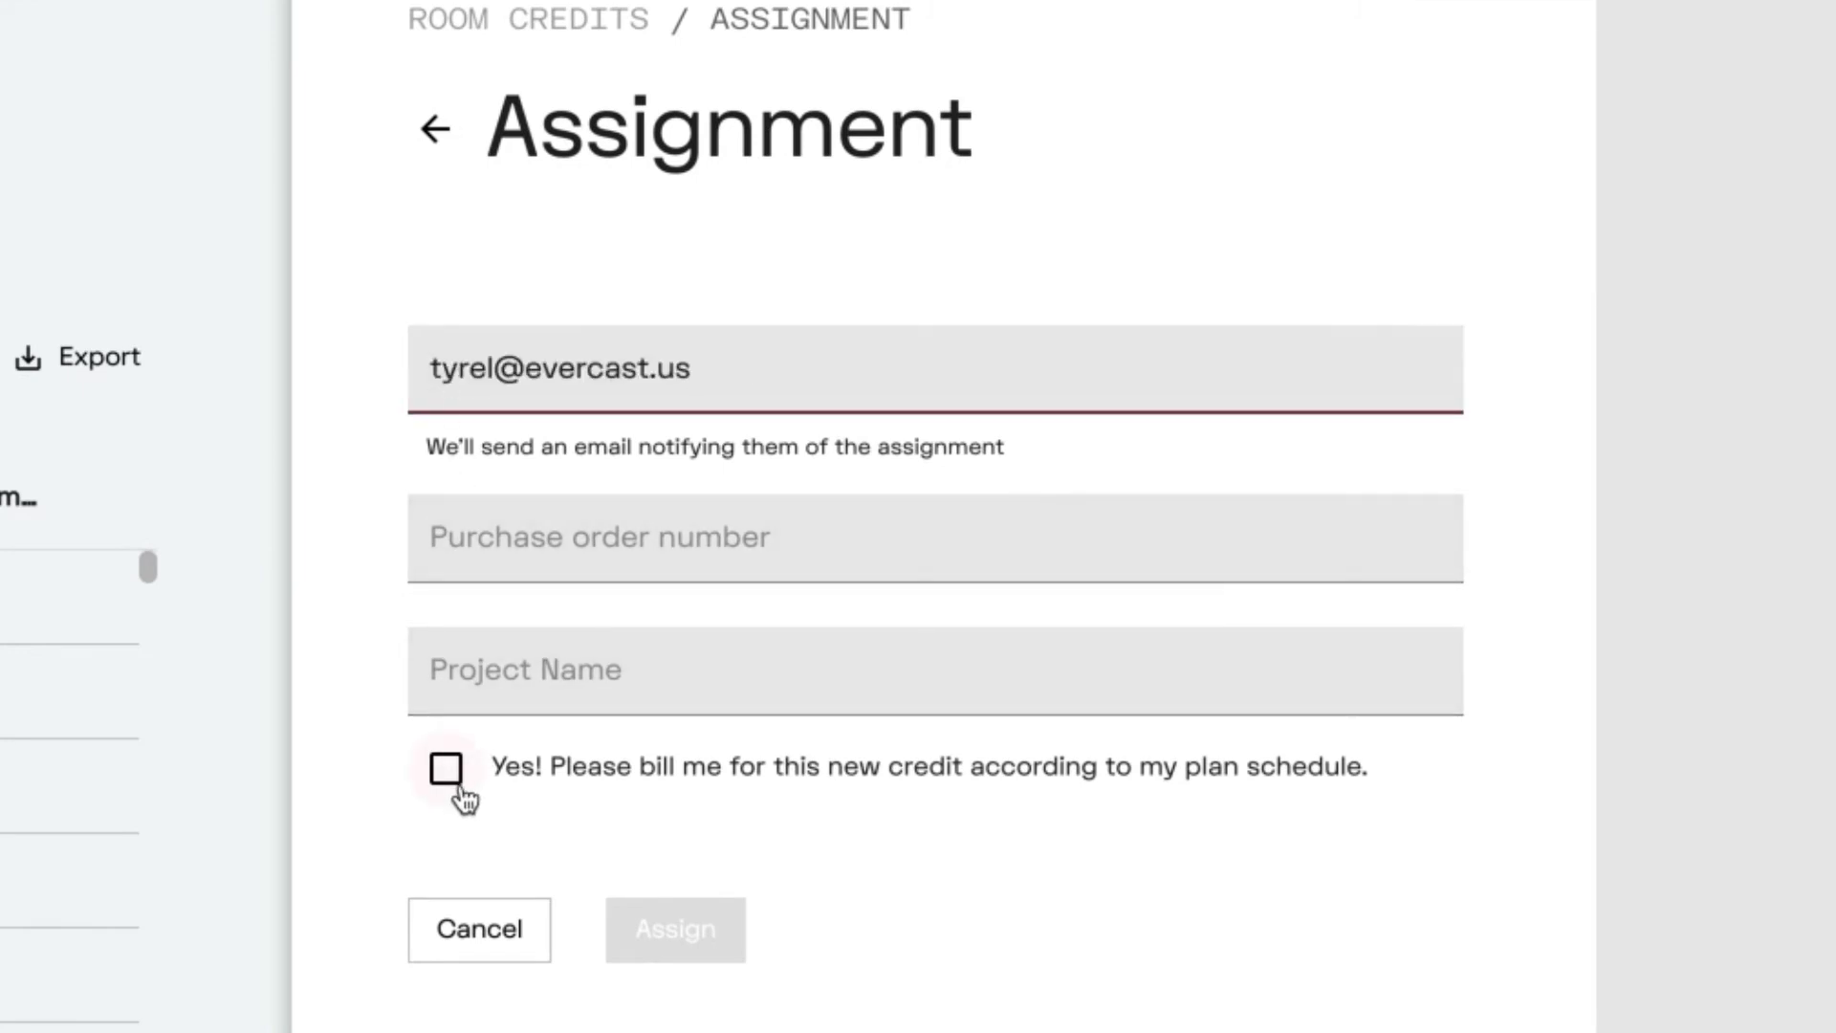
pyautogui.click(444, 767)
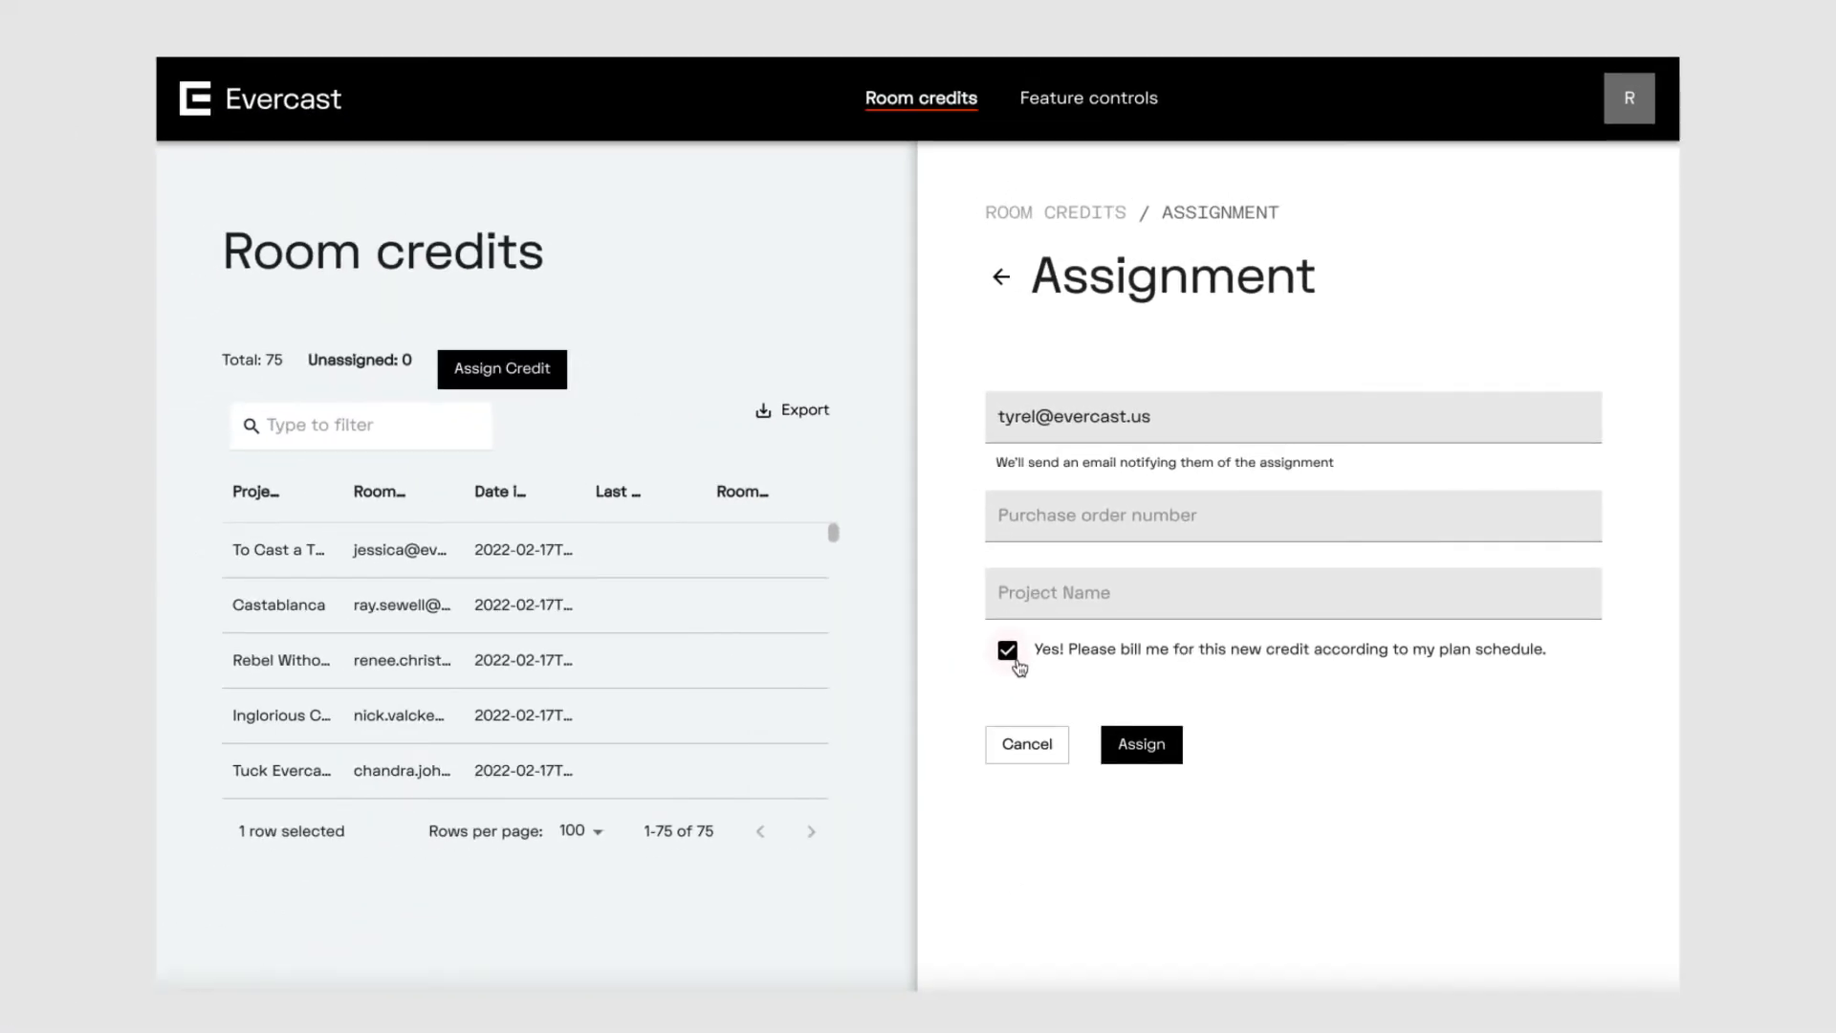
pyautogui.click(1139, 744)
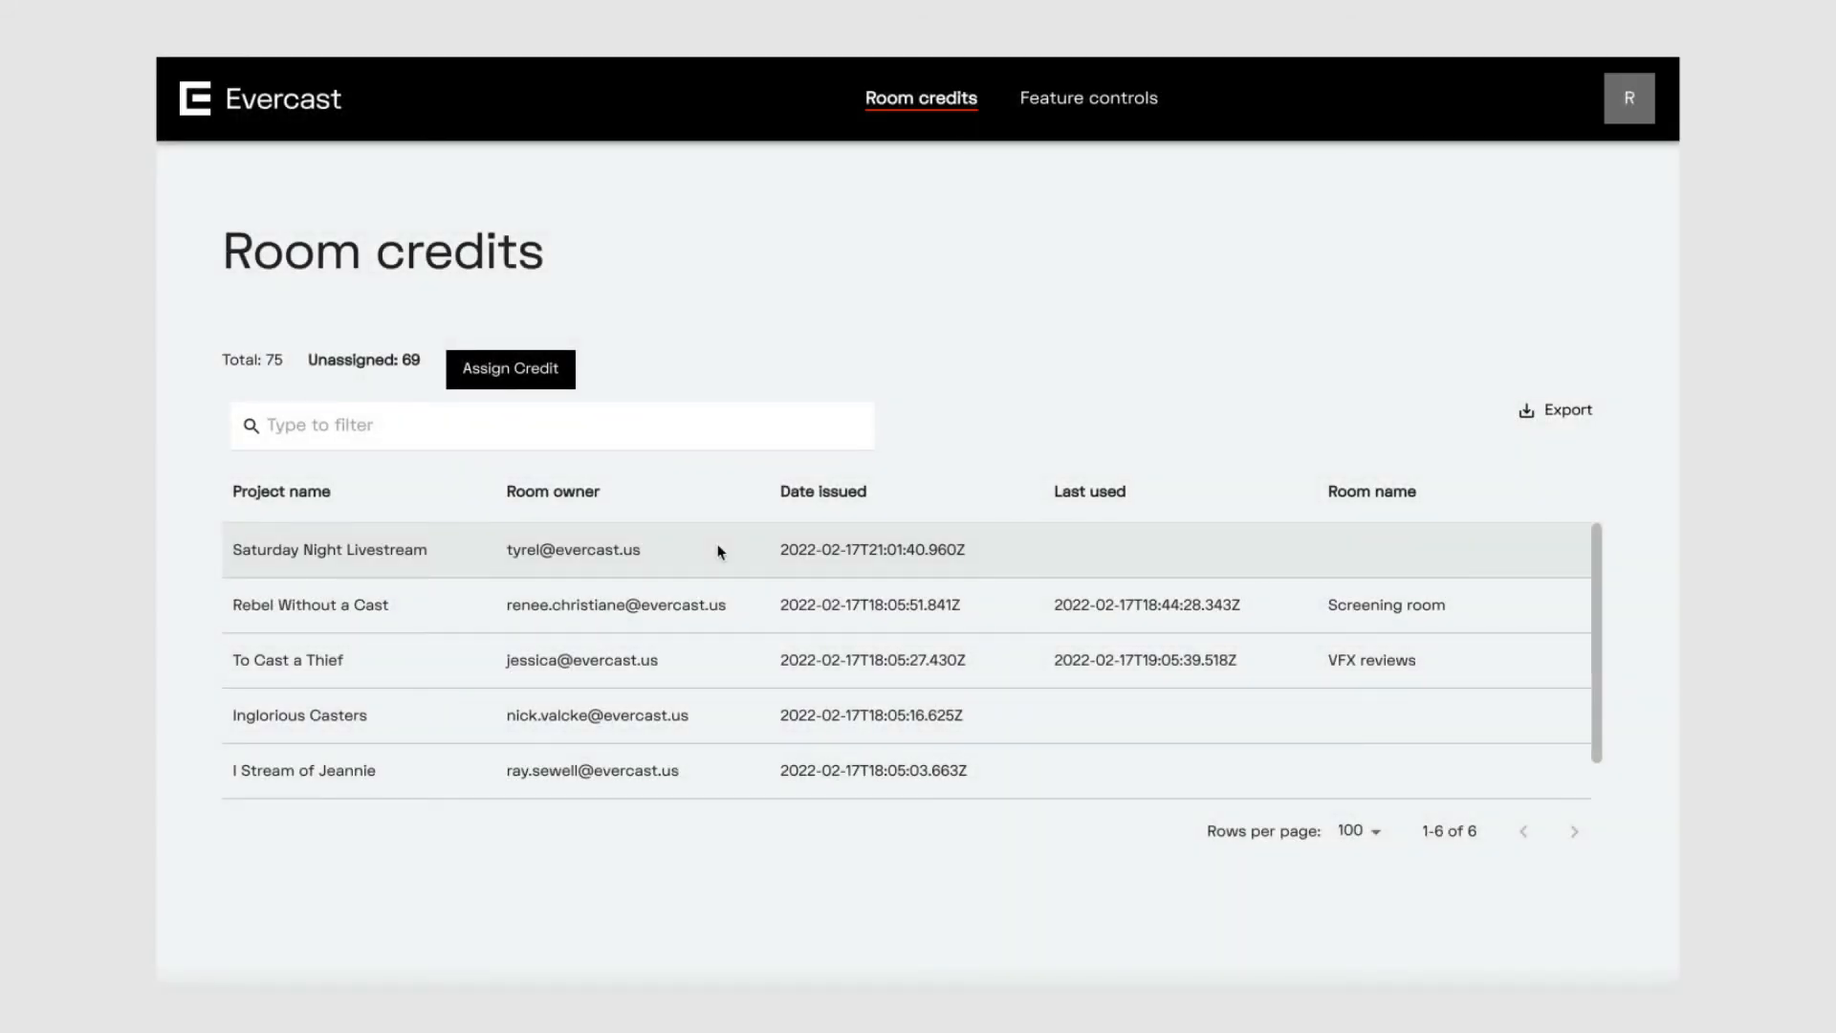
pyautogui.click(630, 549)
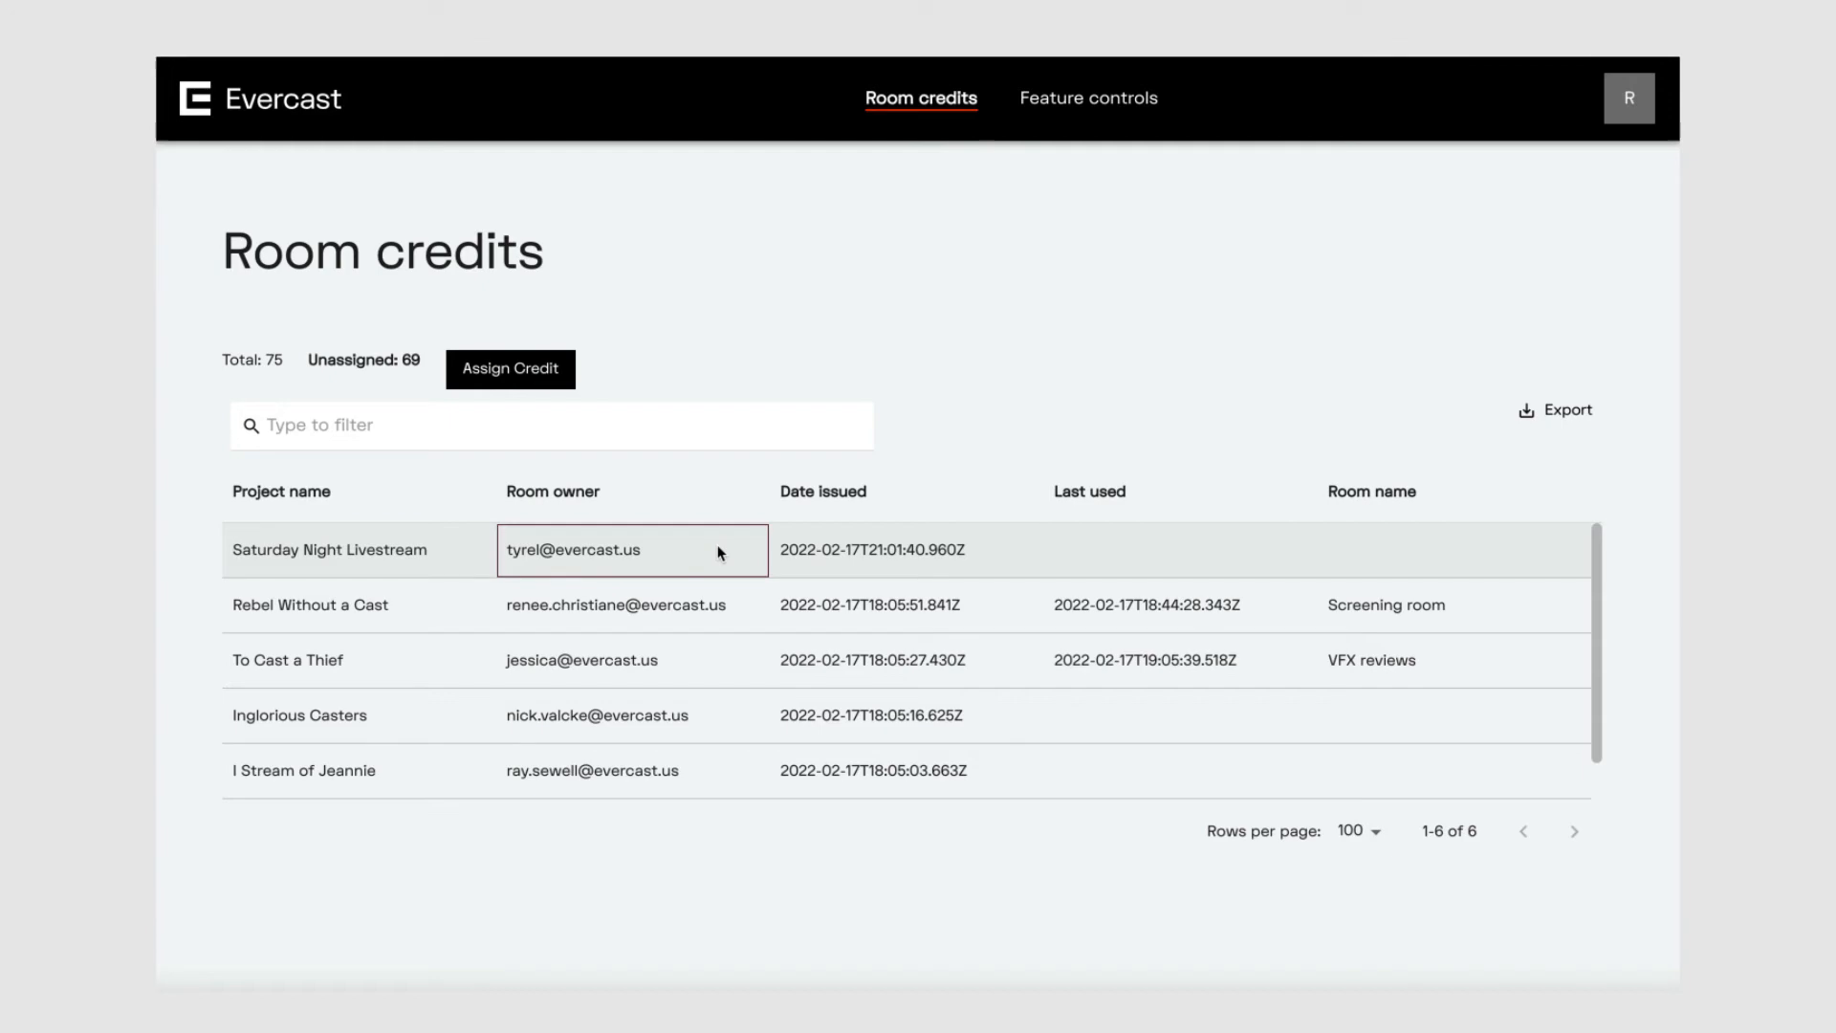
pyautogui.click(572, 549)
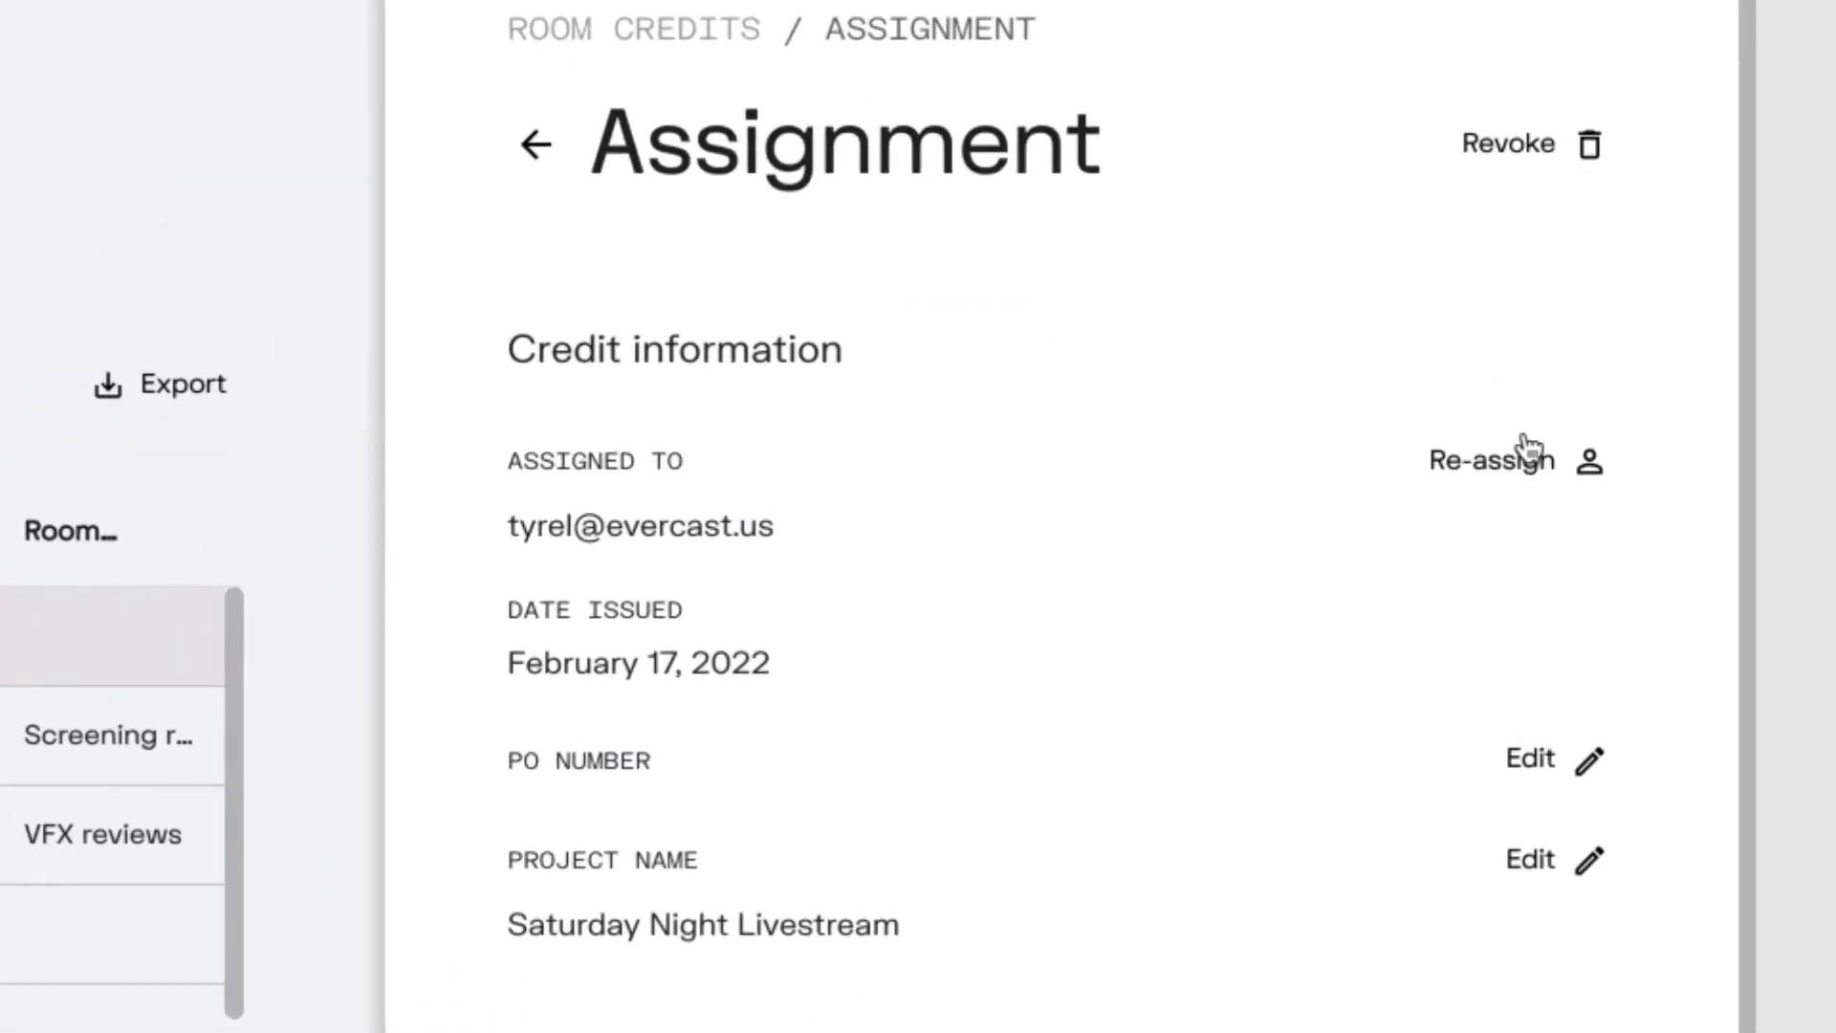
pyautogui.click(1490, 459)
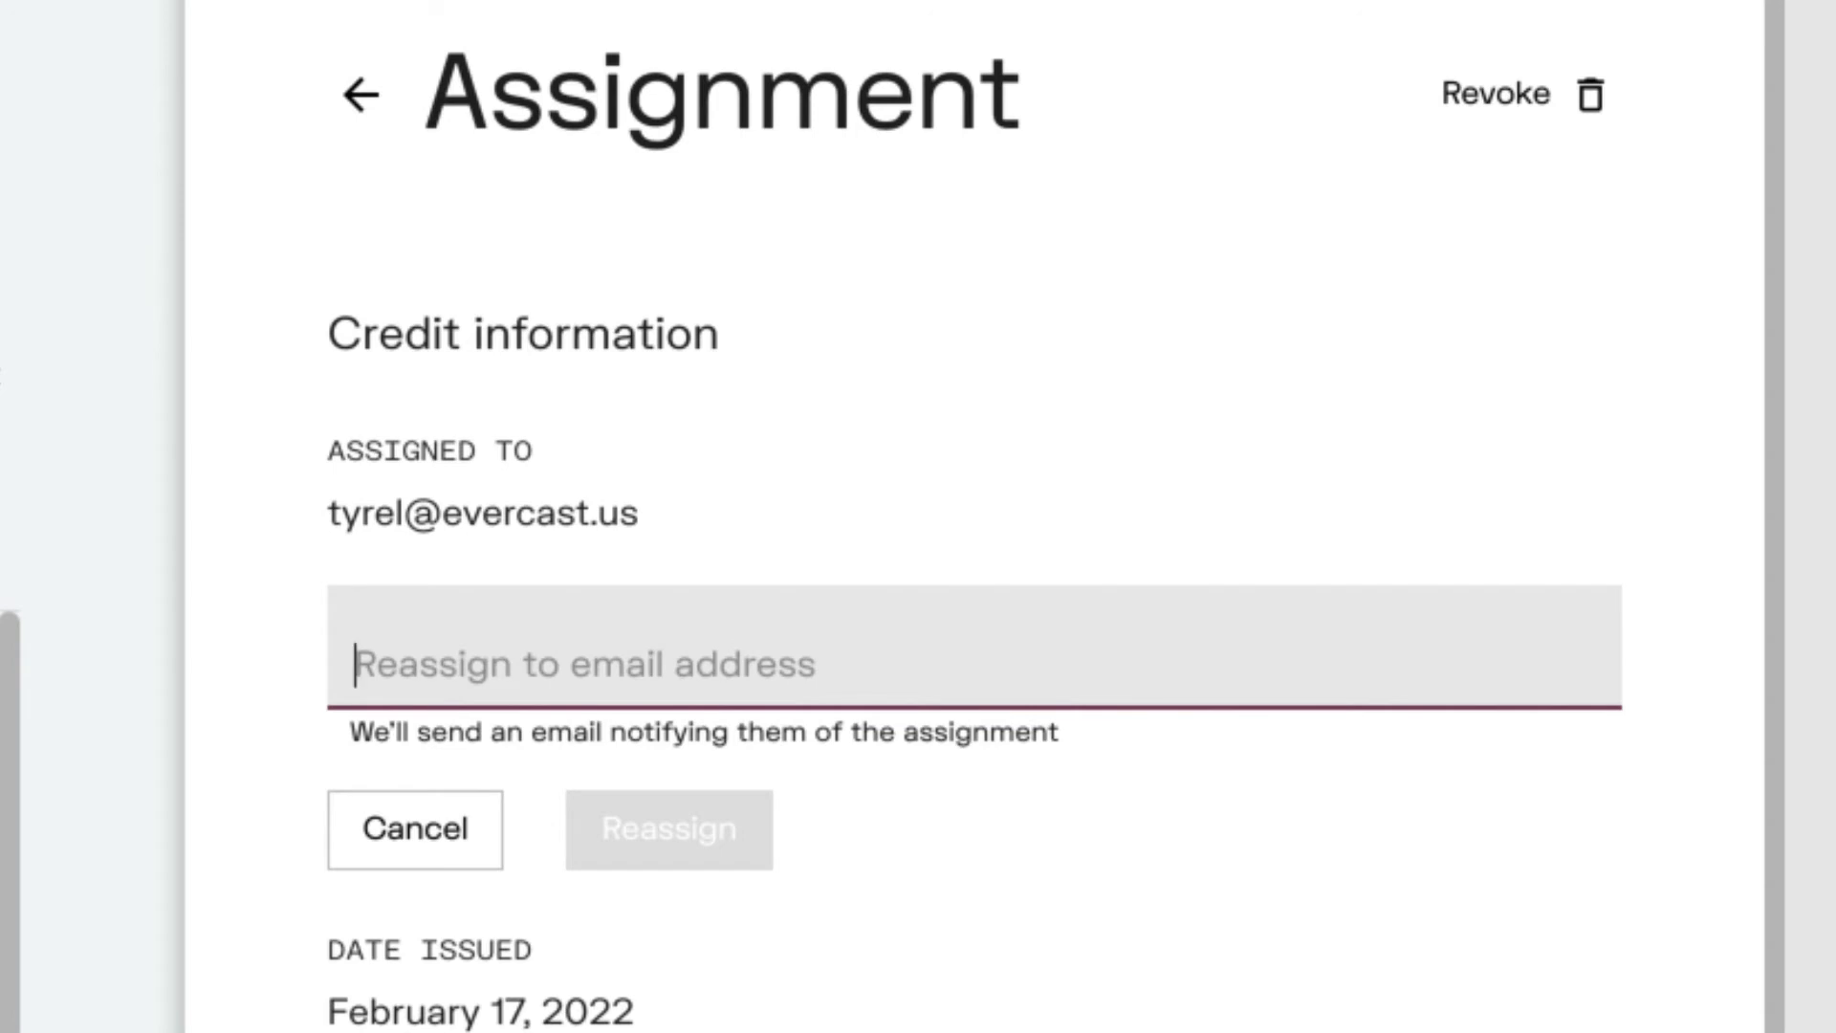
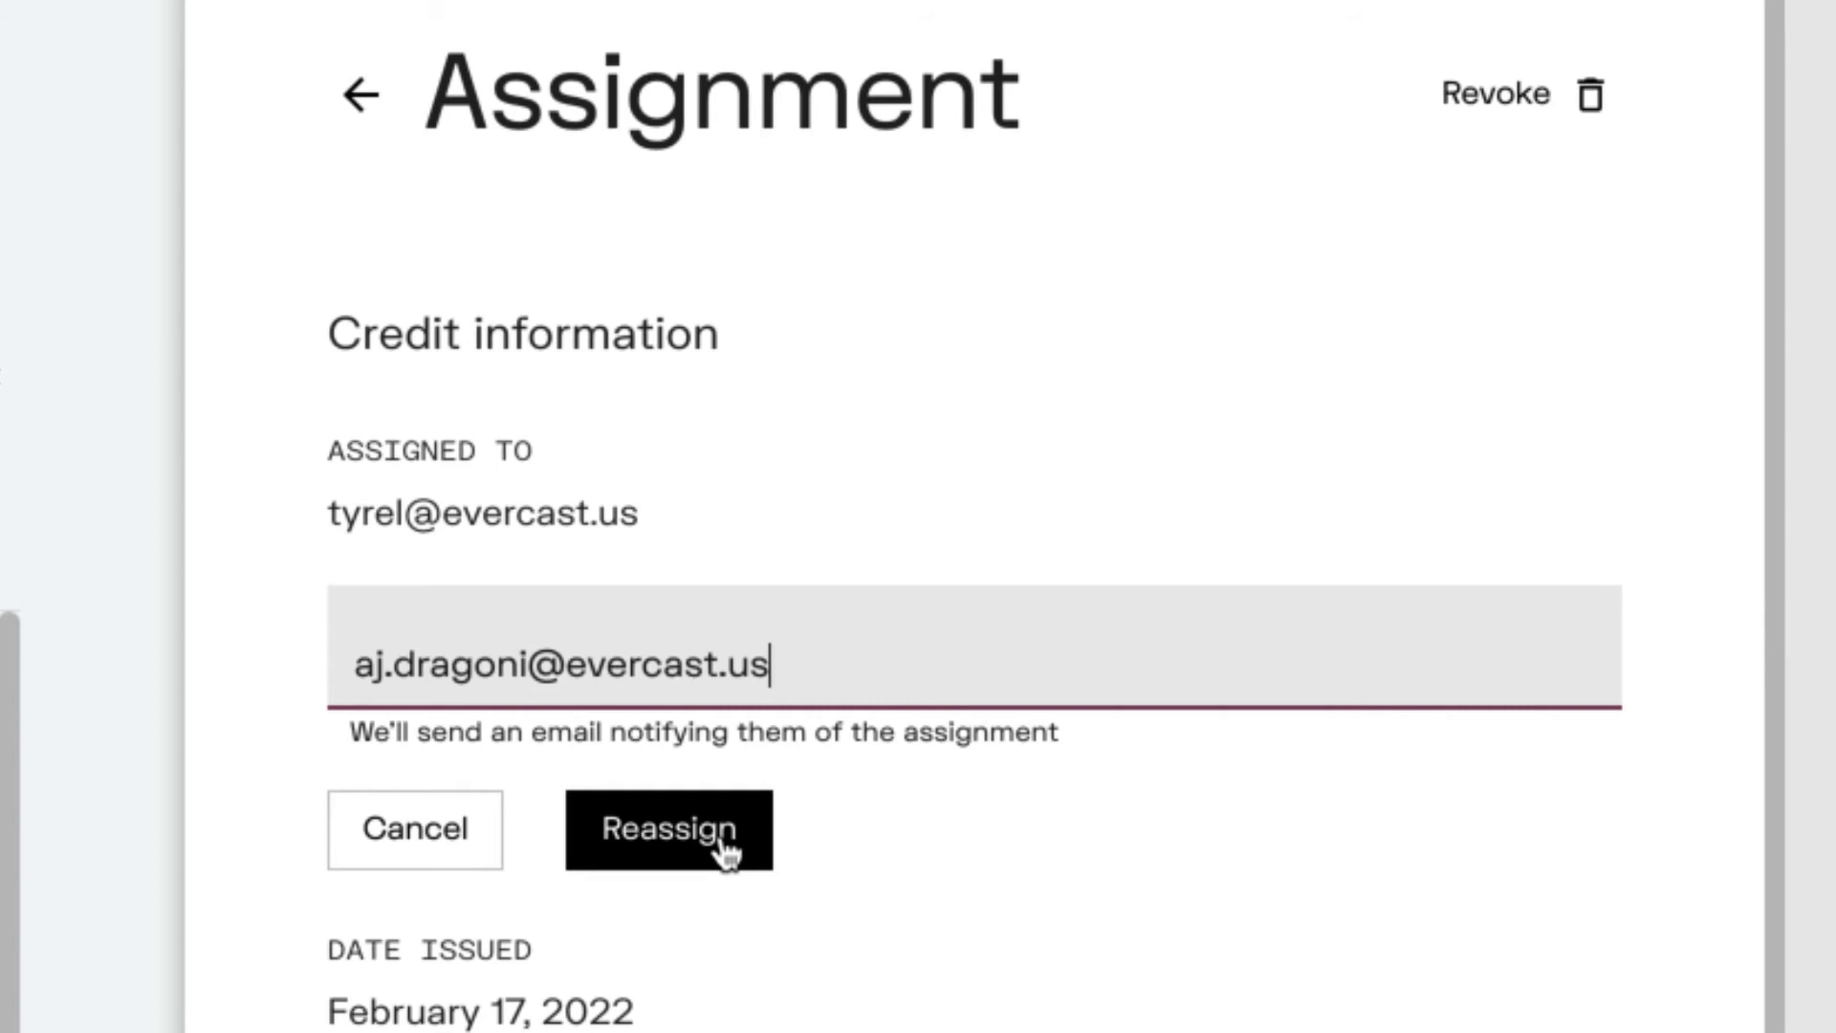
pyautogui.click(668, 829)
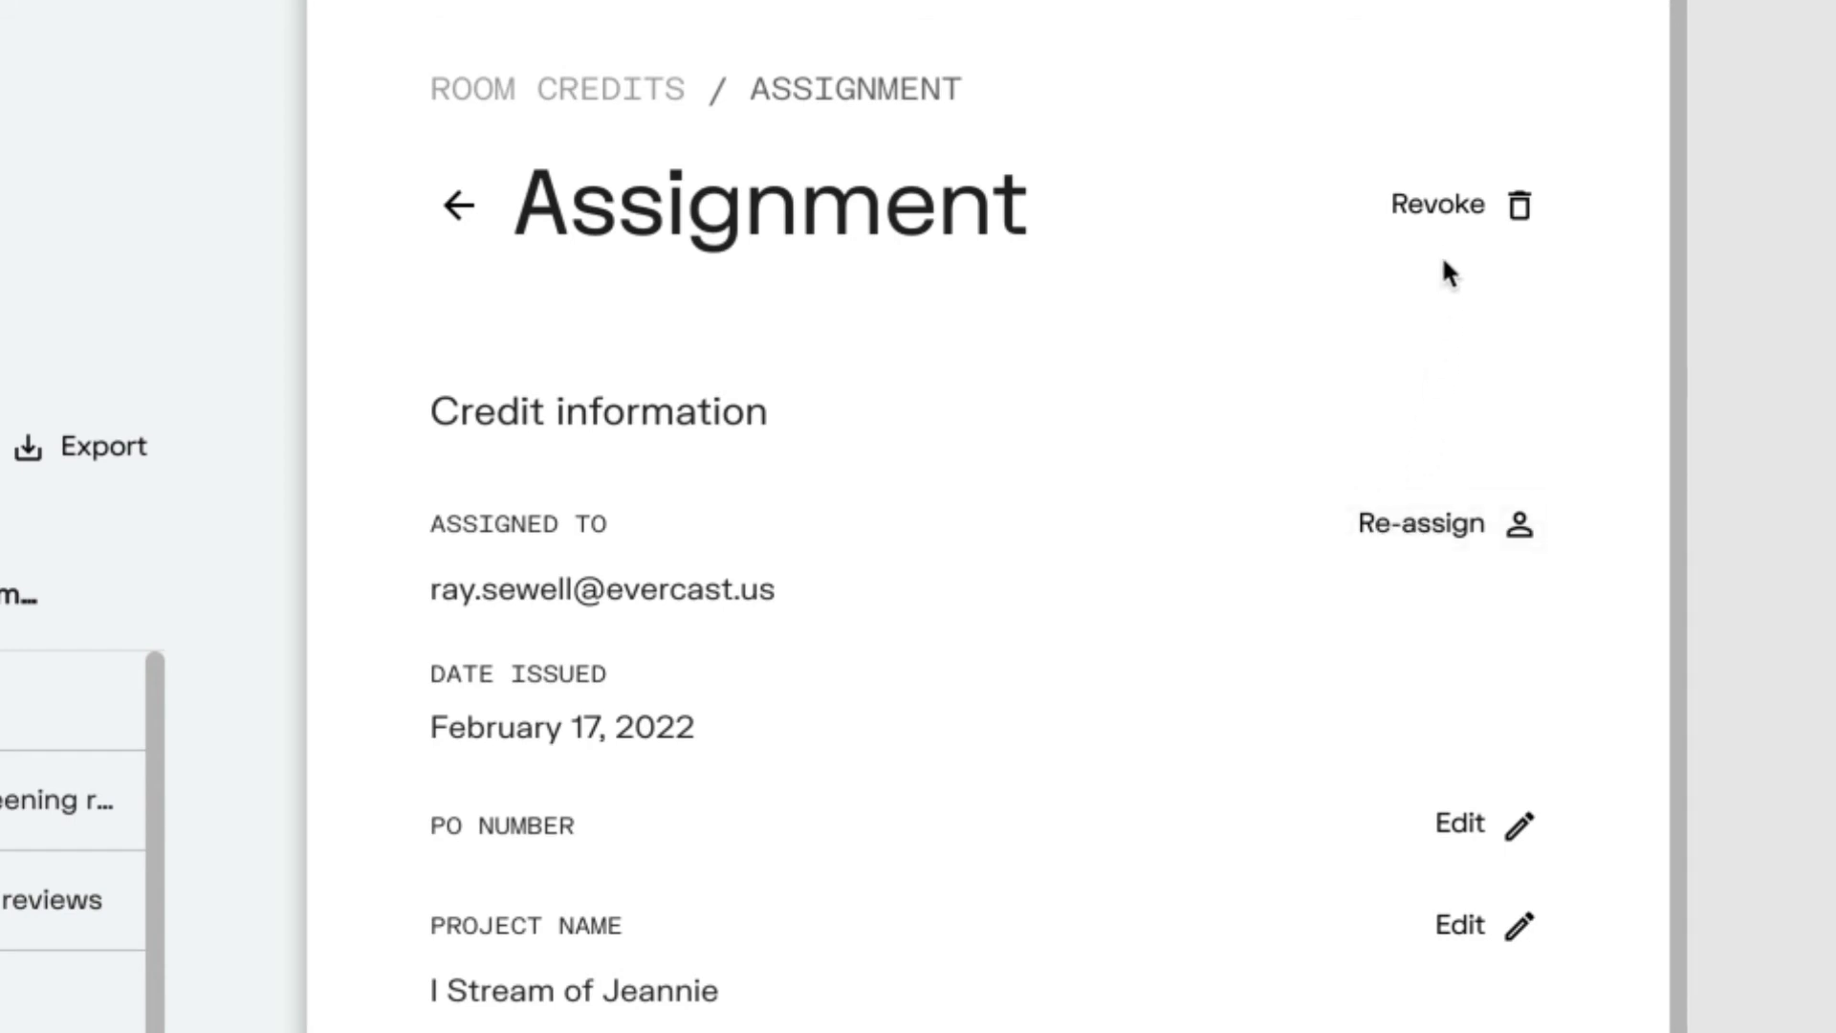
# Step: Revoke the I Stream of Jeannie credit and confirm deleting its room
pyautogui.click(1436, 205)
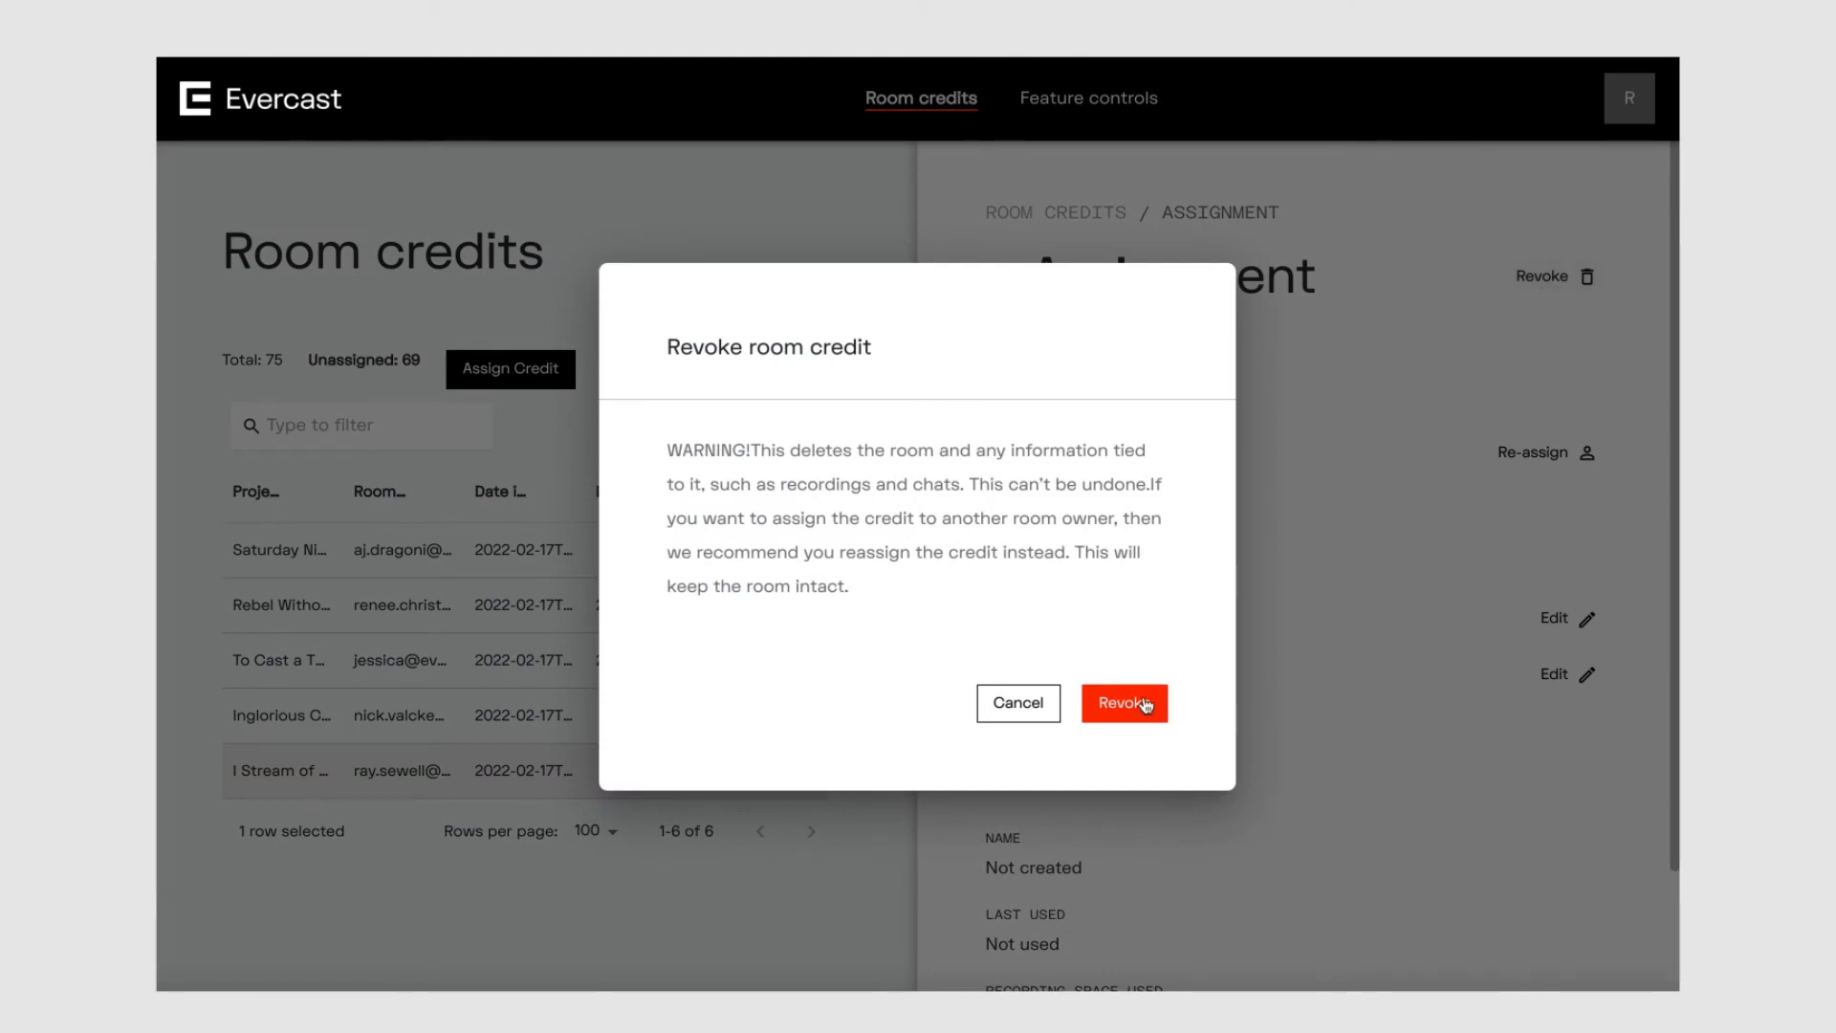
pyautogui.click(1123, 703)
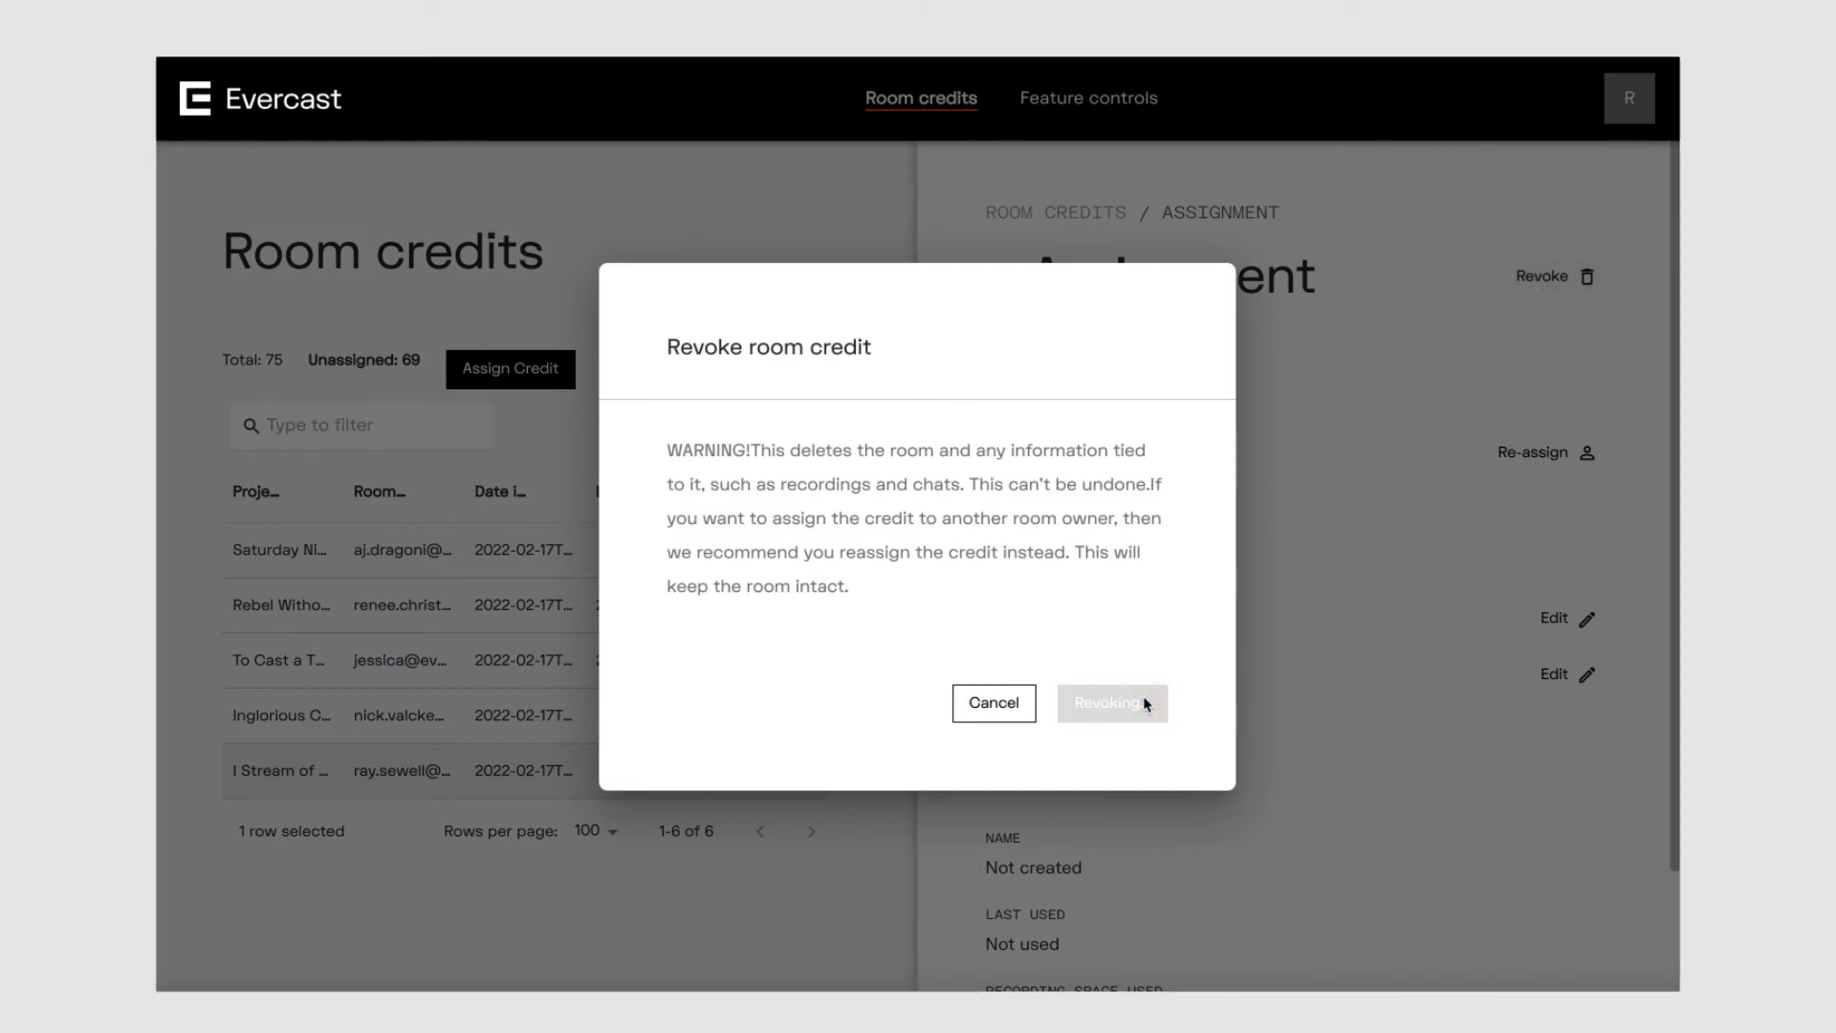
pyautogui.click(1110, 703)
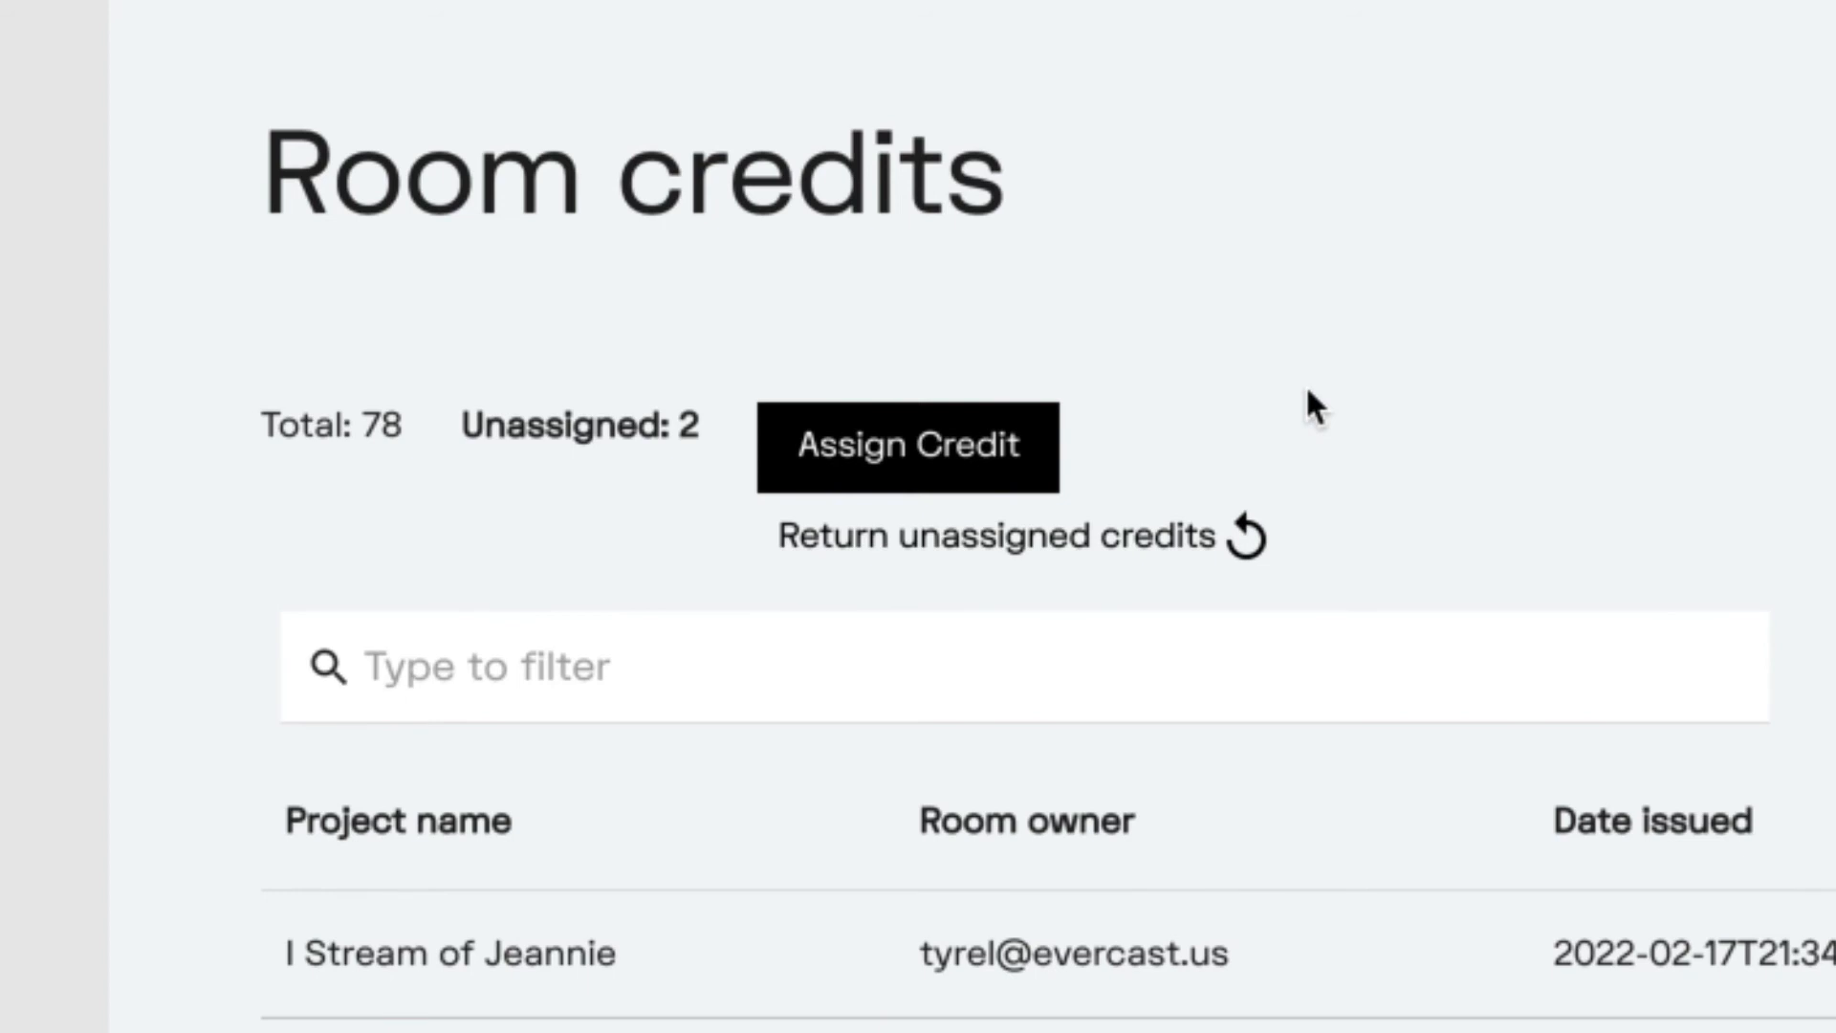
pyautogui.moveTo(1318, 428)
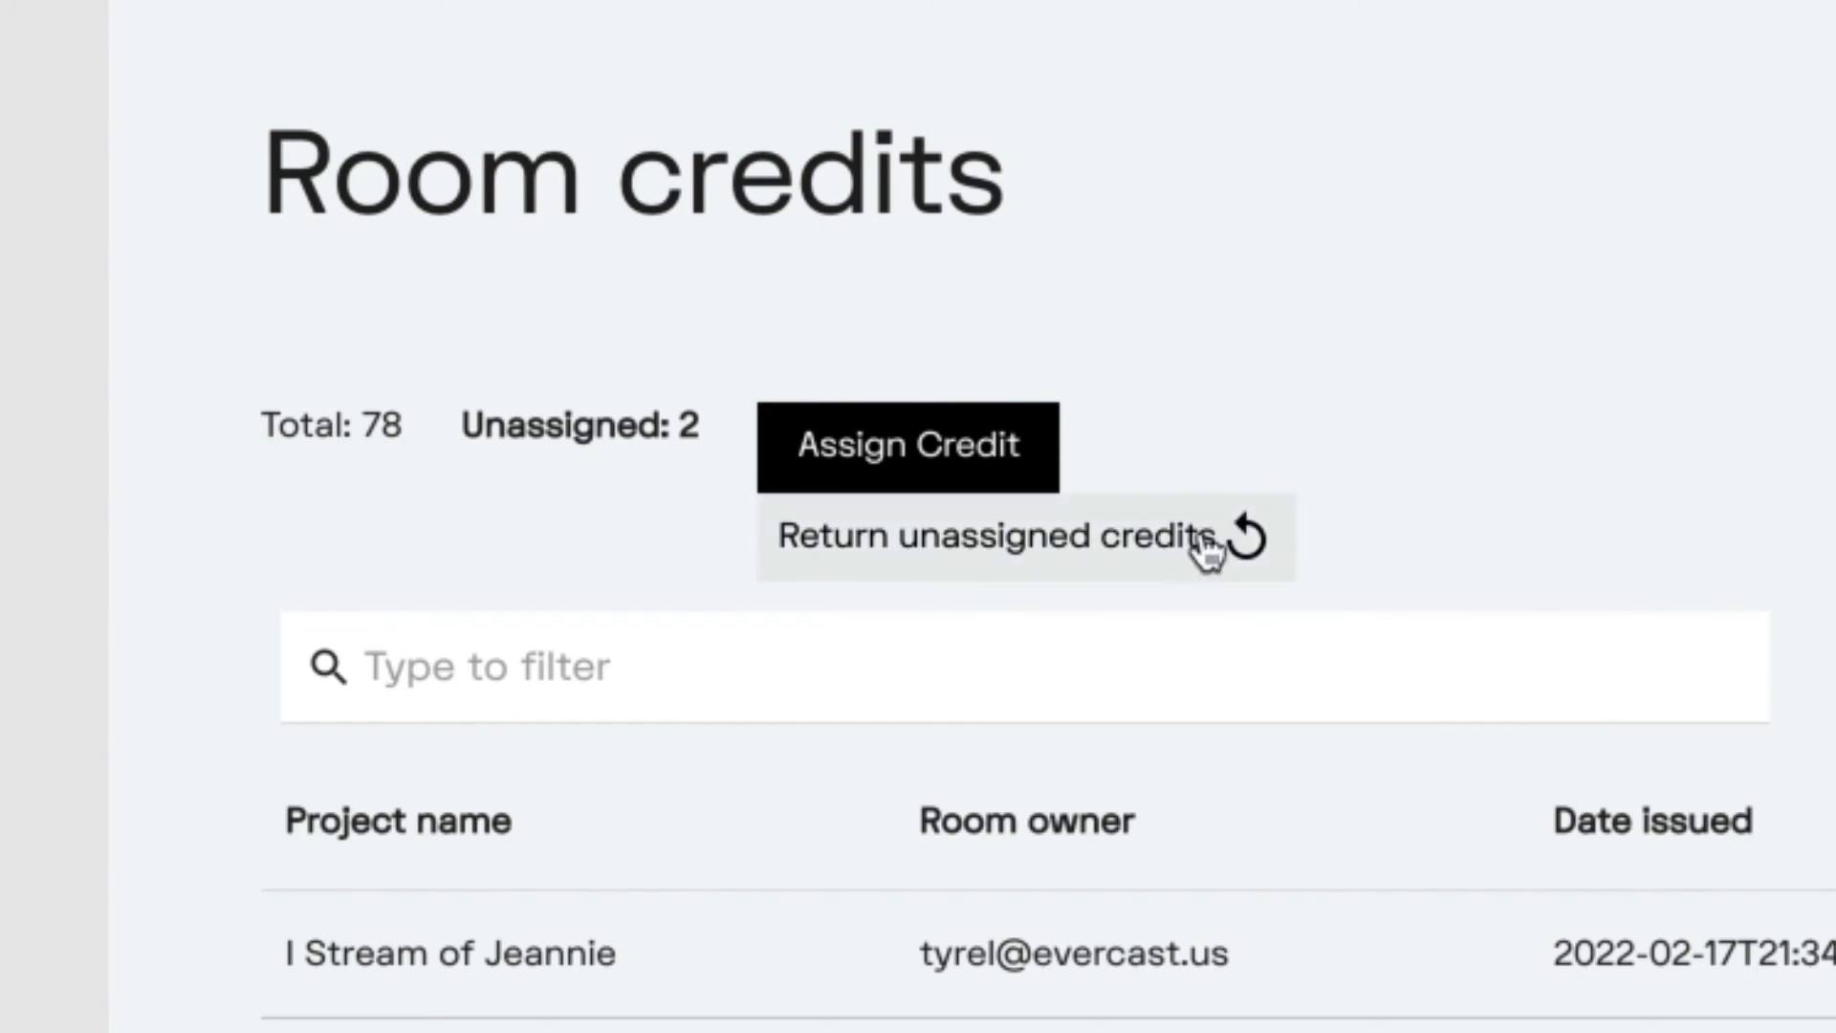
# Step: Return 2 unassigned room credits via Return unassigned credits
pyautogui.click(987, 538)
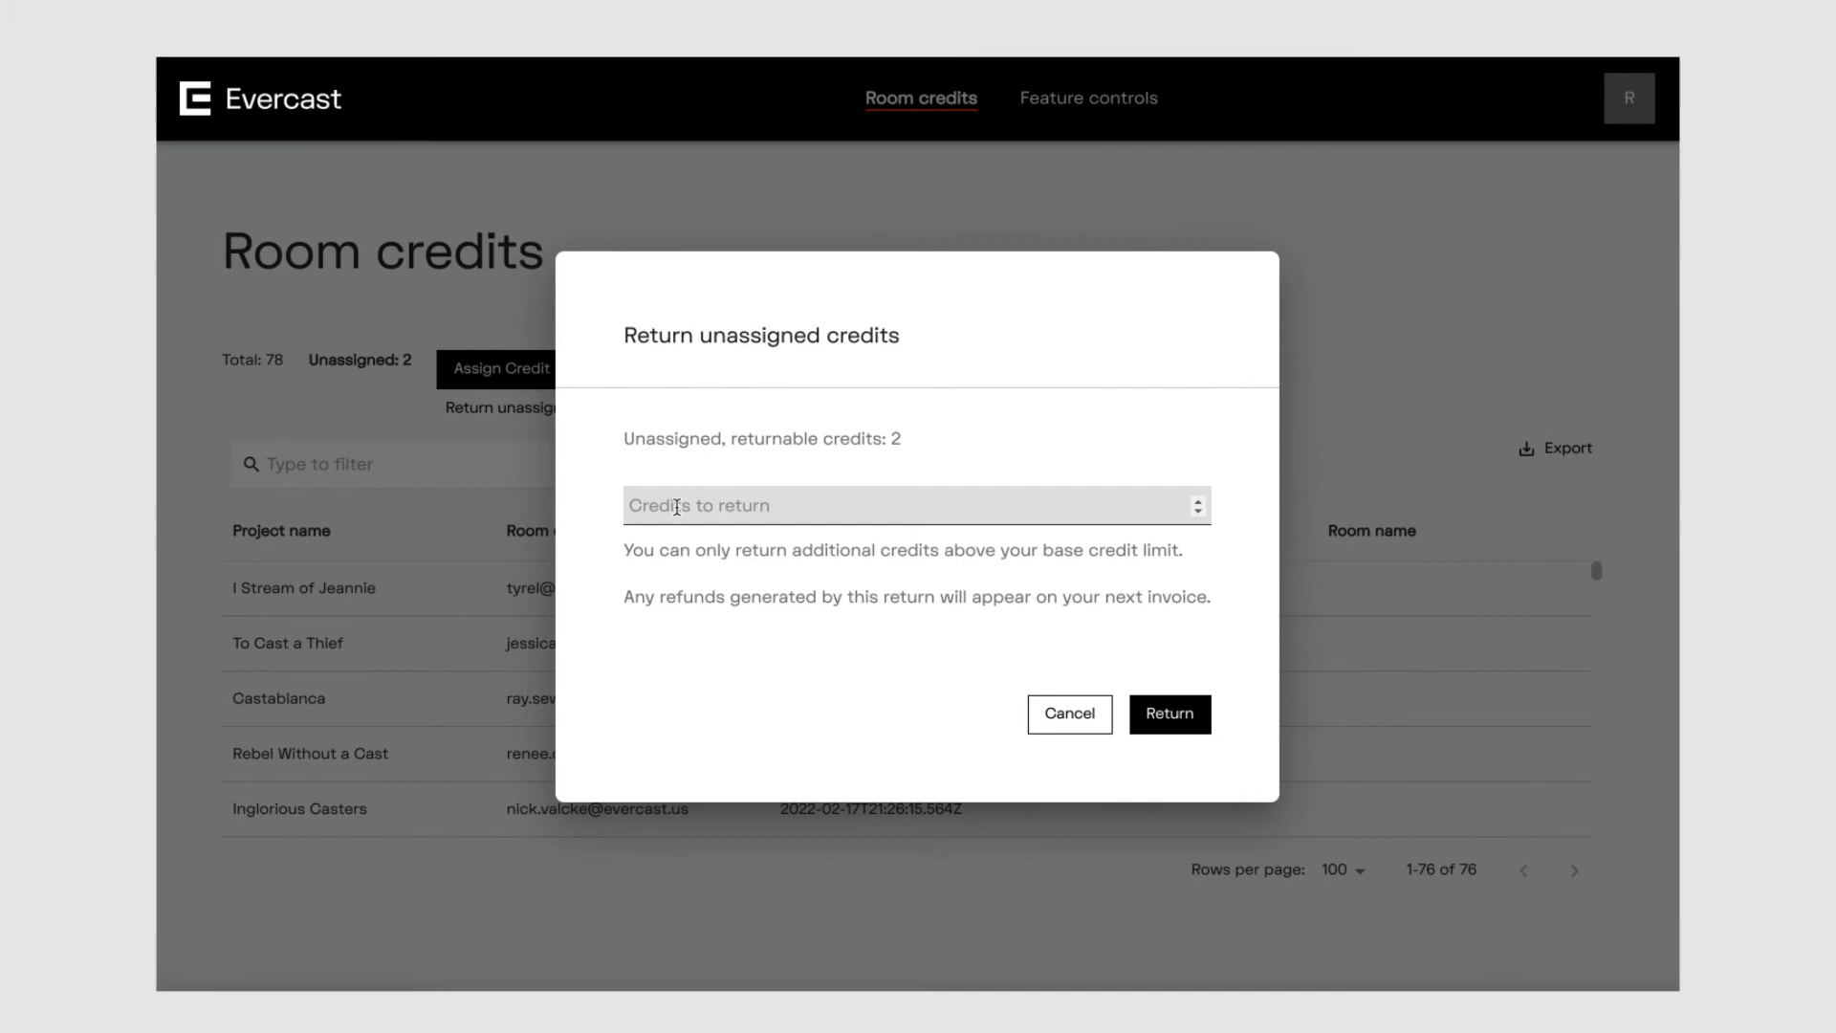
pyautogui.write('2')
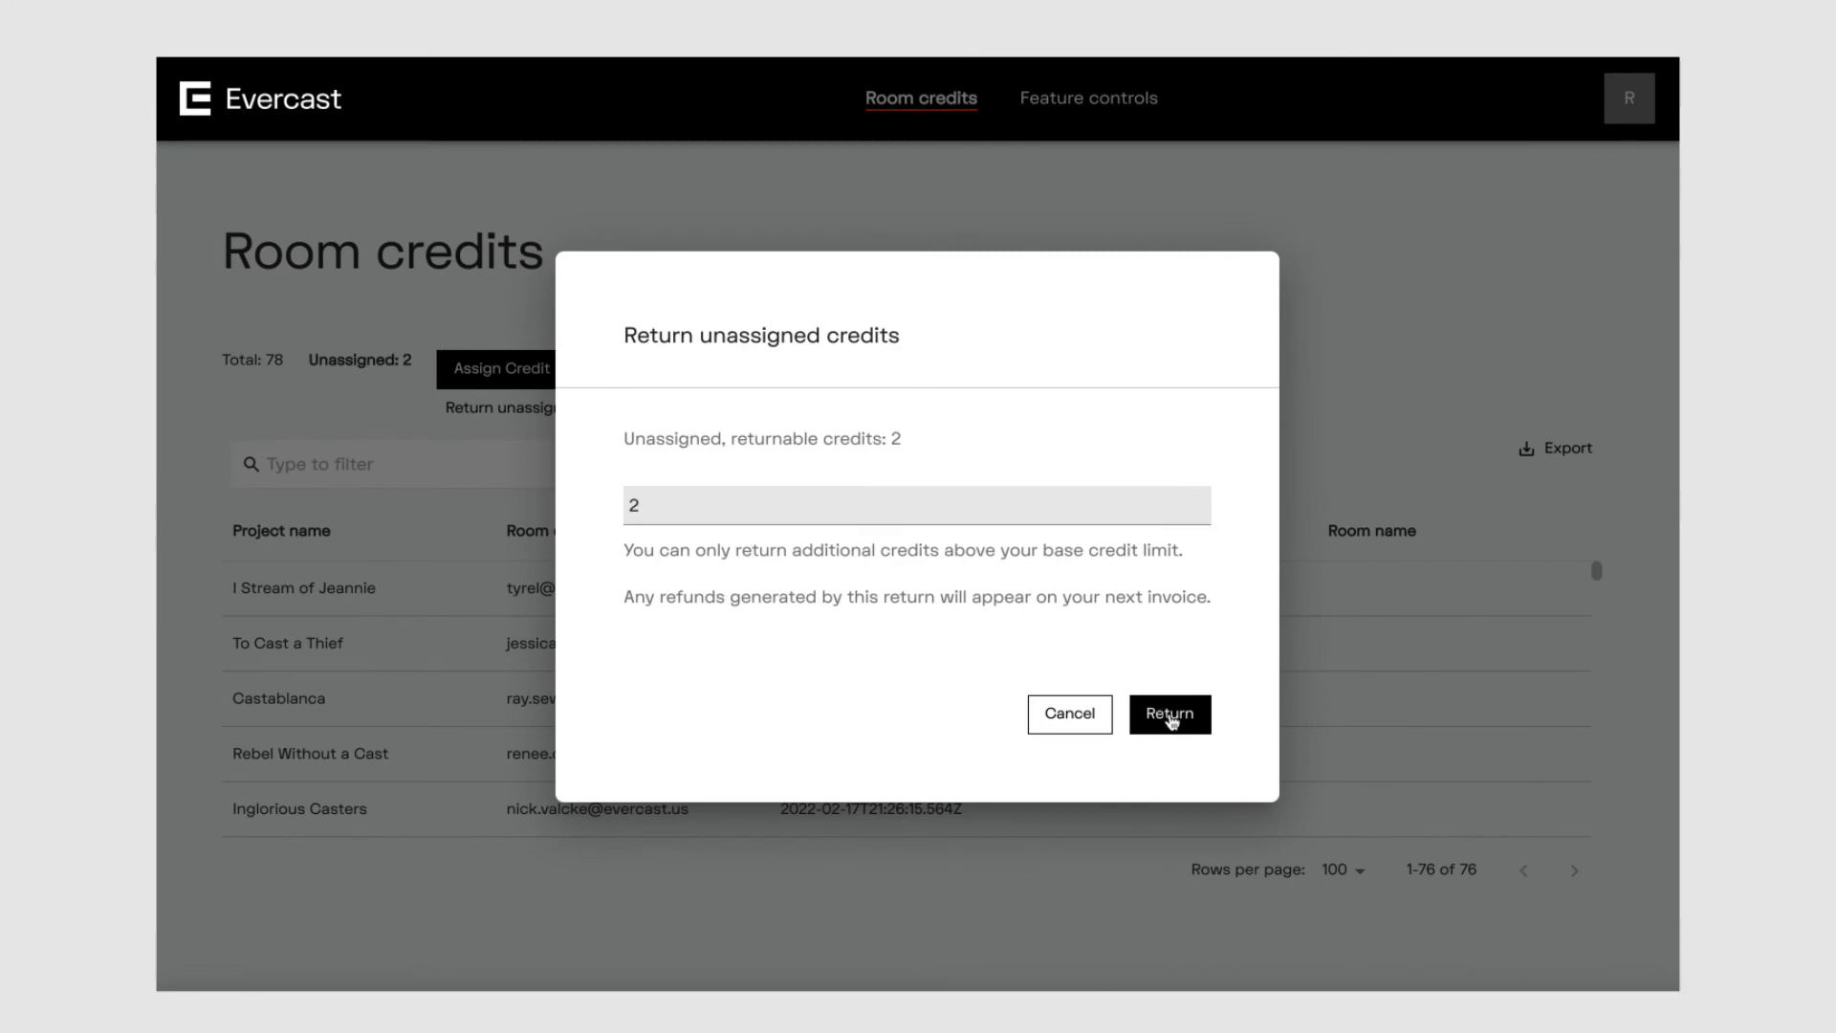
pyautogui.click(1167, 713)
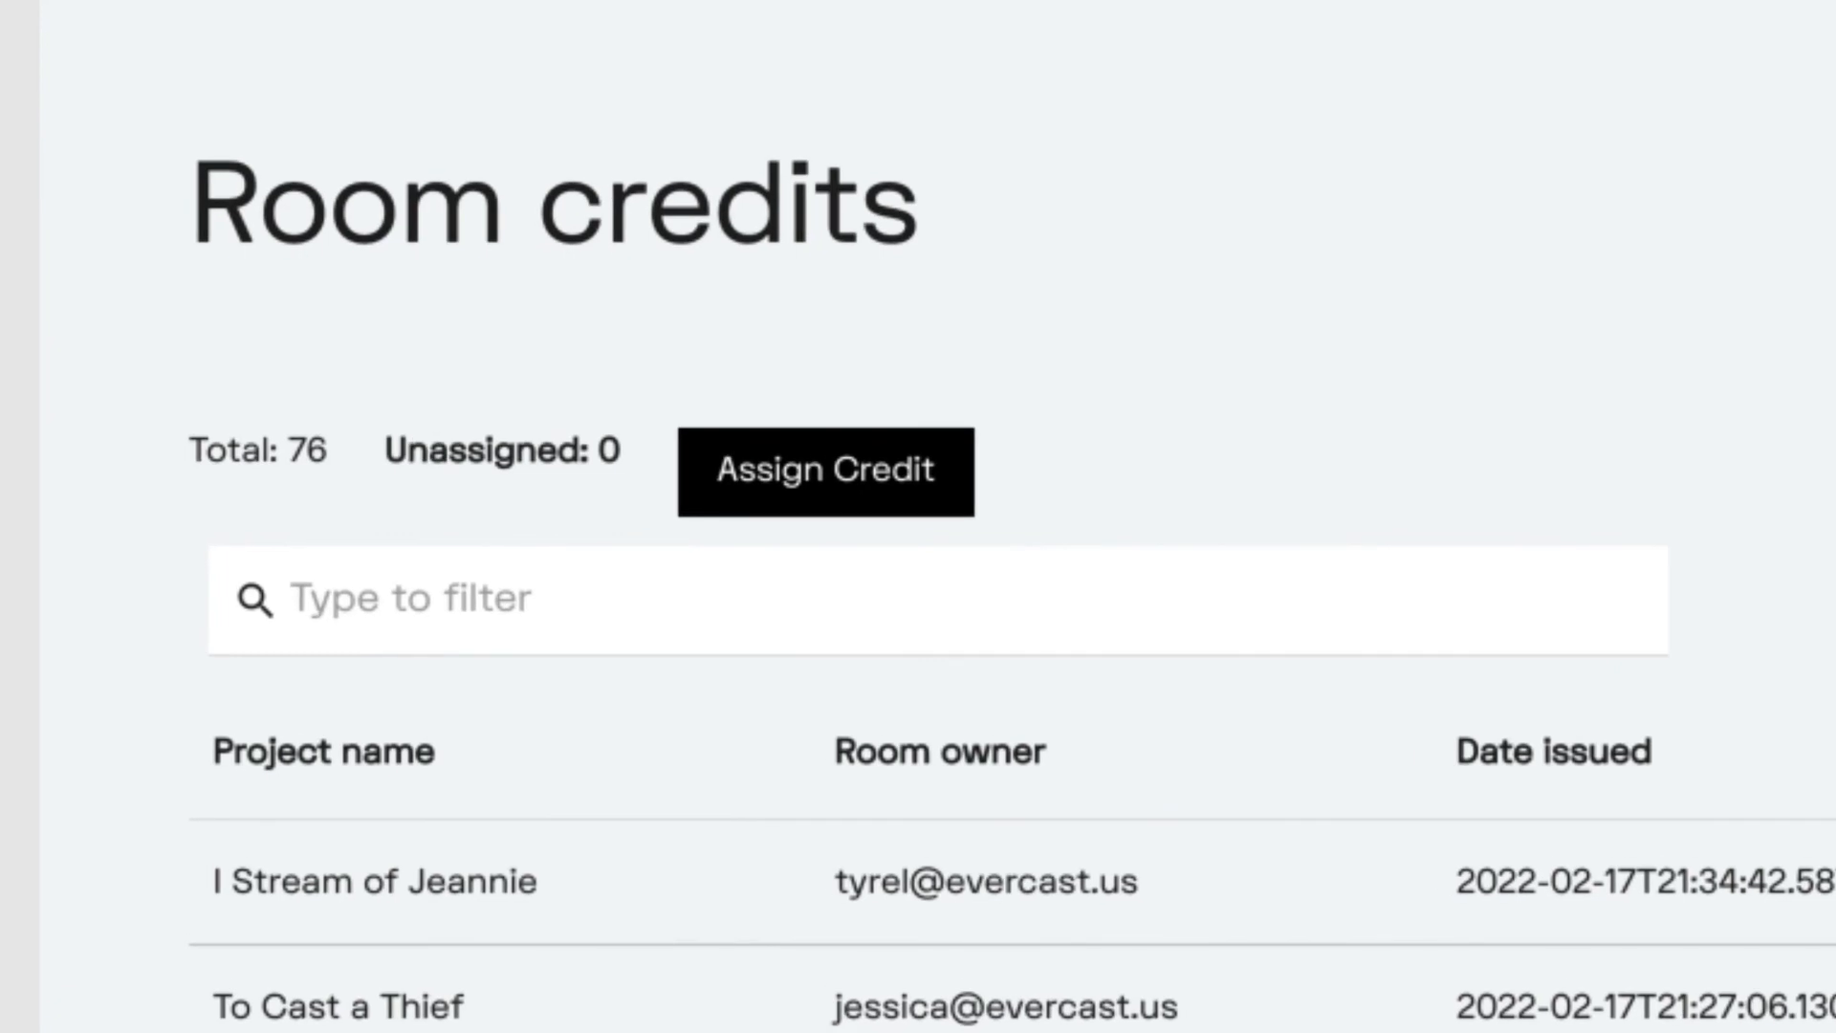